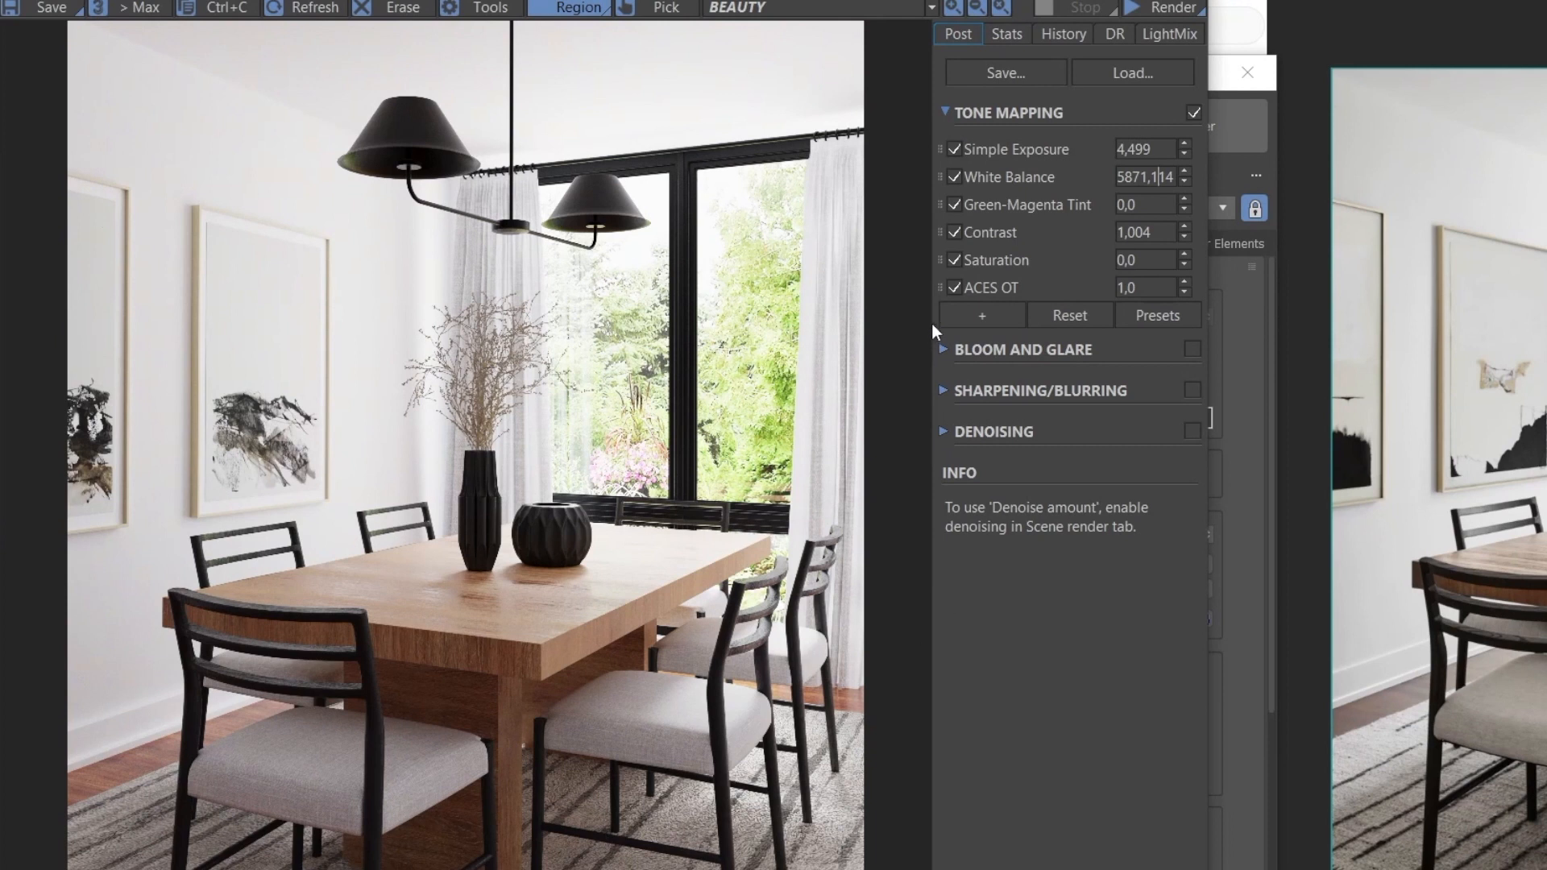
Add a Curves operator to the Corona VFB tone mapping stack.
{"action": "left_click", "coordinate": [1144, 233]}
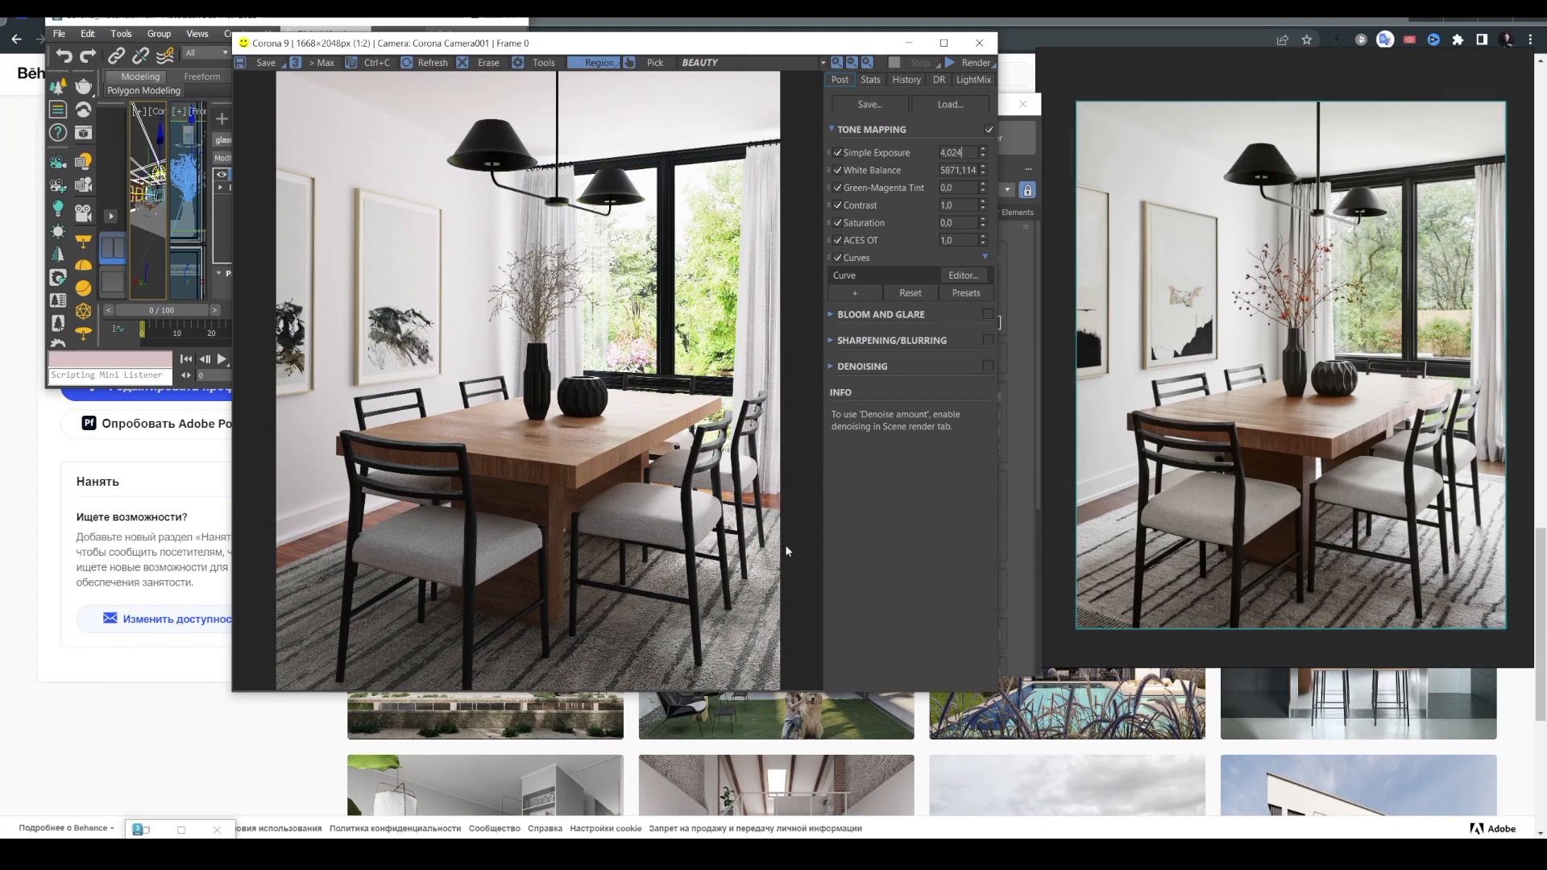
{"action": "left_click", "coordinate": [853, 291]}
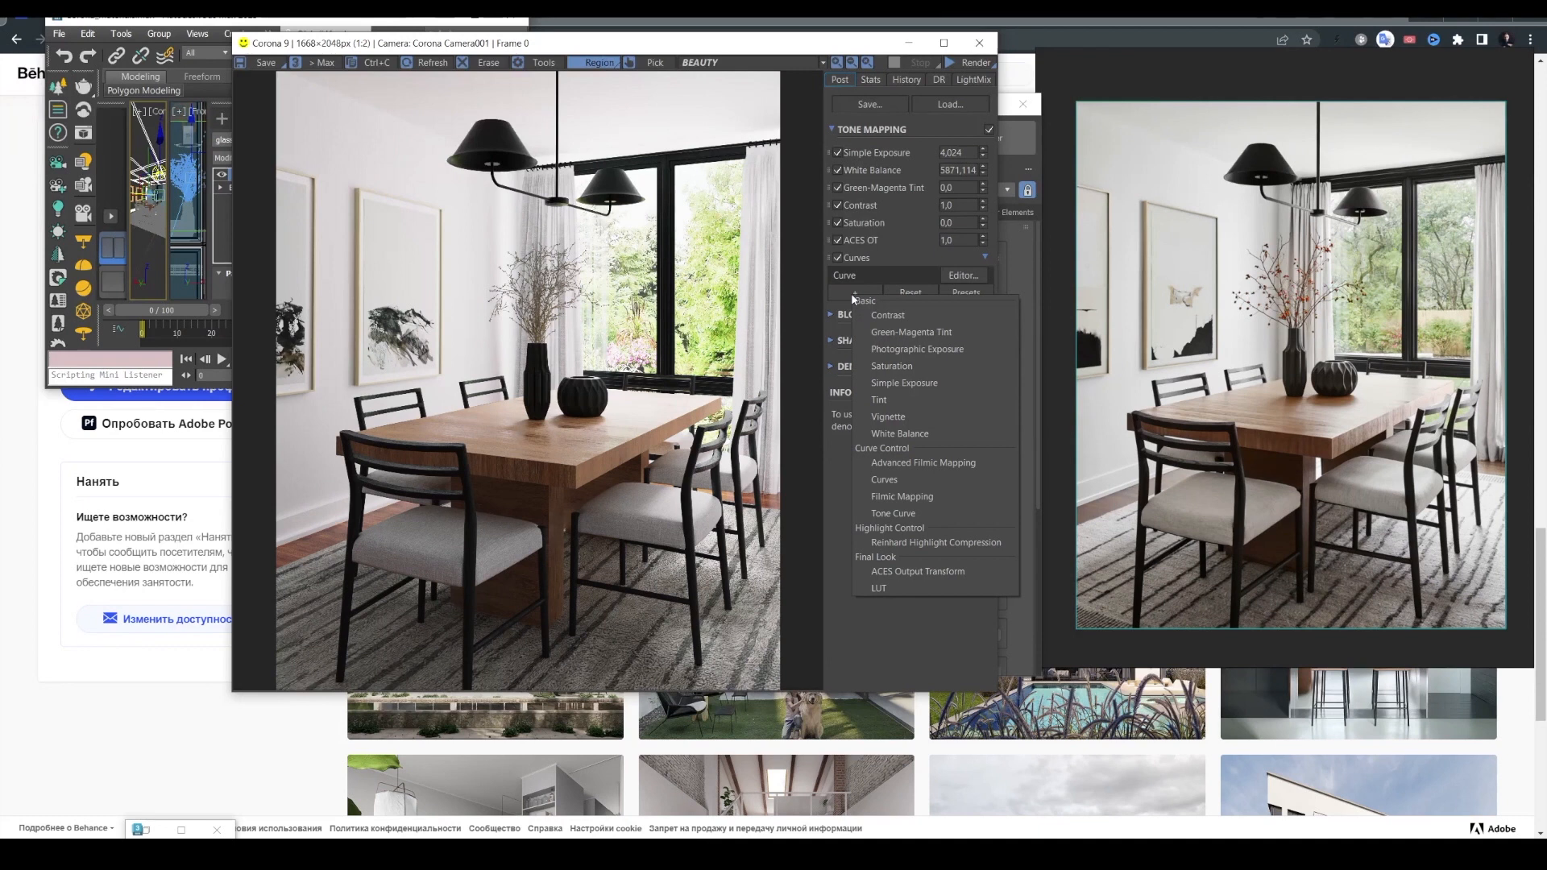
{"action": "left_click", "coordinate": [887, 416]}
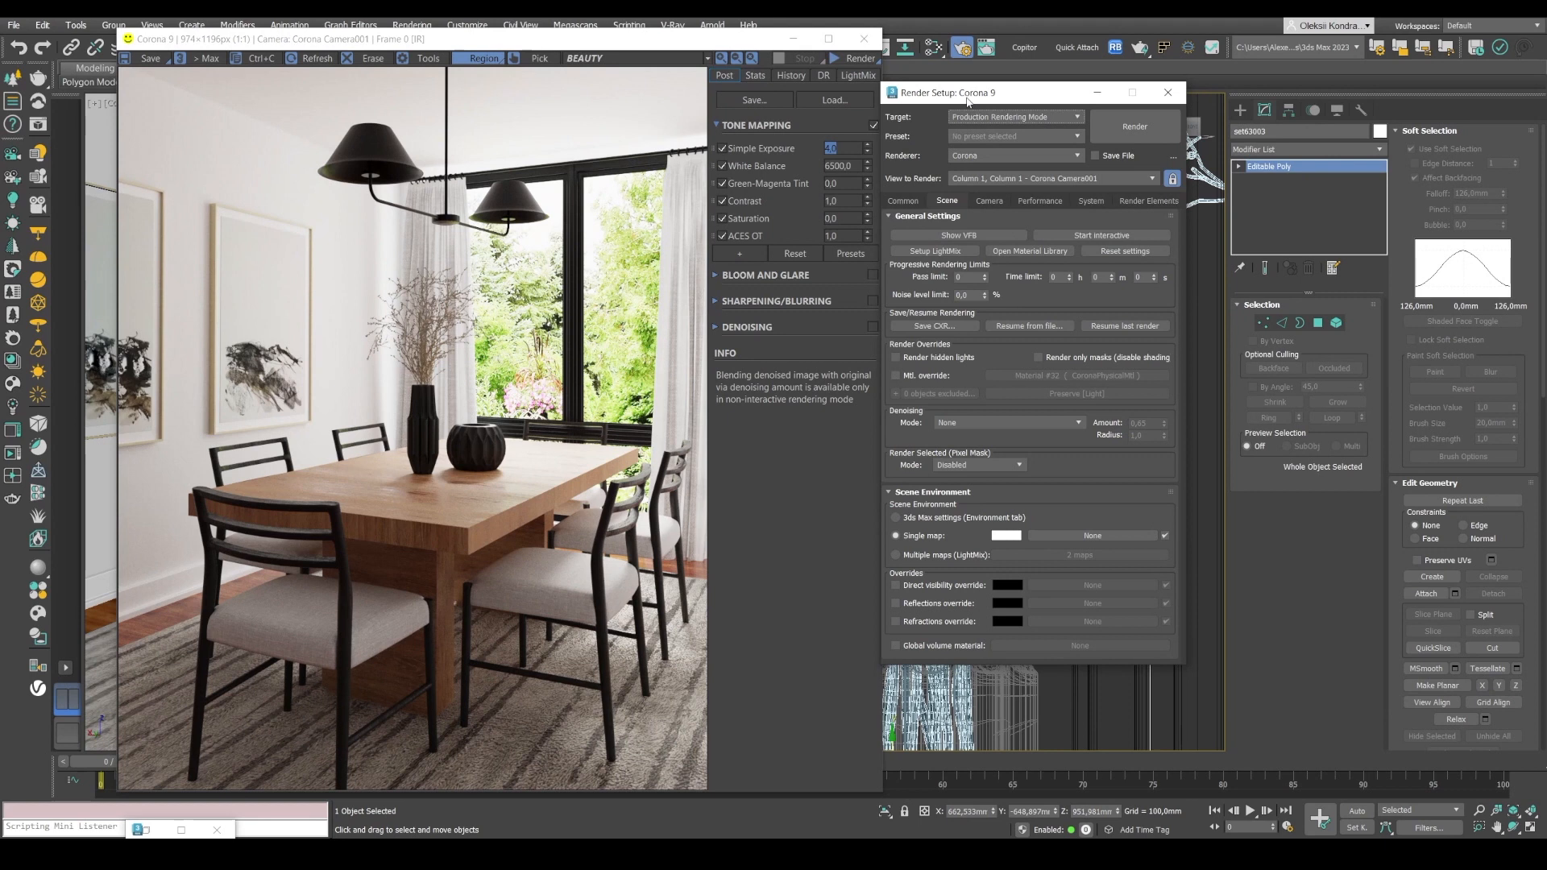
{"action": "mouse_move", "coordinate": [925, 266]}
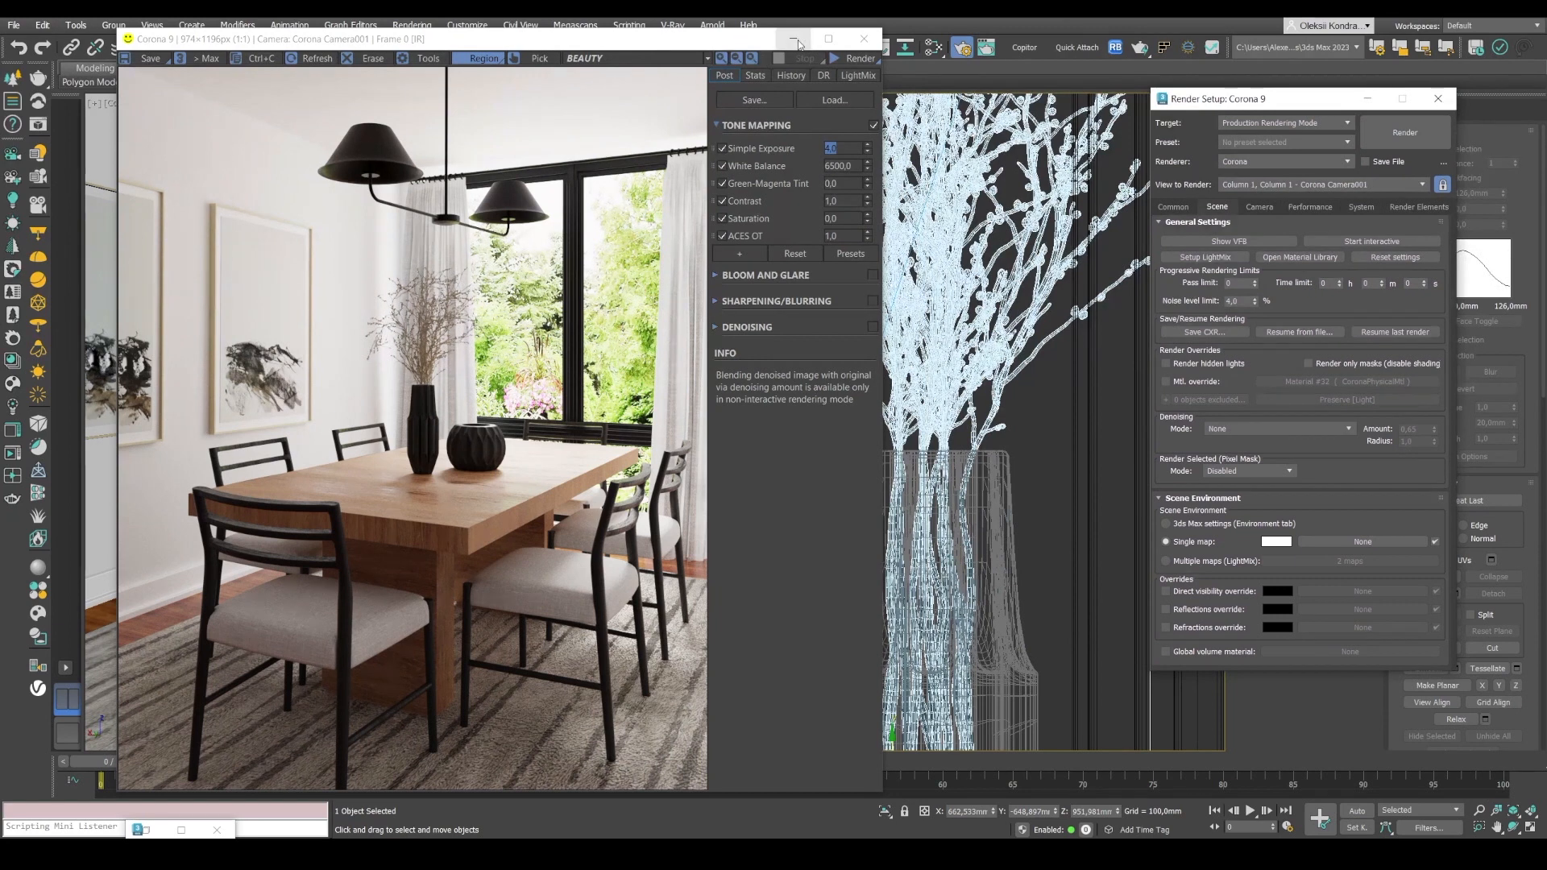
{"action": "mouse_move", "coordinate": [793, 38]}
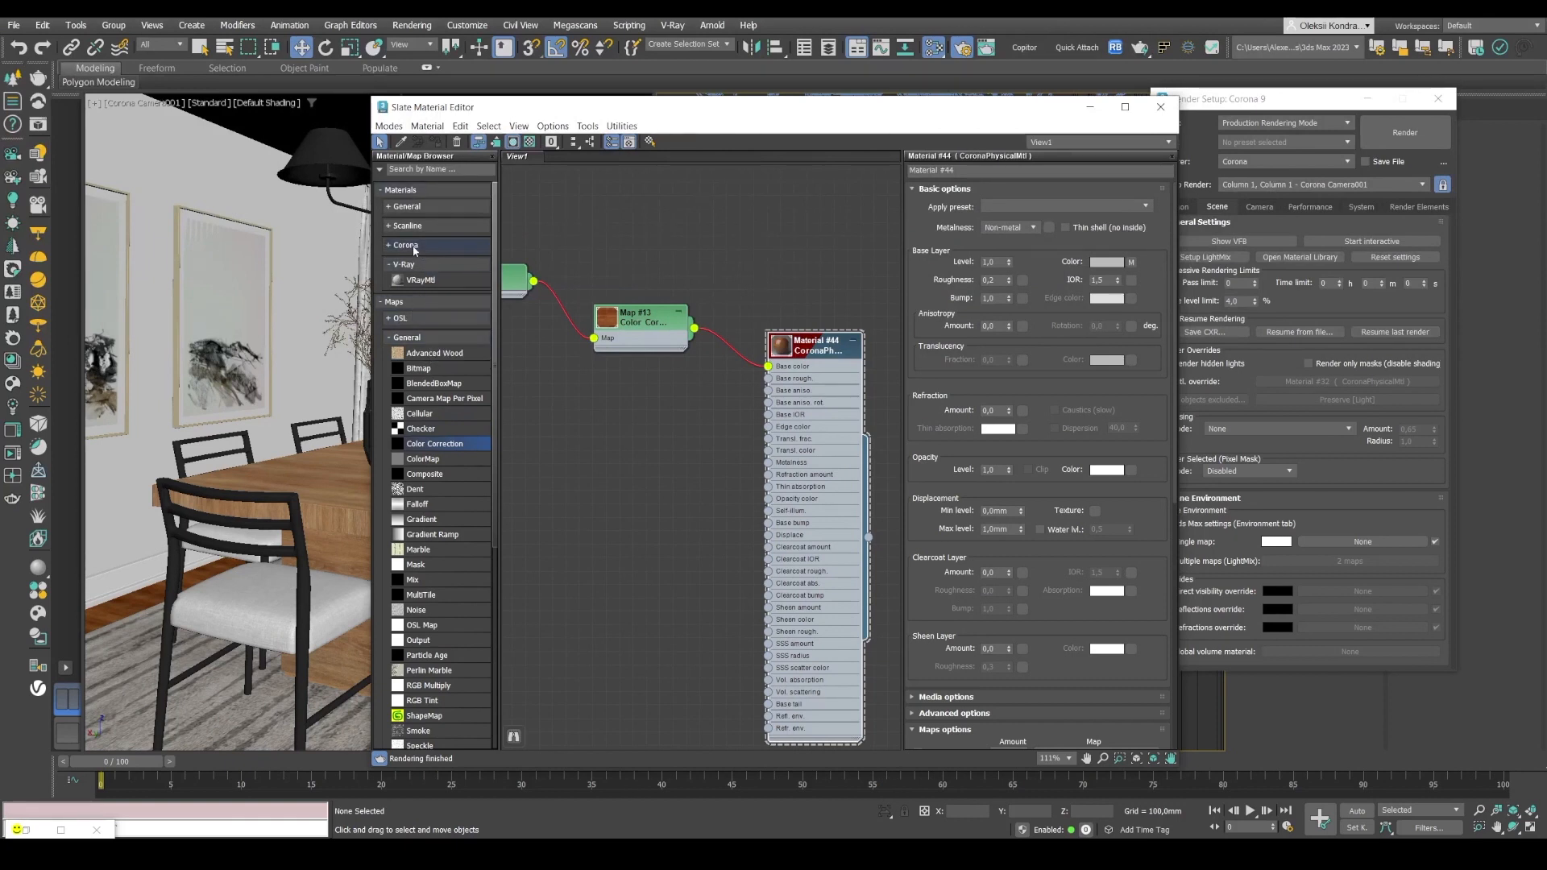
Create a CoronaPhysicalMtl in the Slate editor and apply its Glass preset.
{"action": "left_click", "coordinate": [406, 245]}
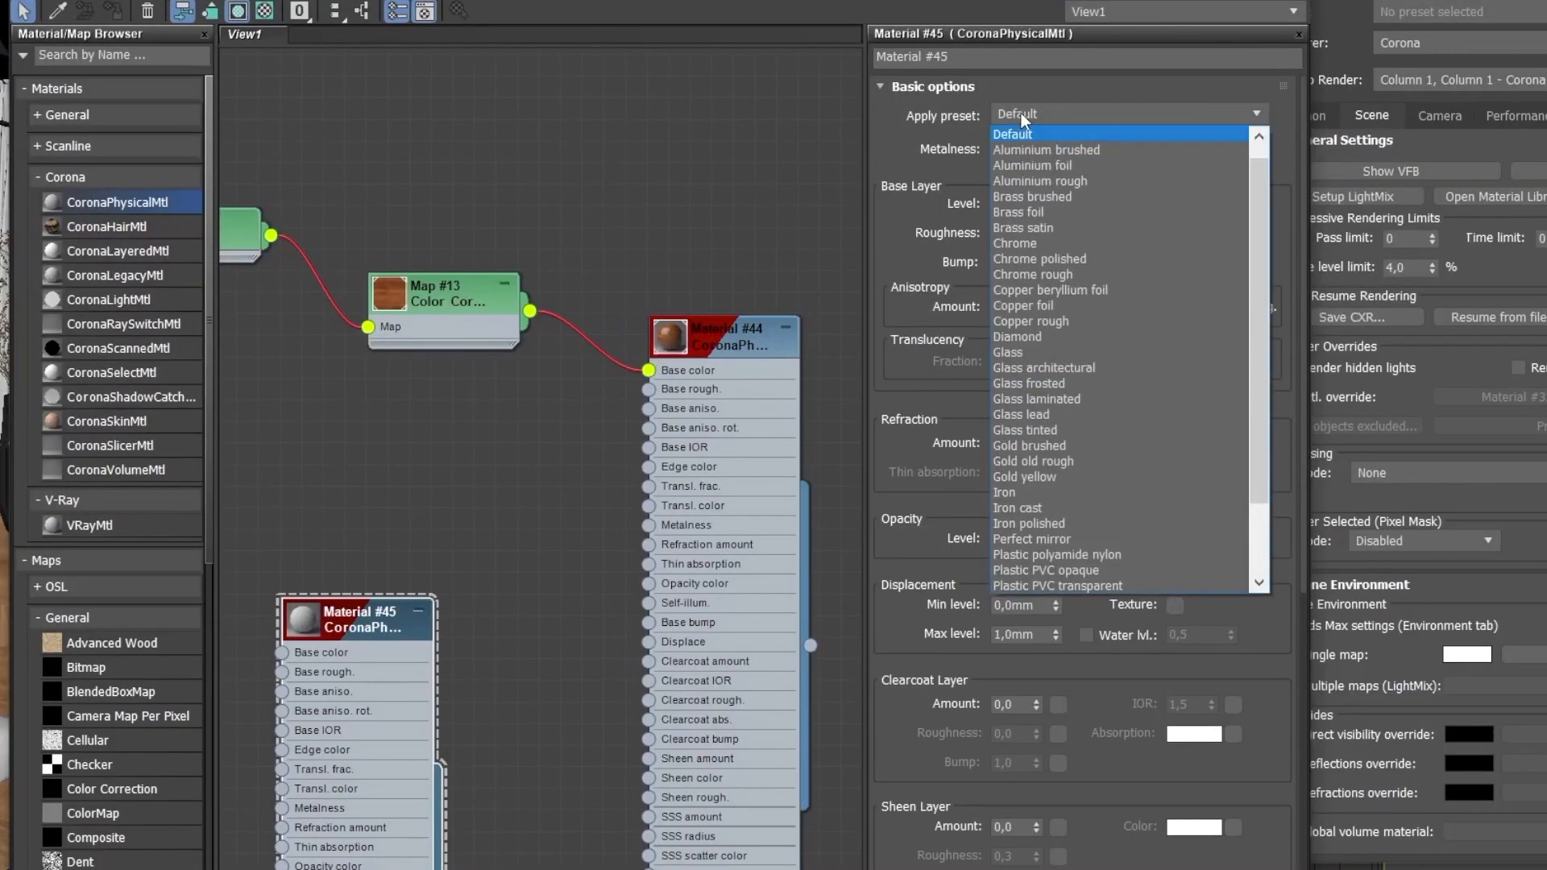
{"action": "mouse_move", "coordinate": [1079, 353]}
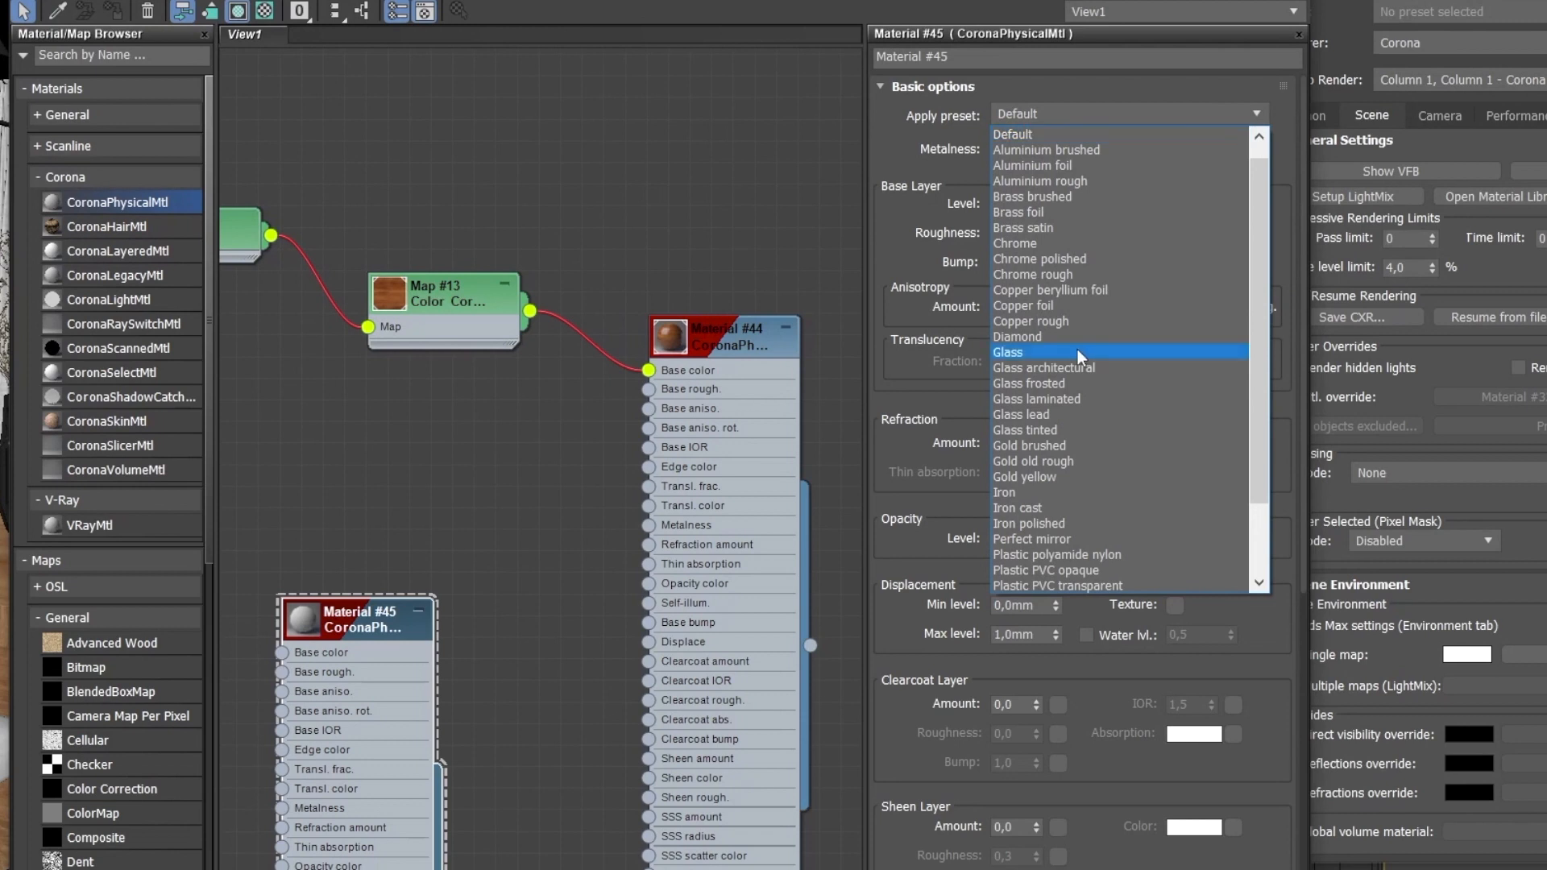
{"action": "left_click", "coordinate": [1009, 353]}
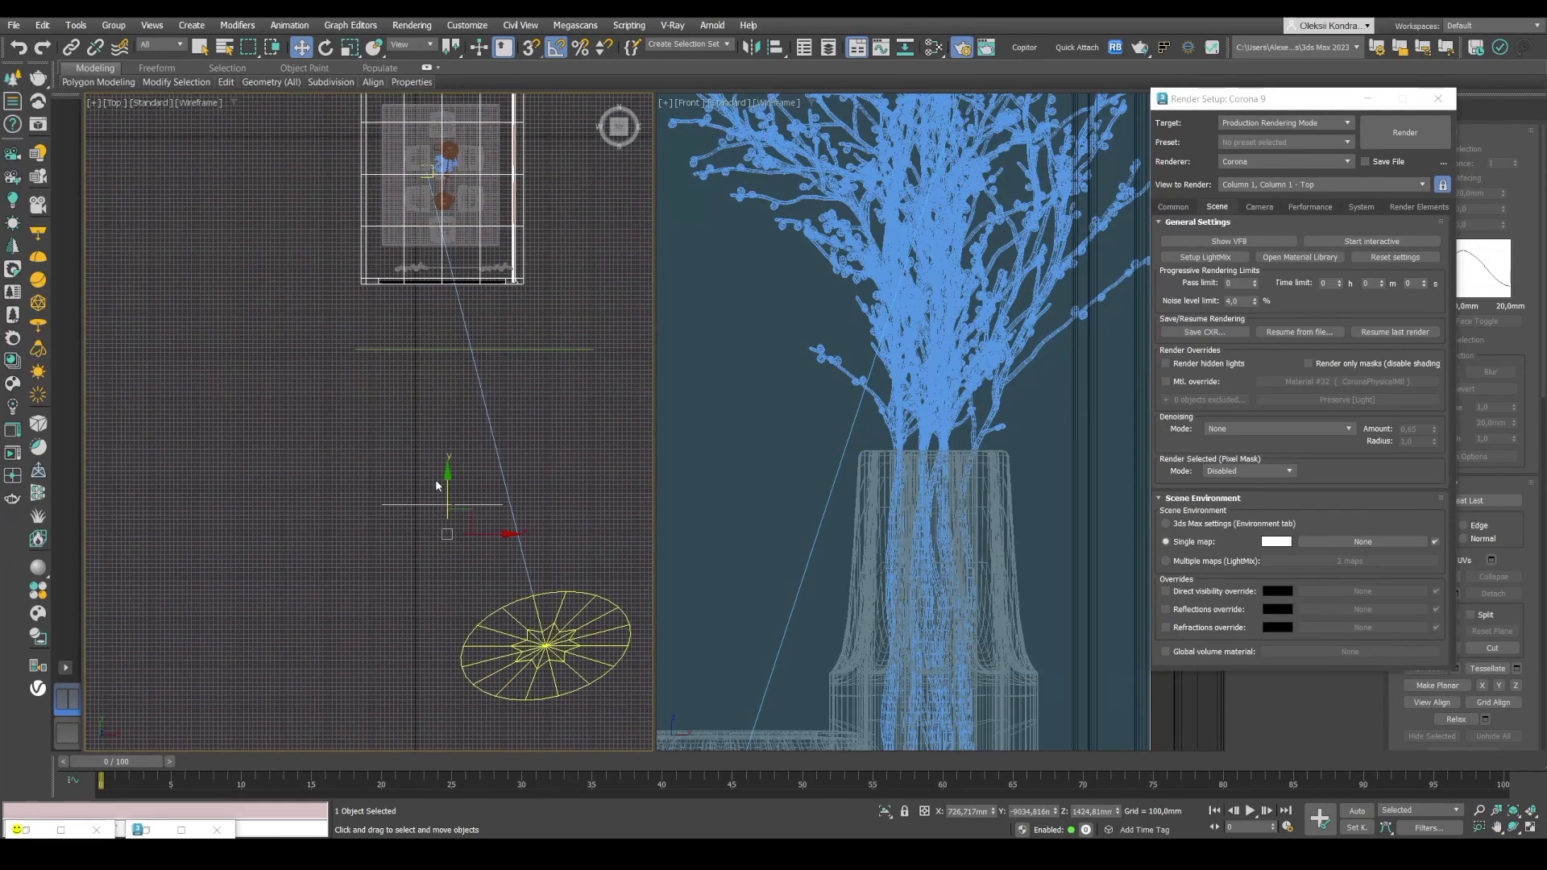
Zoom the top viewport in on the glass vase.
{"action": "left_click_drag", "start_coordinate": [447, 493], "coordinate": [434, 350]}
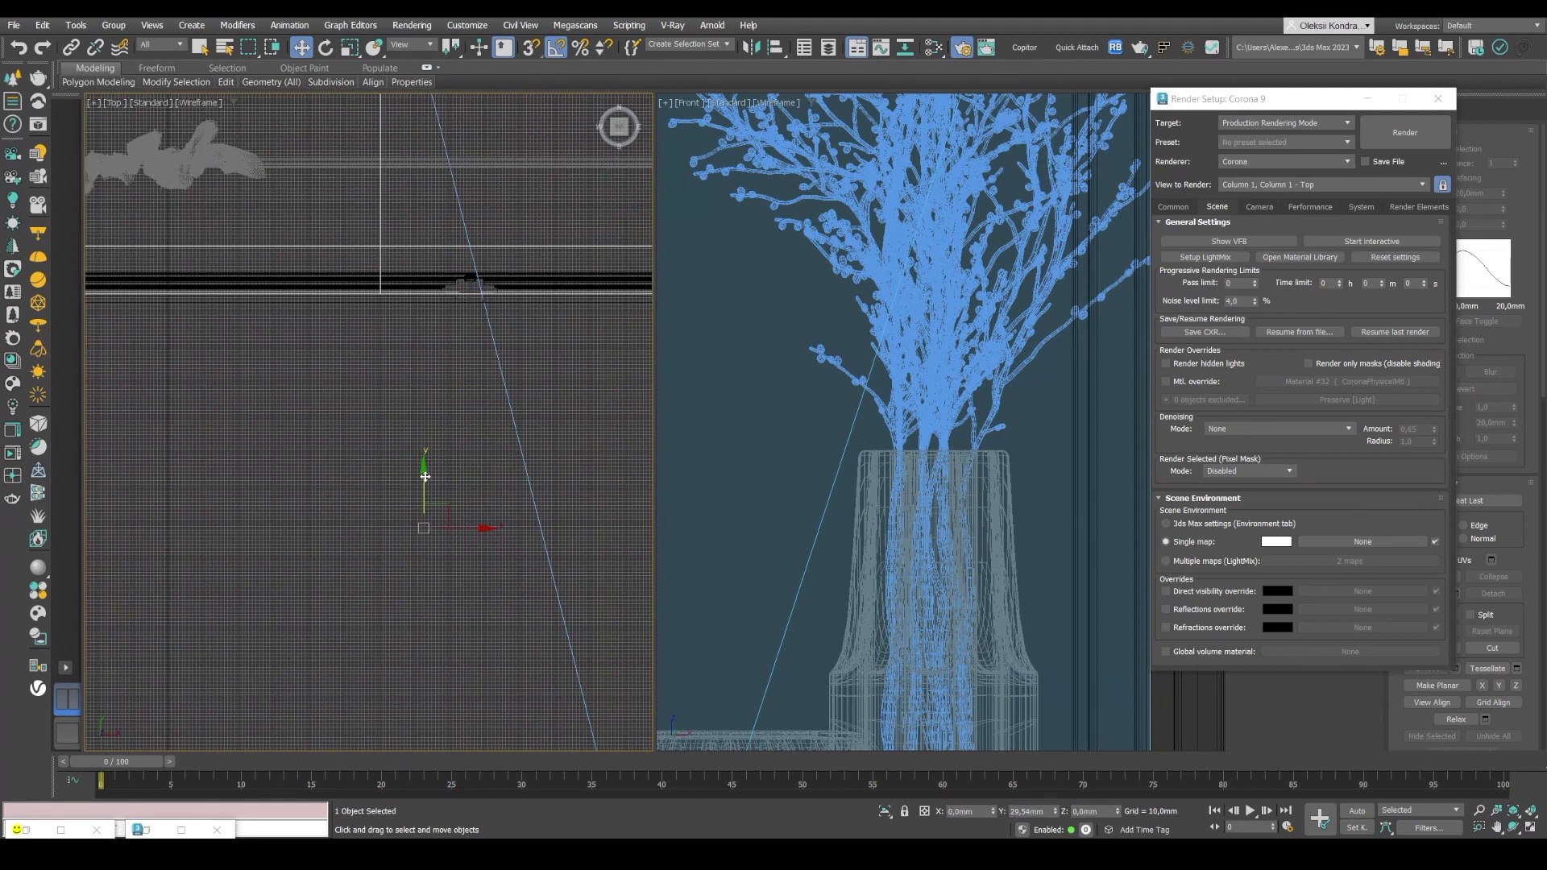
{"action": "left_click_drag", "start_coordinate": [424, 484], "coordinate": [424, 469]}
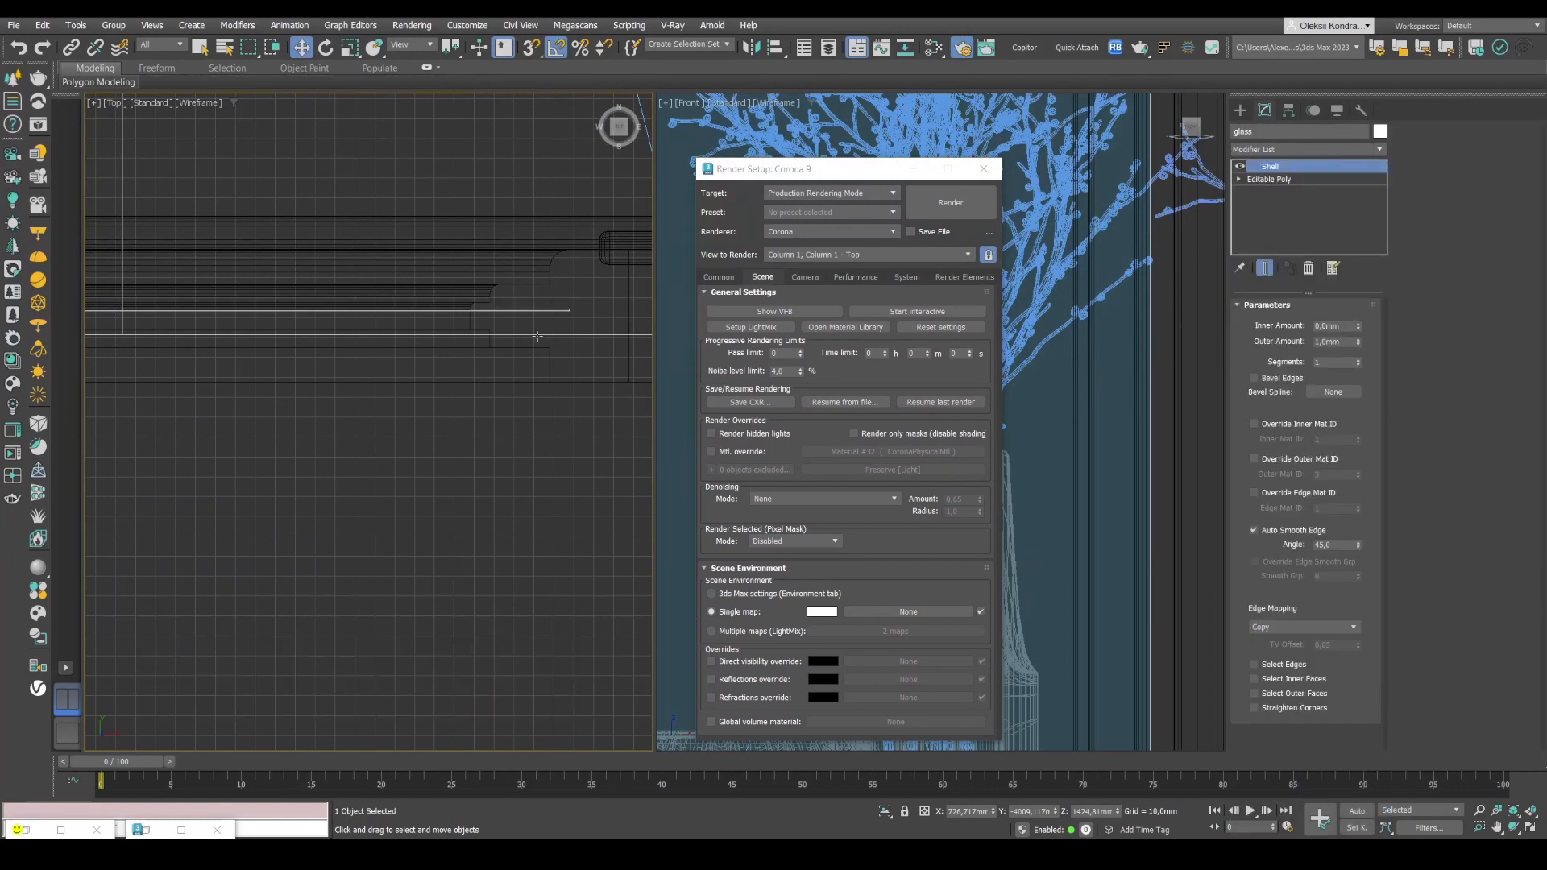
{"action": "mouse_move", "coordinate": [432, 383]}
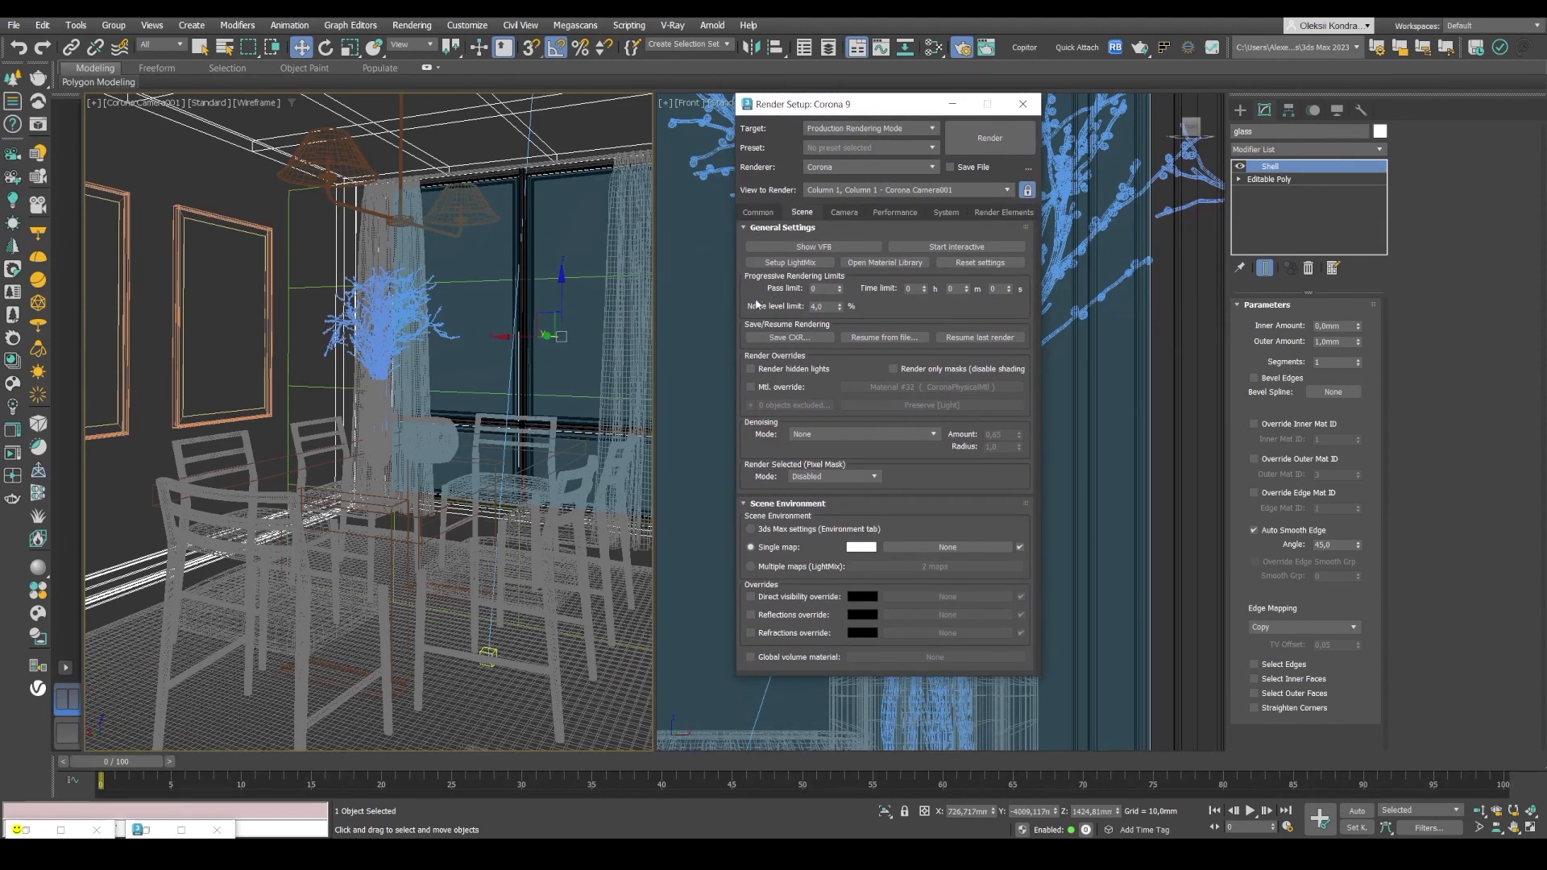
{"action": "mouse_move", "coordinate": [790, 311]}
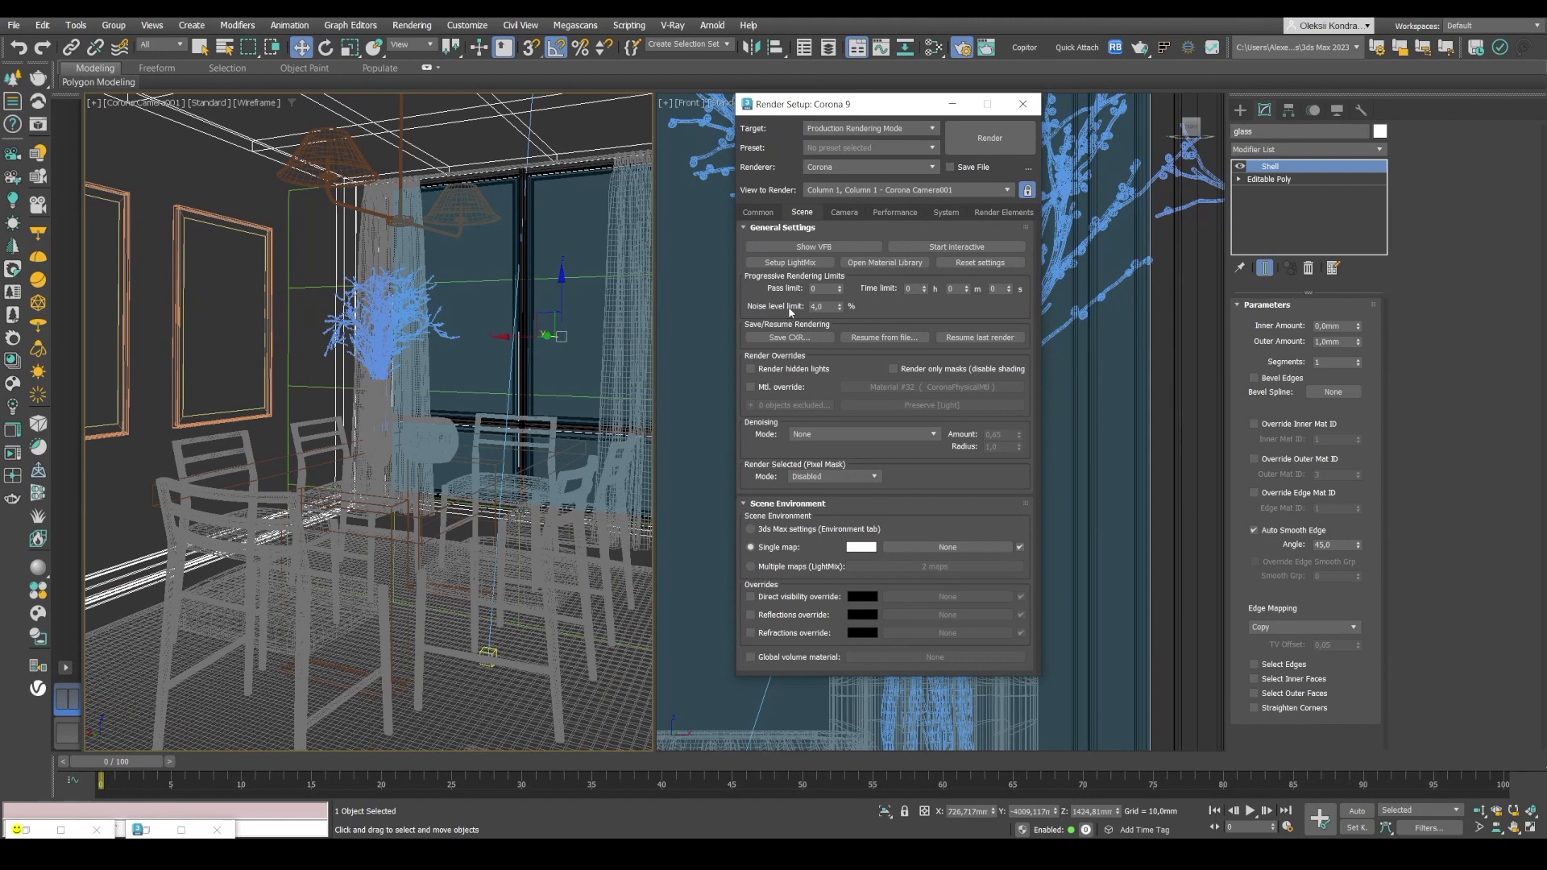
{"action": "mouse_move", "coordinate": [791, 310]}
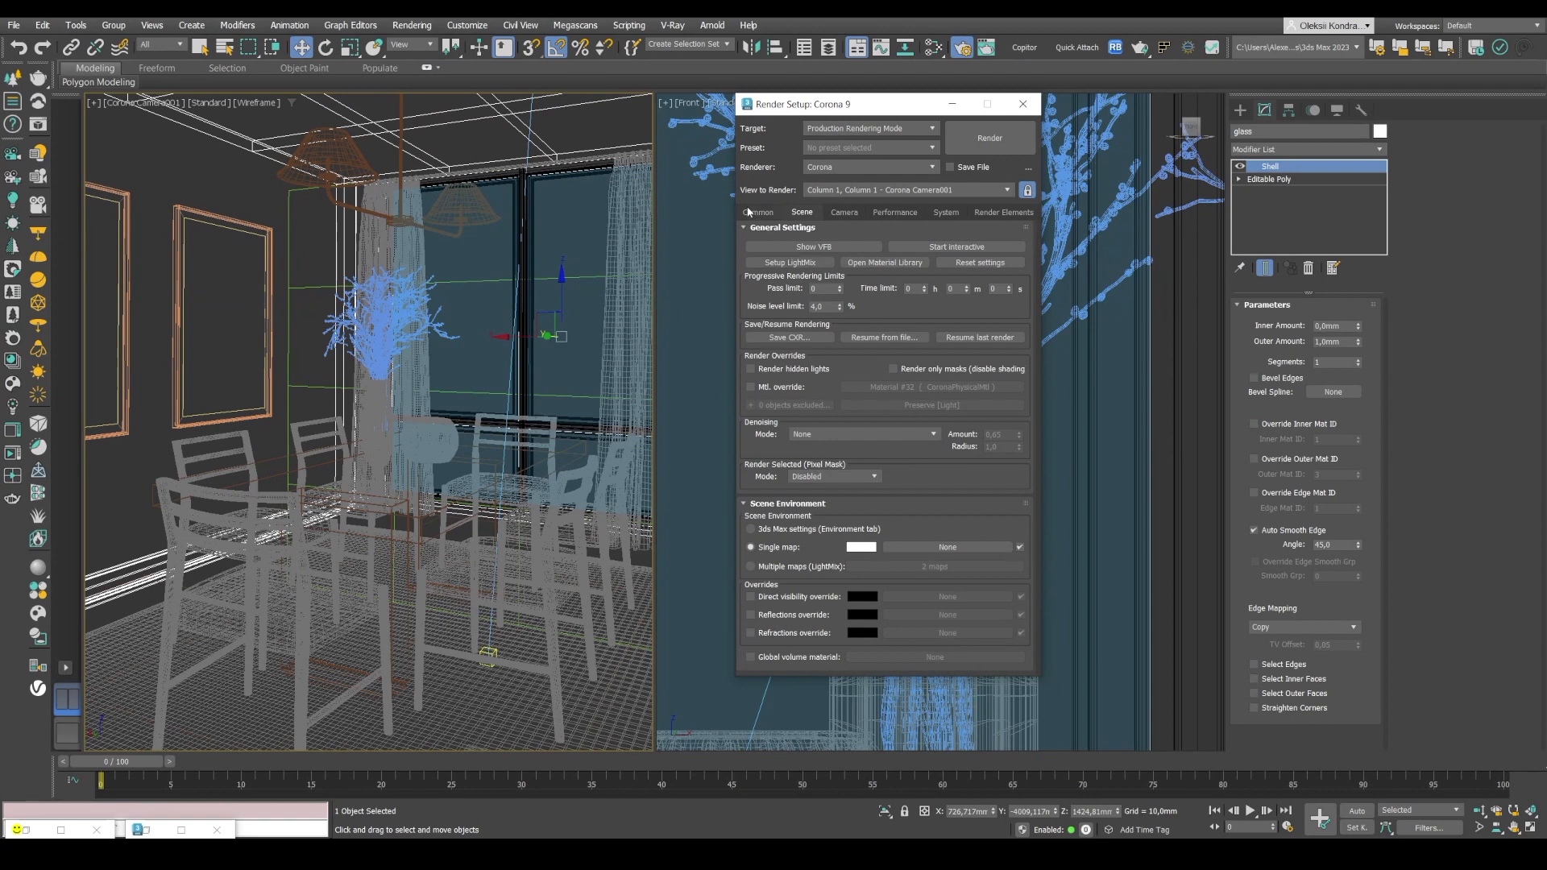
Confirm the 1668 × 2048 output size on the Common tab and start the render.
{"action": "left_click", "coordinate": [759, 212]}
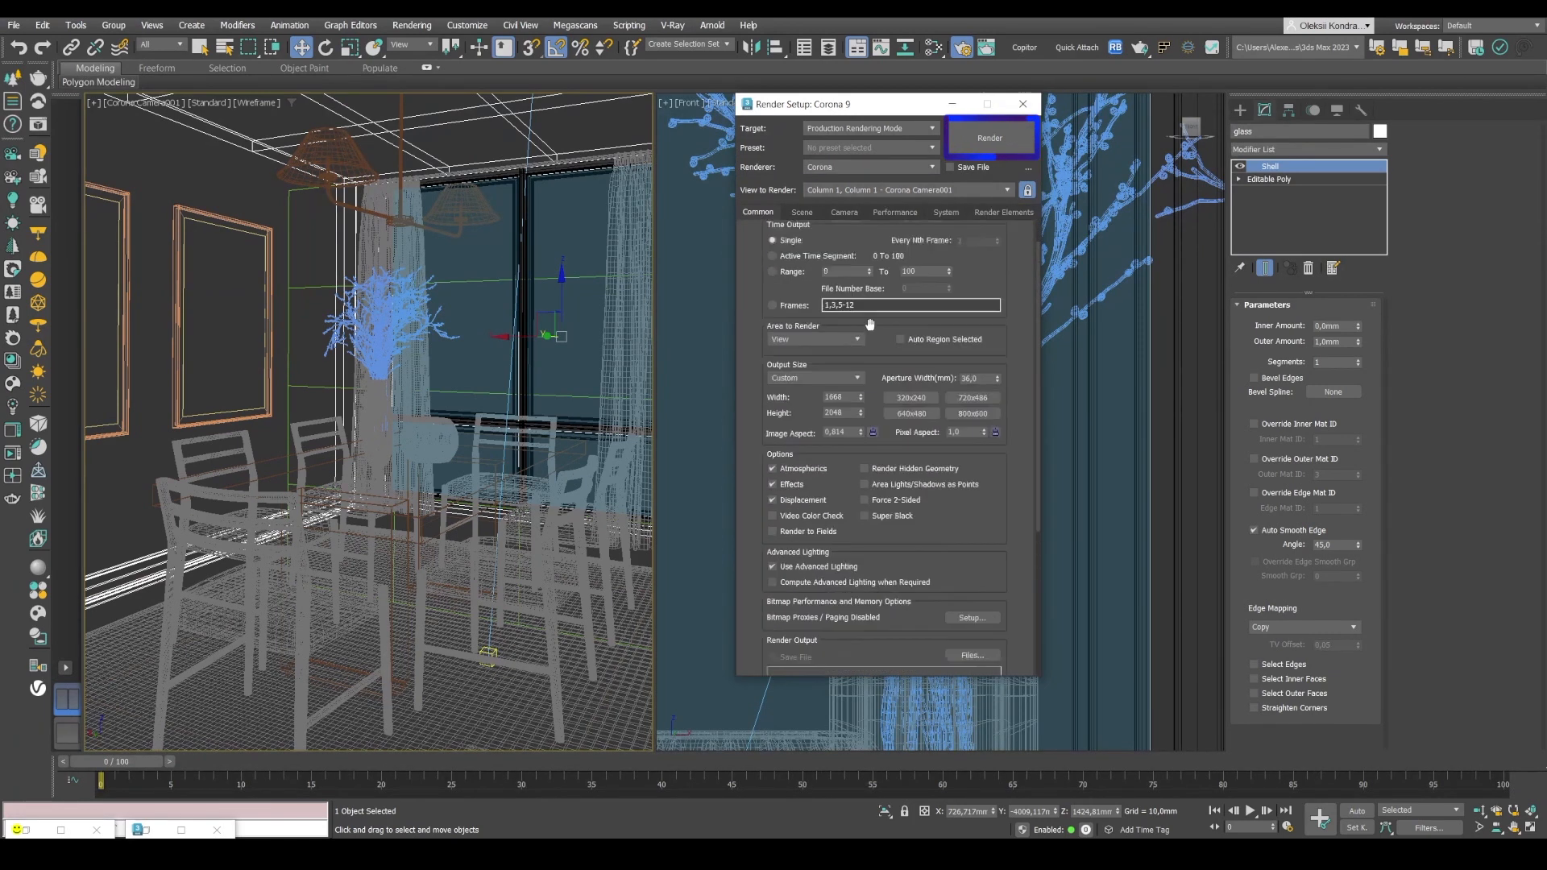
{"action": "left_click", "coordinate": [988, 137]}
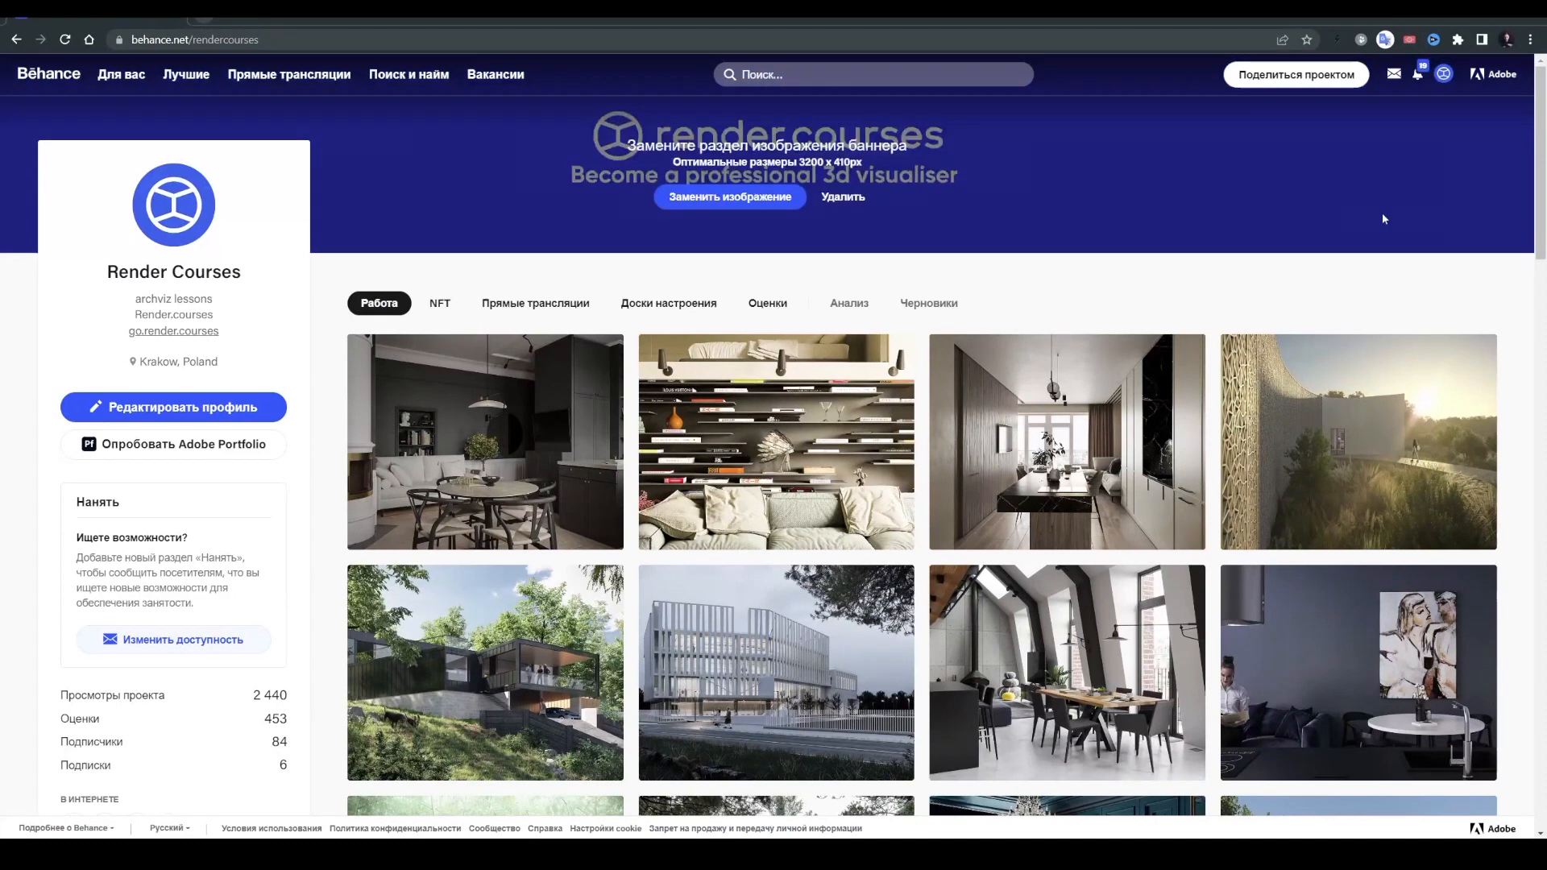
Scroll through the Render Courses portfolio grid and the wooden living room project gallery.
{"action": "scroll", "scroll_direction": "down", "scroll_amount": 3}
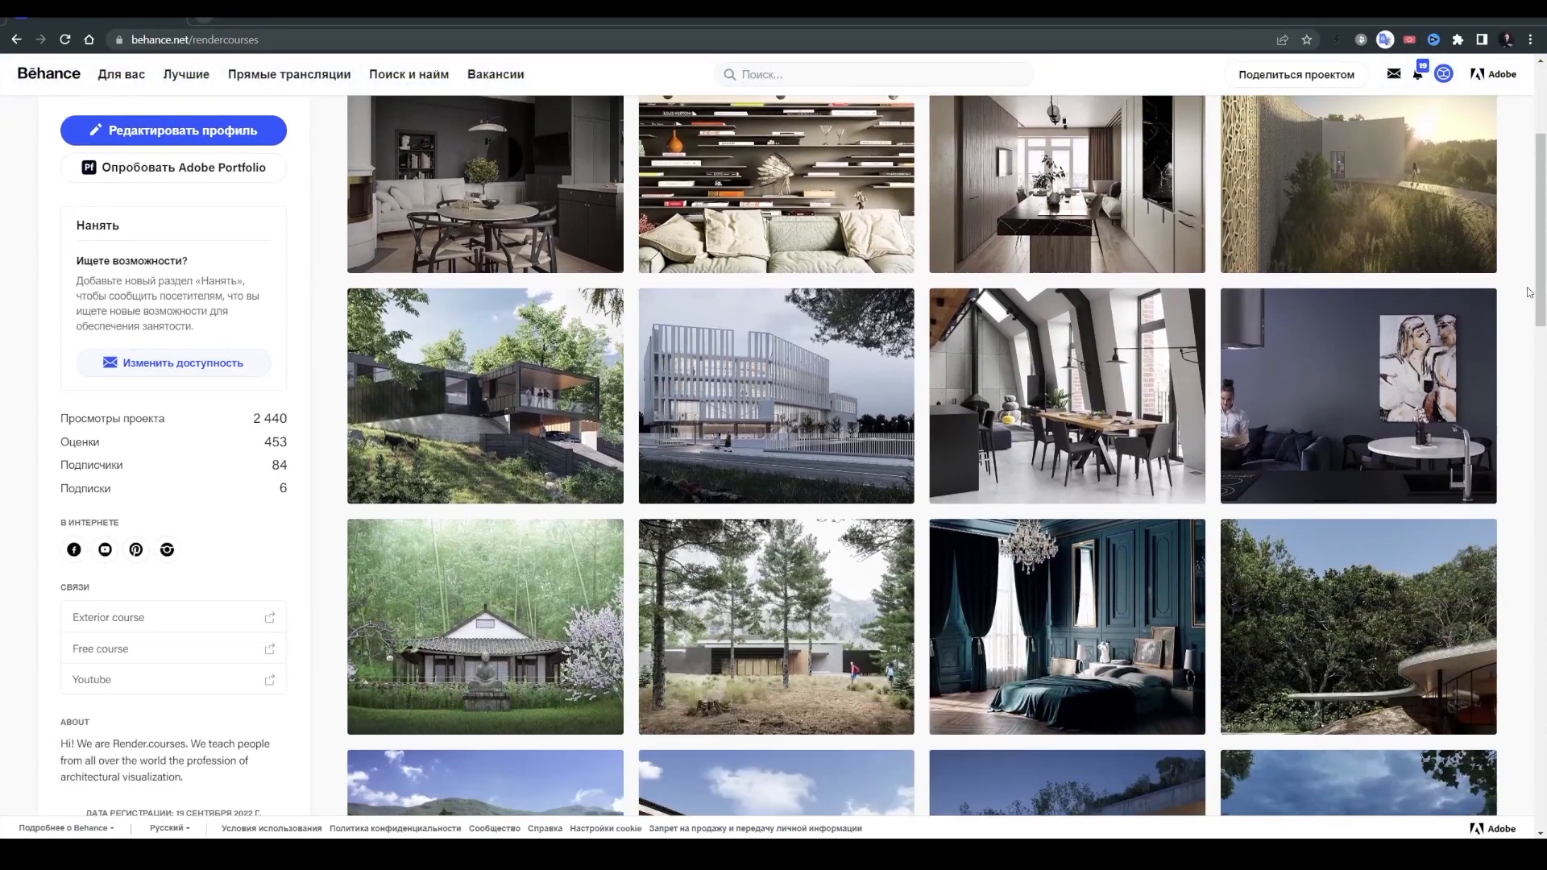
{"action": "scroll", "scroll_direction": "down", "scroll_amount": 3}
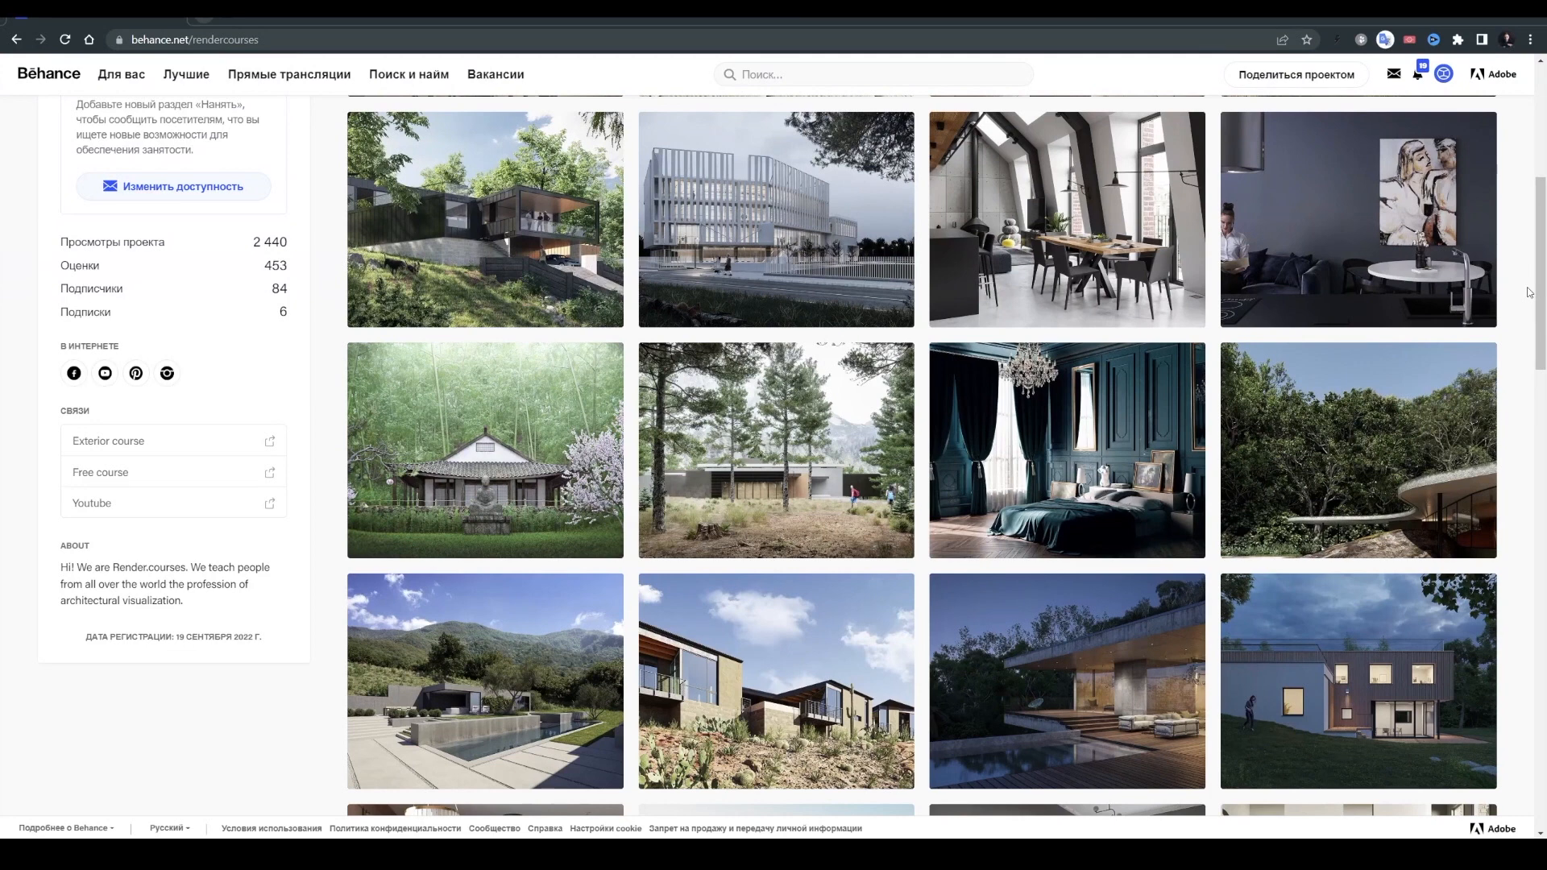
{"action": "scroll", "scroll_direction": "down", "scroll_amount": 3}
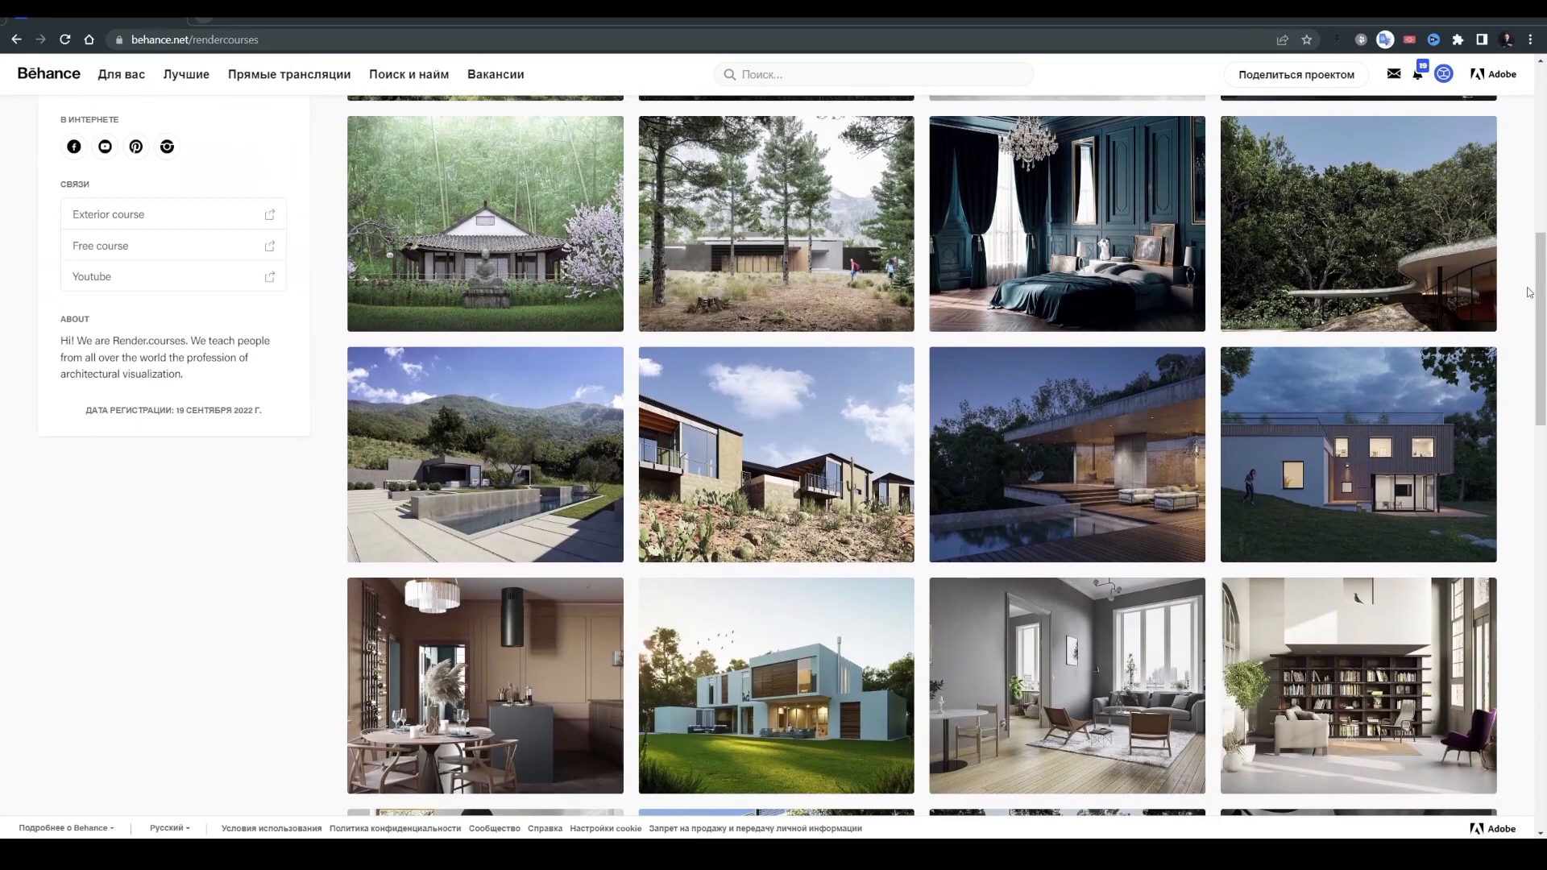
{"action": "scroll", "scroll_direction": "down", "scroll_amount": 3}
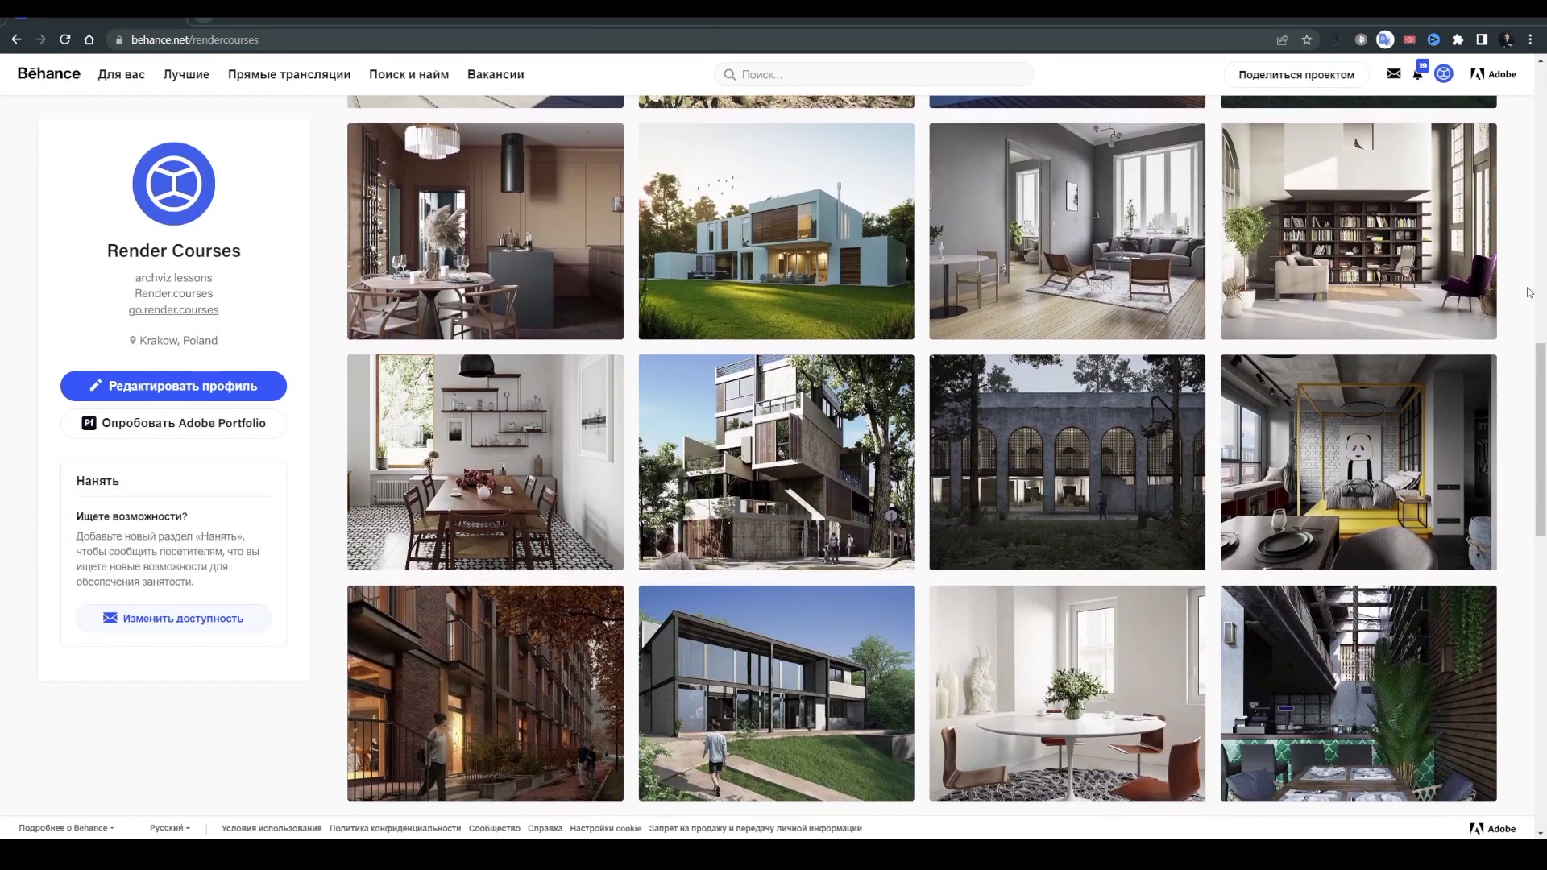
{"action": "scroll", "scroll_direction": "down", "scroll_amount": 3}
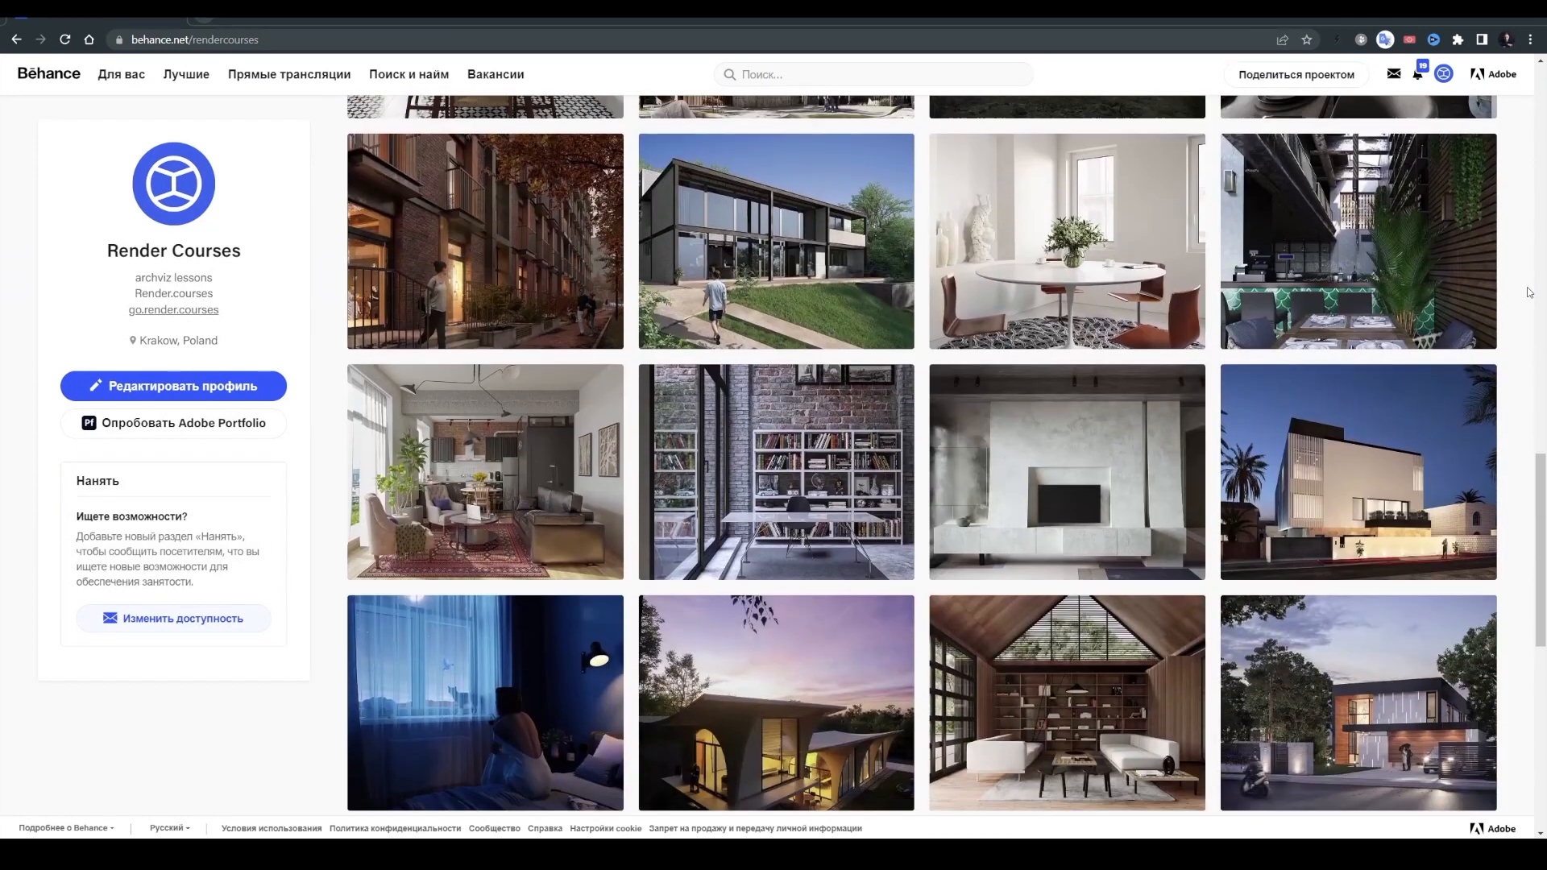
{"action": "scroll", "scroll_direction": "down", "scroll_amount": 3}
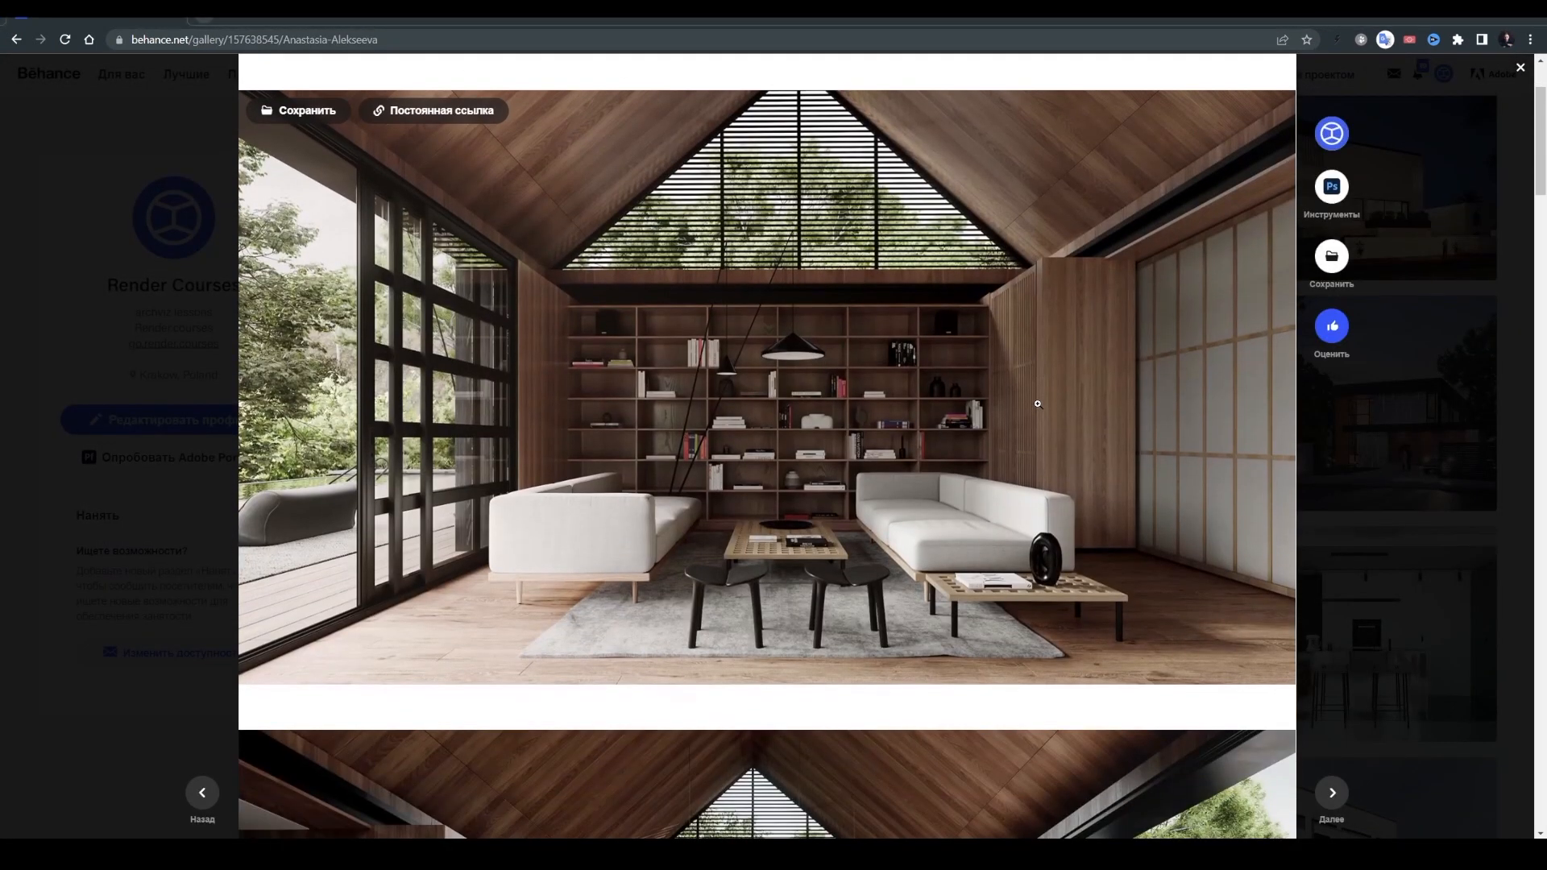
{"action": "scroll", "scroll_direction": "down", "scroll_amount": 3}
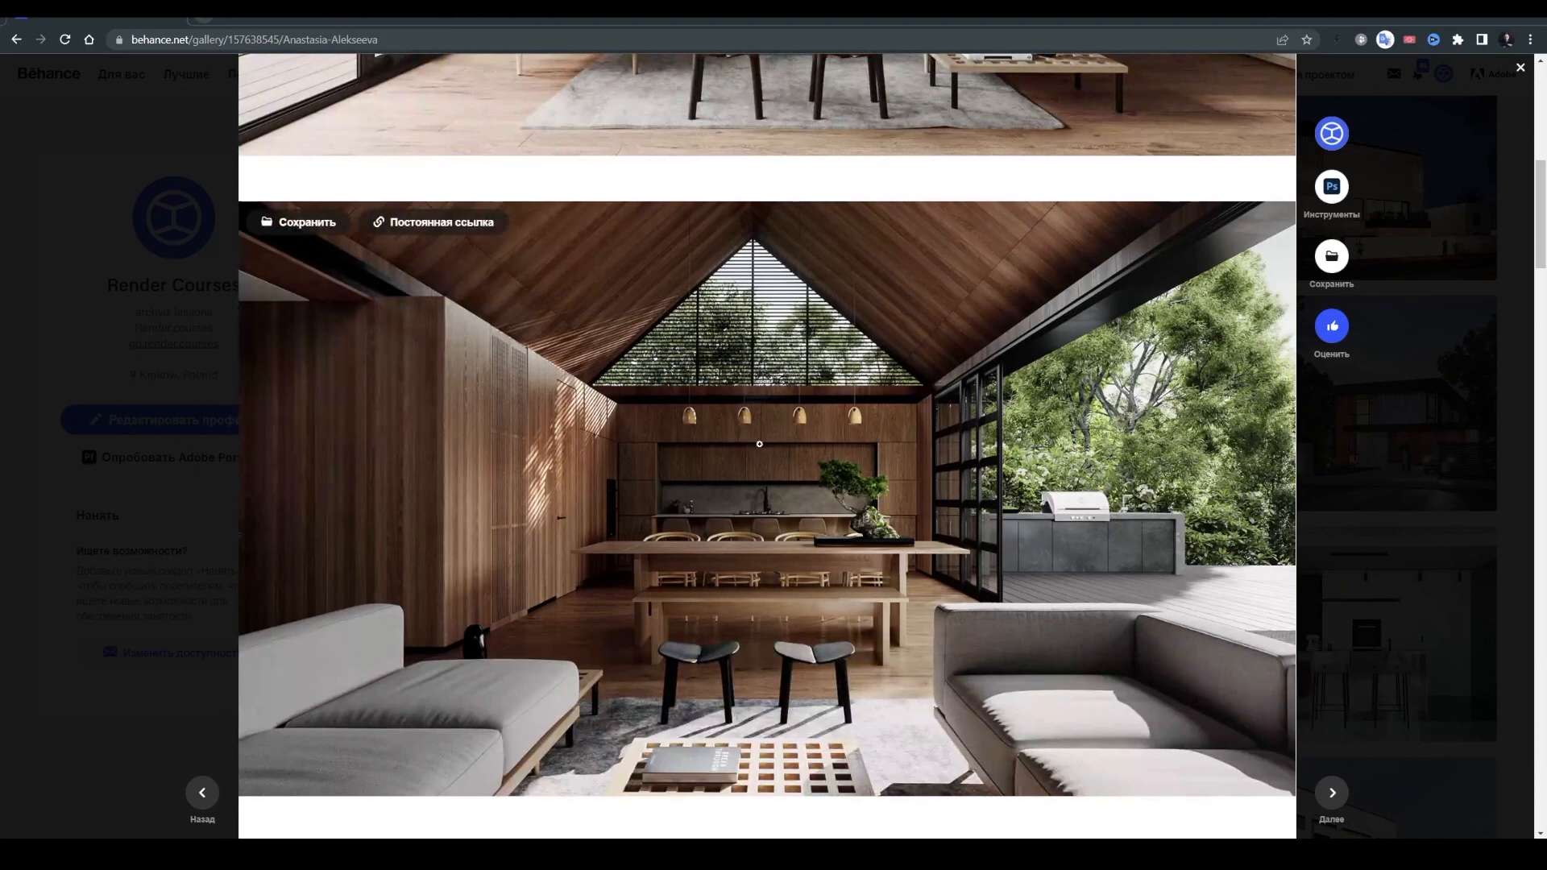
{"action": "mouse_move", "coordinate": [1147, 649]}
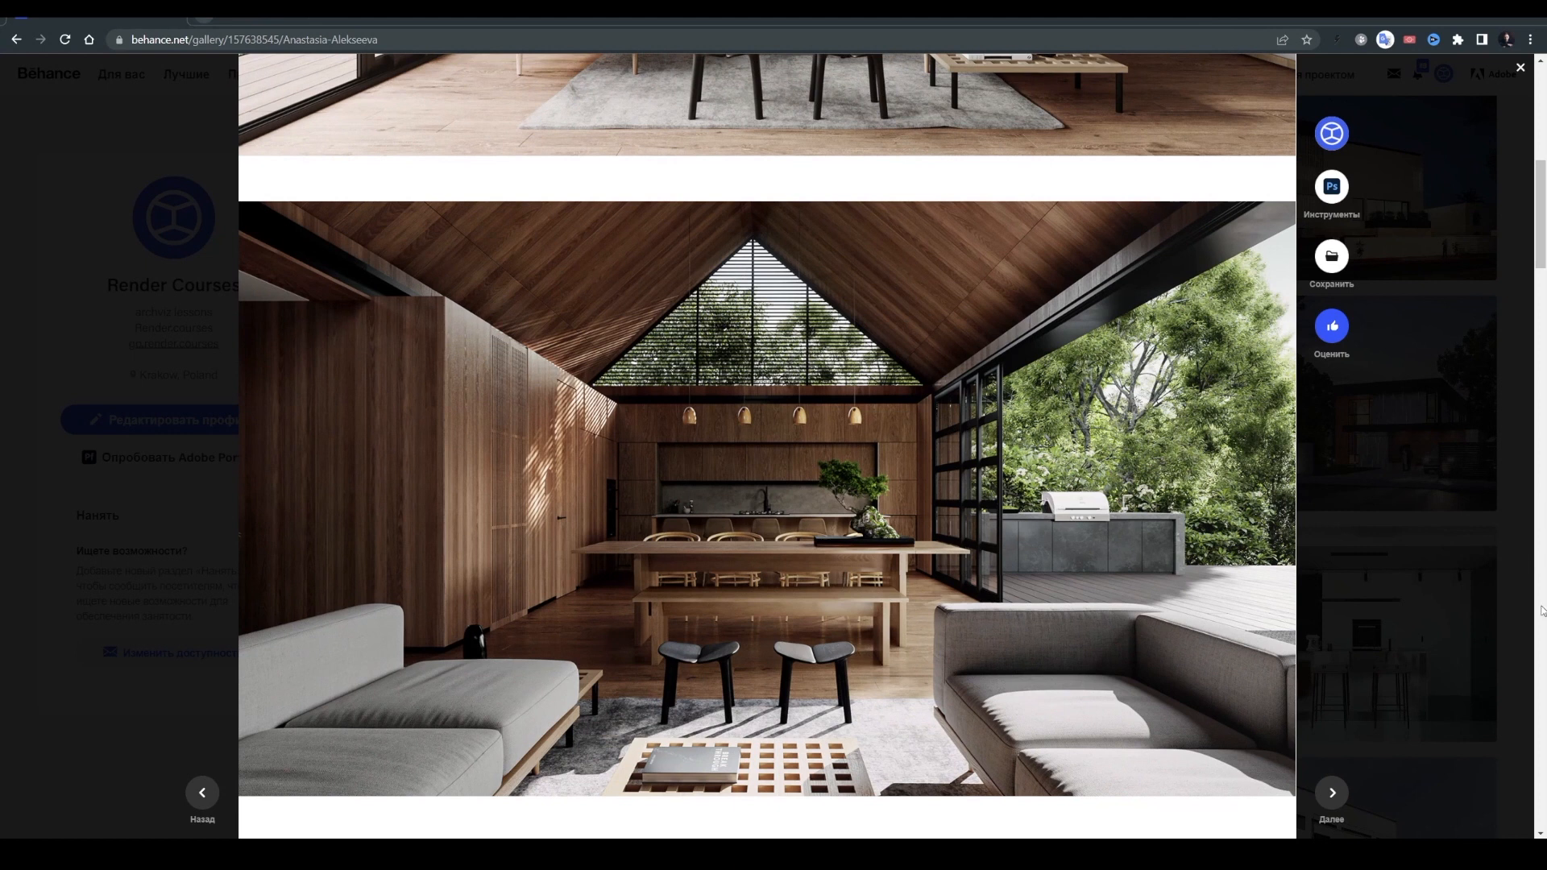
{"action": "left_click", "coordinate": [1520, 68]}
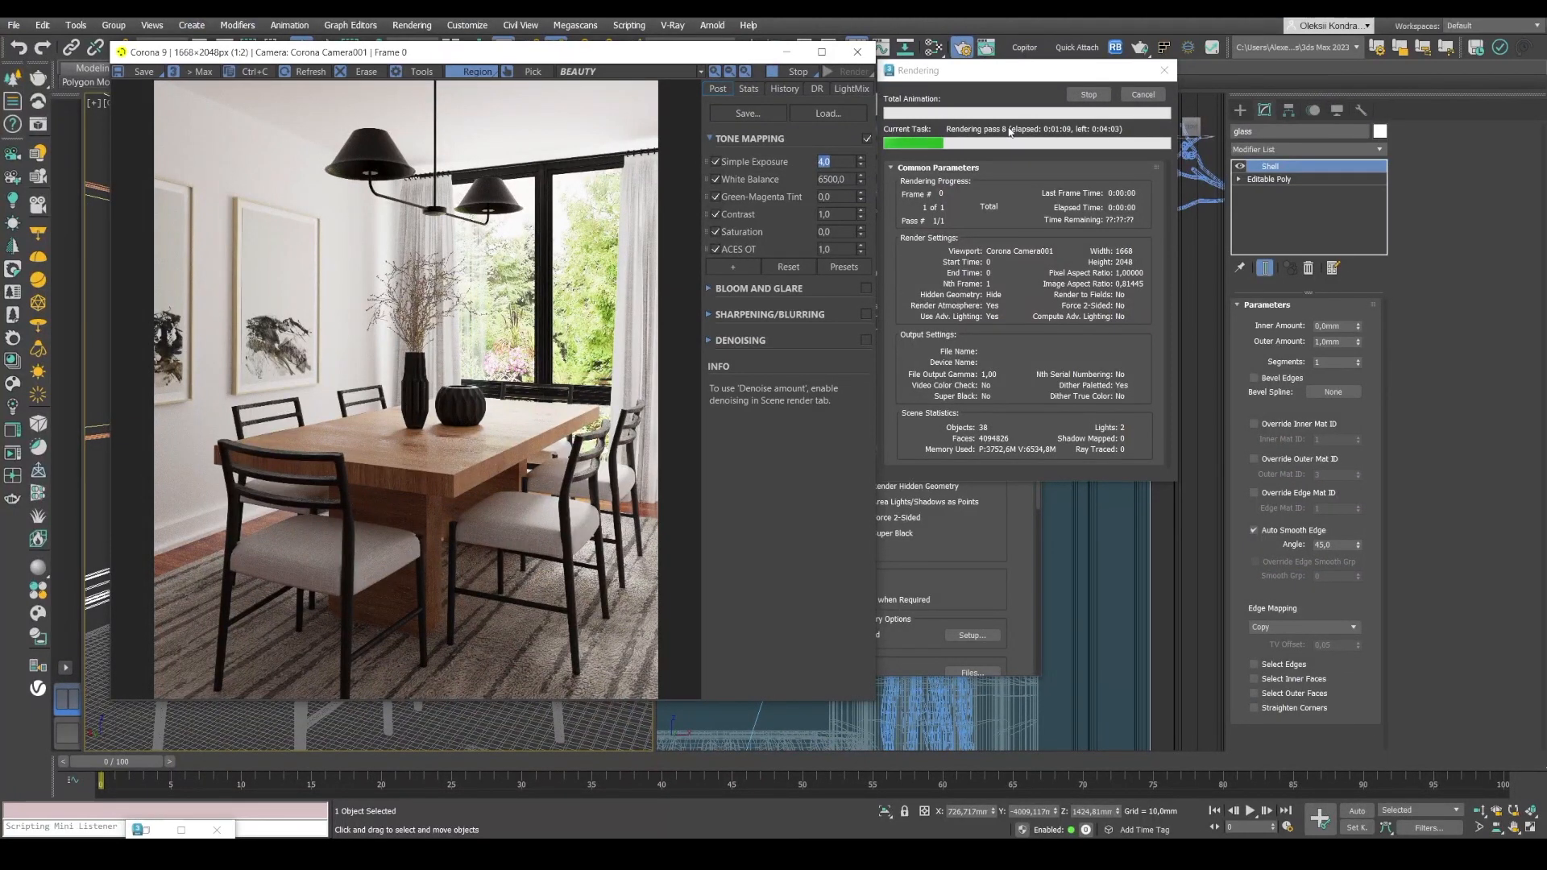
Let the Corona render of the dining room keep running through its passes.
{"action": "left_click", "coordinate": [748, 88]}
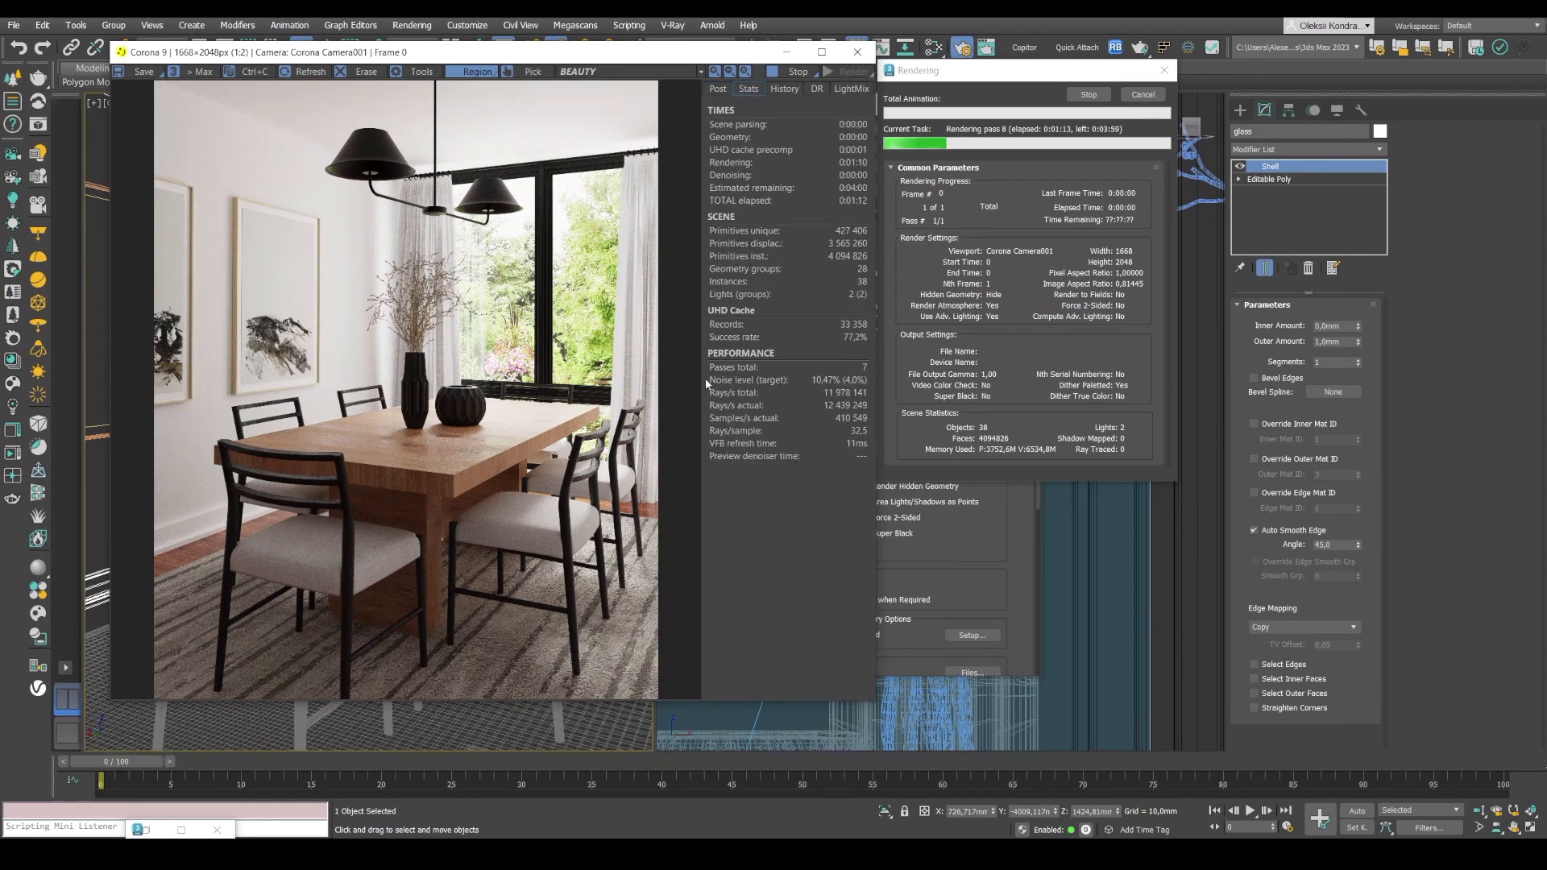
{"action": "mouse_move", "coordinate": [749, 380]}
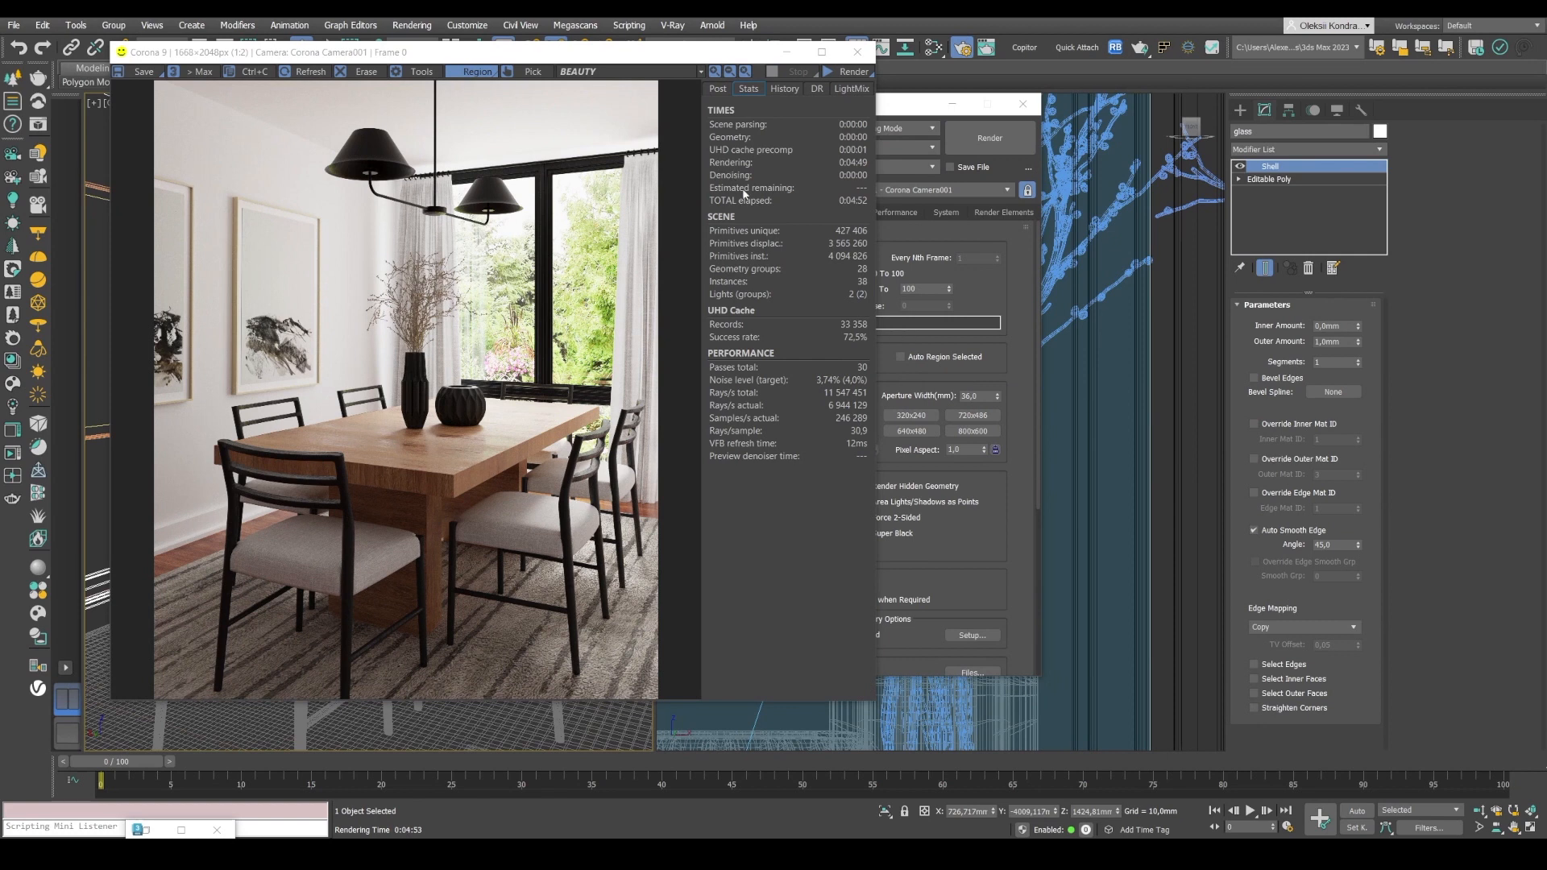
{"action": "mouse_move", "coordinate": [859, 200]}
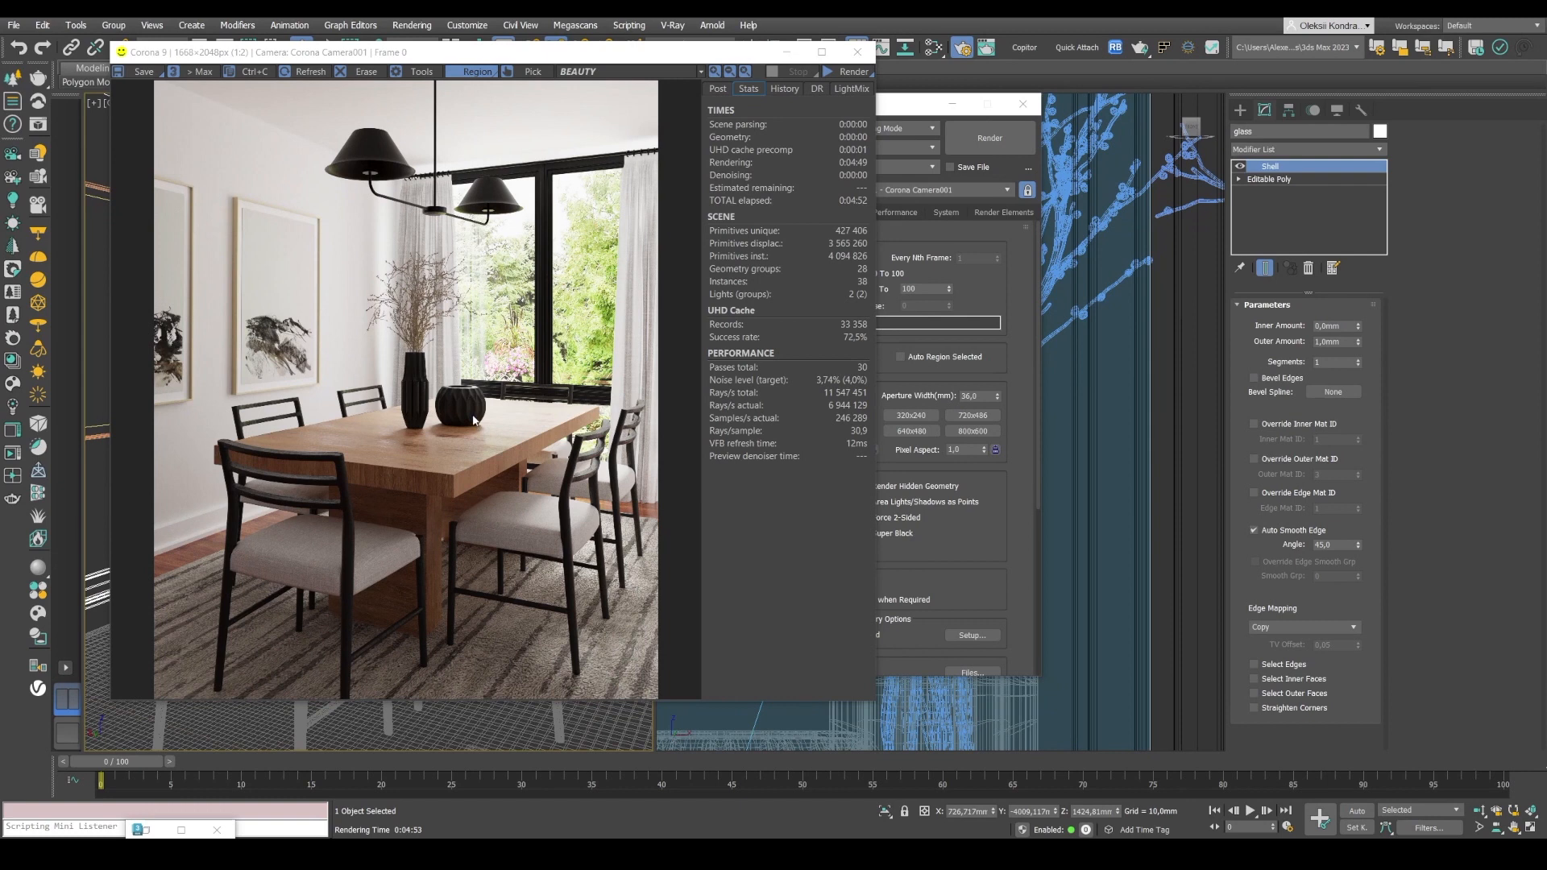
{"action": "mouse_move", "coordinate": [331, 382]}
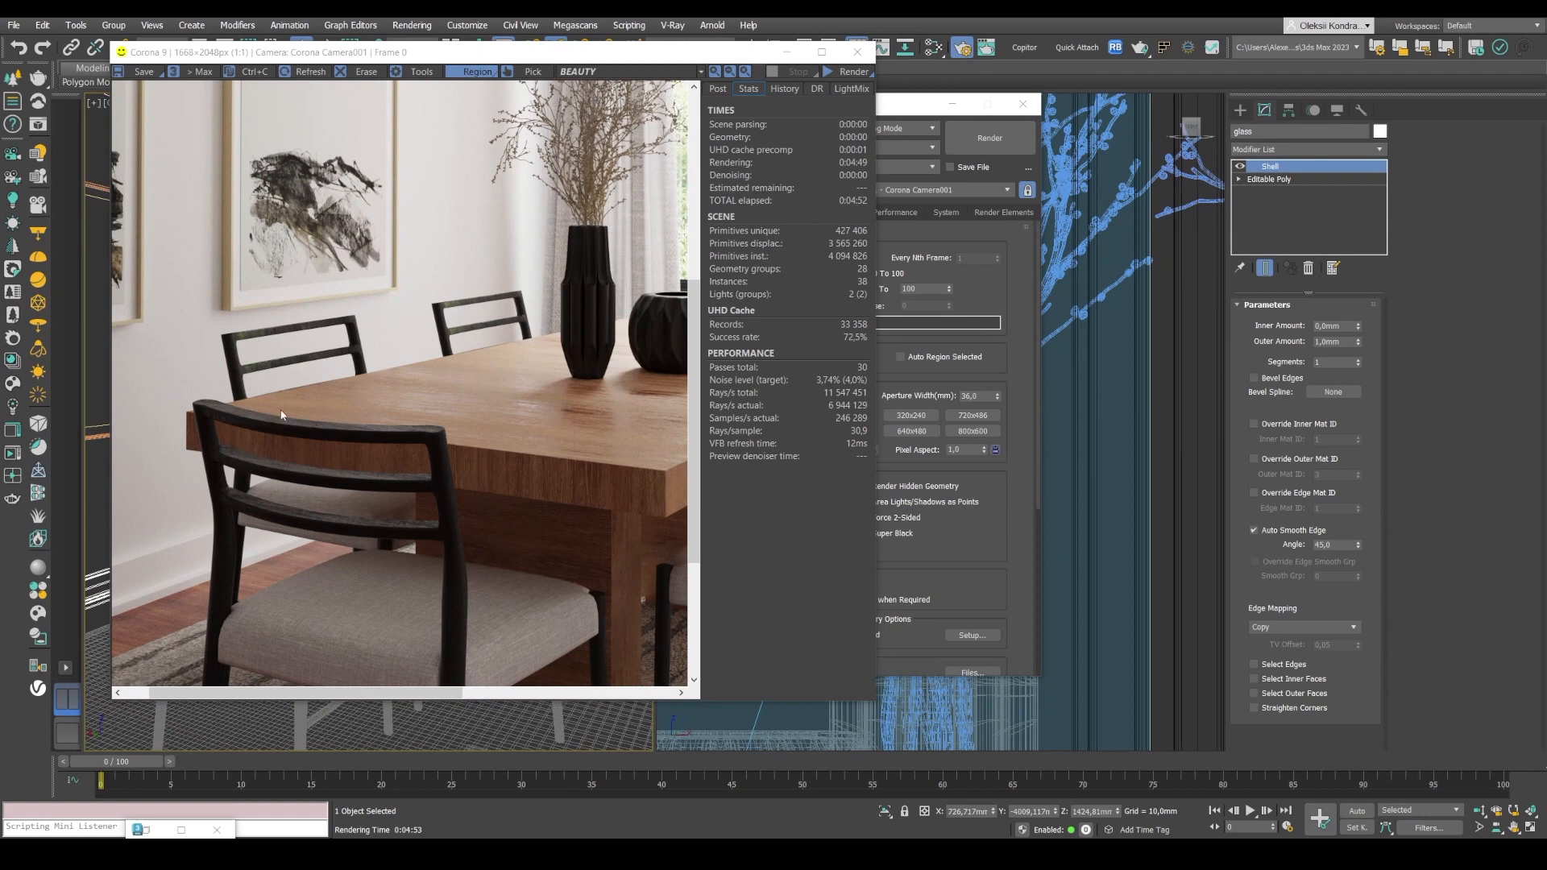
{"action": "mouse_move", "coordinate": [412, 414]}
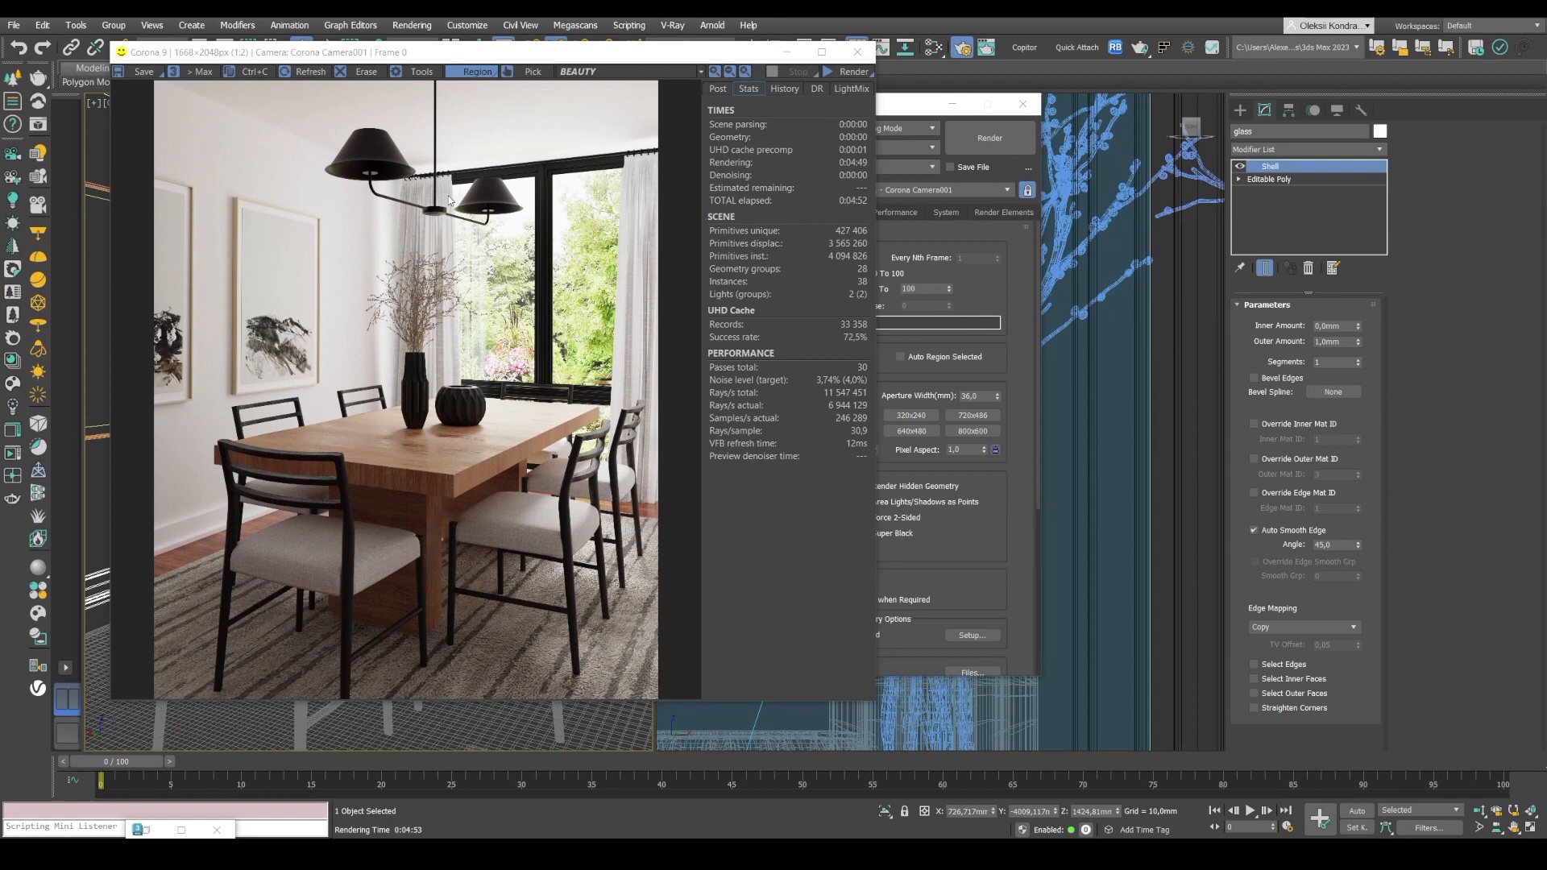
{"action": "mouse_move", "coordinate": [514, 509]}
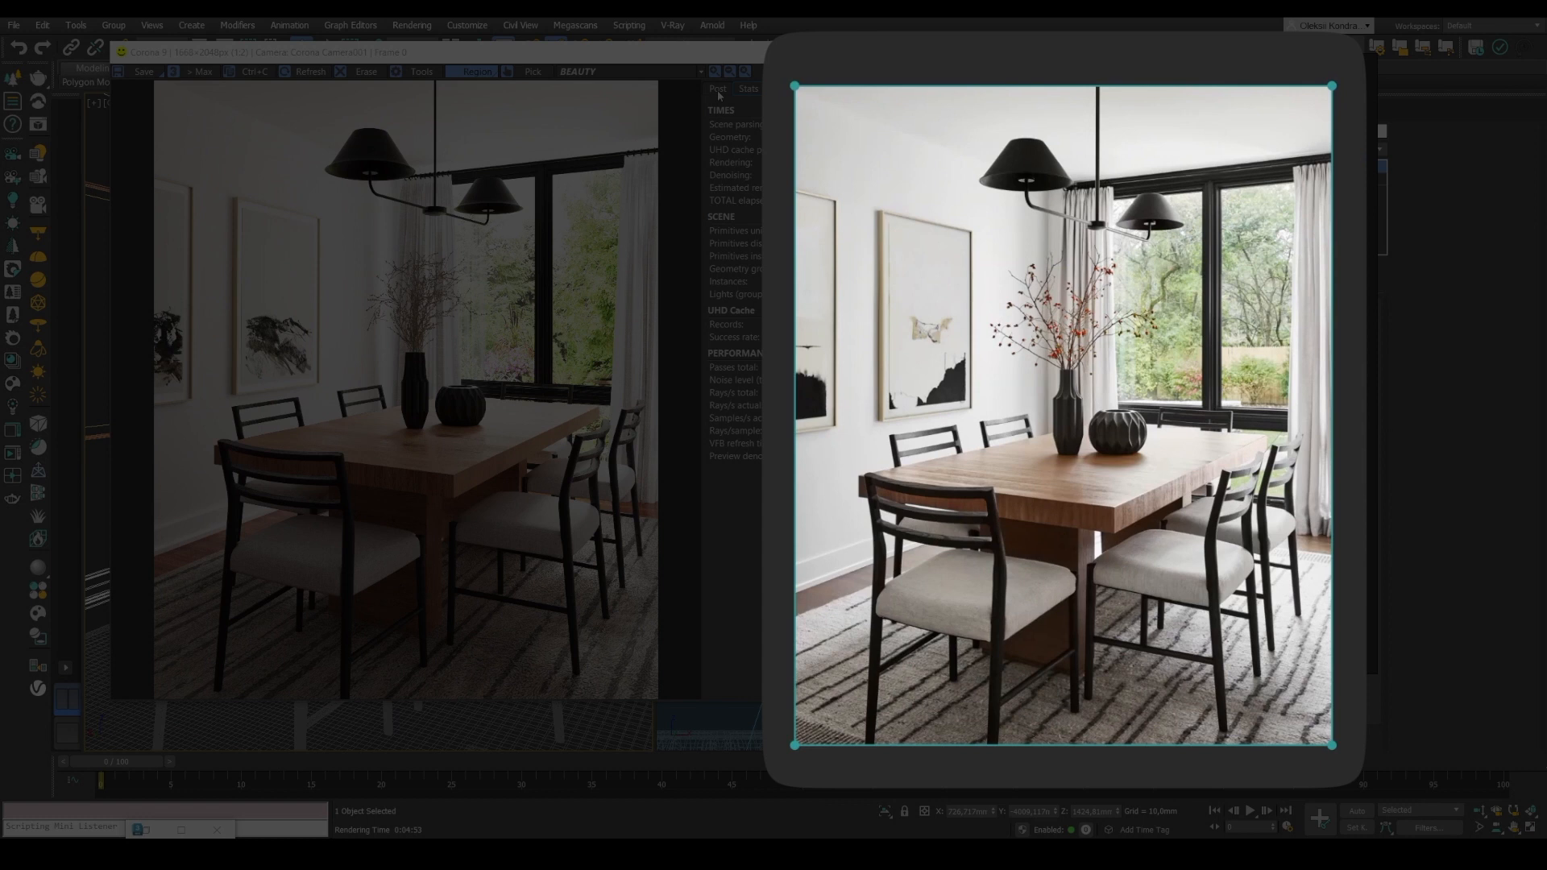
Show the VFB Post tone-mapping panel beside the reference photo.
{"action": "left_click", "coordinate": [717, 88]}
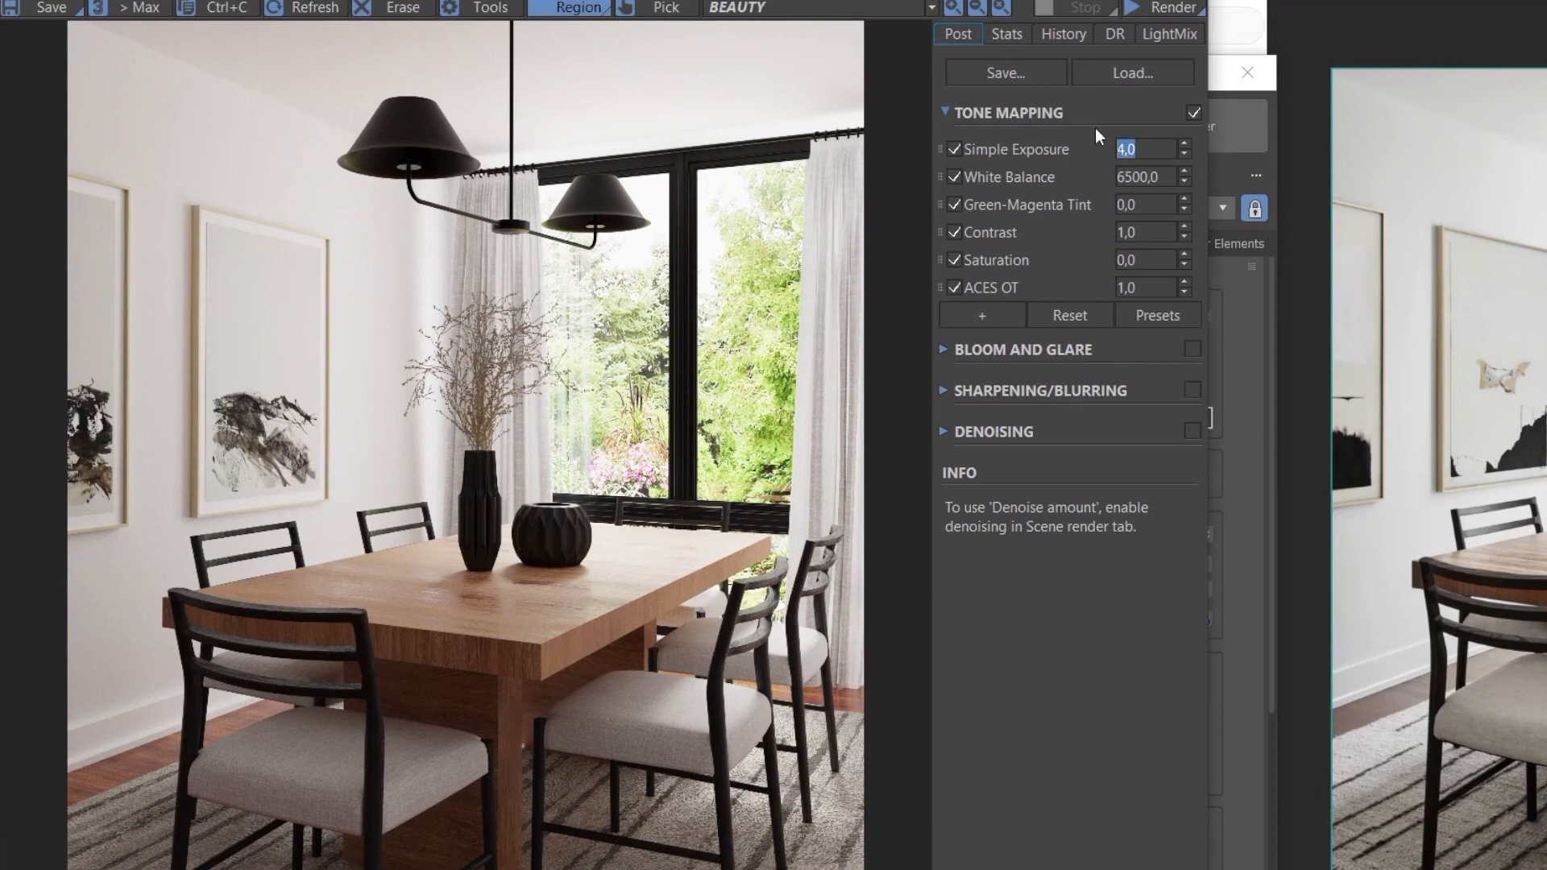
{"action": "mouse_move", "coordinate": [1103, 226]}
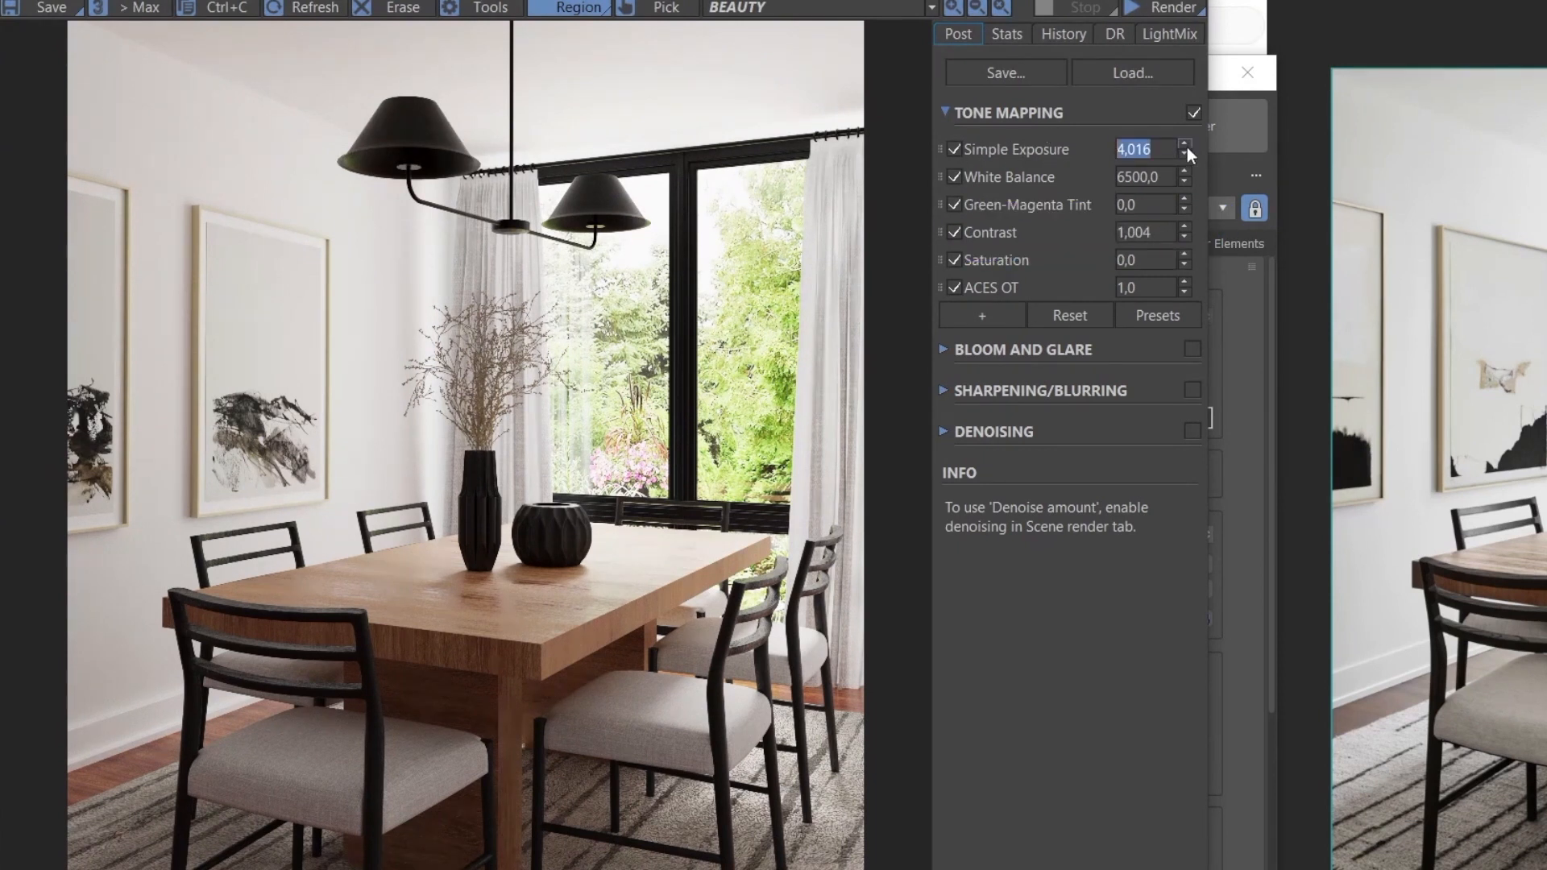
Set Simple Exposure to about 4.5, White Balance near 5871 K and Contrast to 1,0.
{"action": "left_click", "coordinate": [1184, 145]}
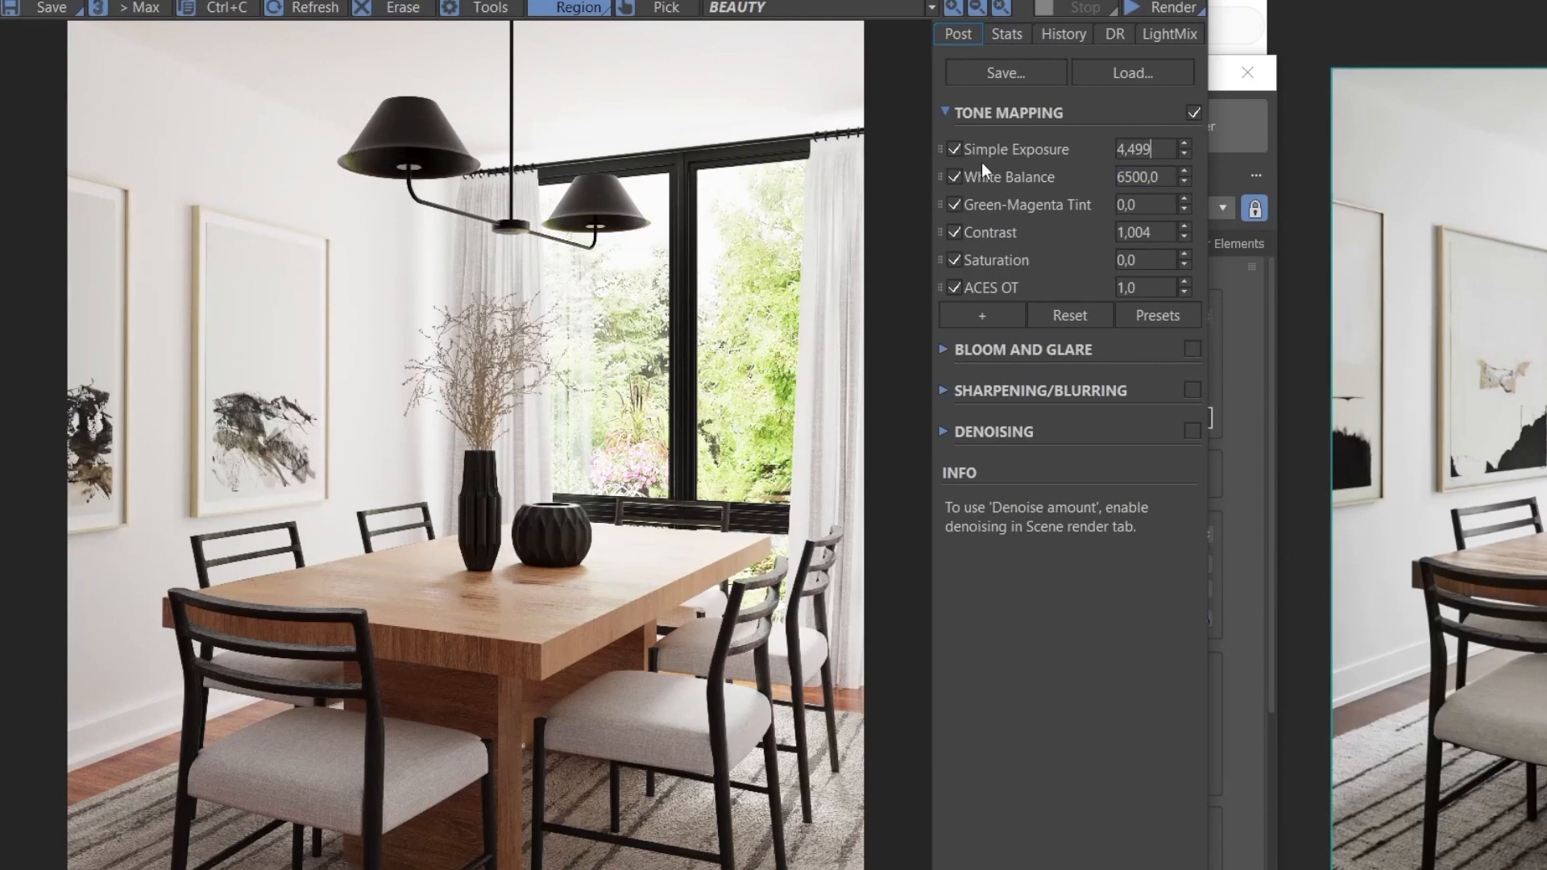
{"action": "mouse_move", "coordinate": [1200, 179]}
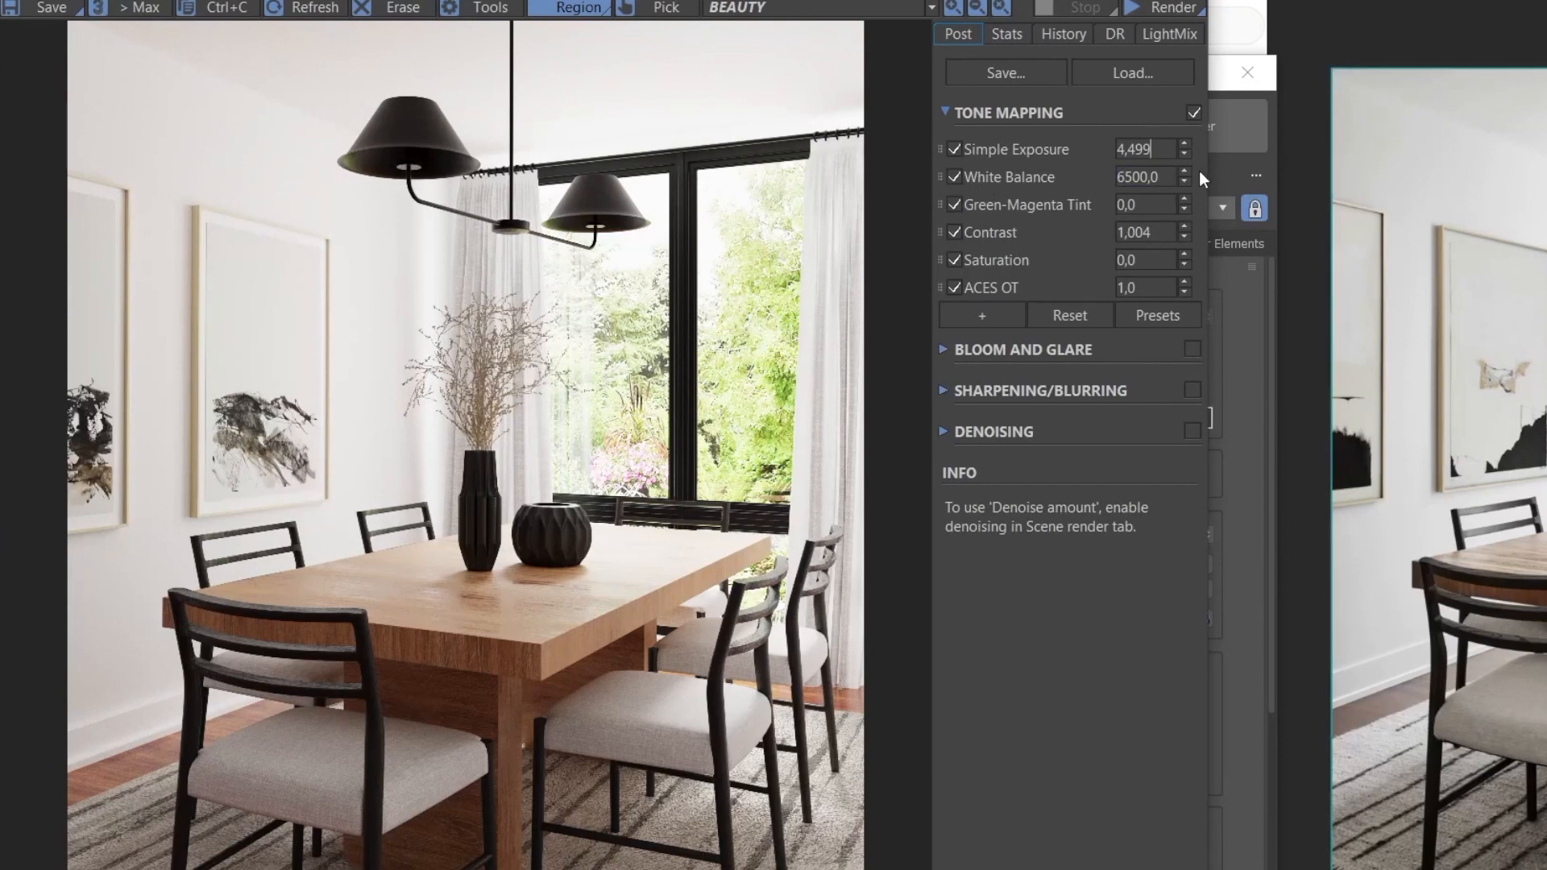
{"action": "left_click_drag", "start_coordinate": [1149, 177], "coordinate": [1174, 163]}
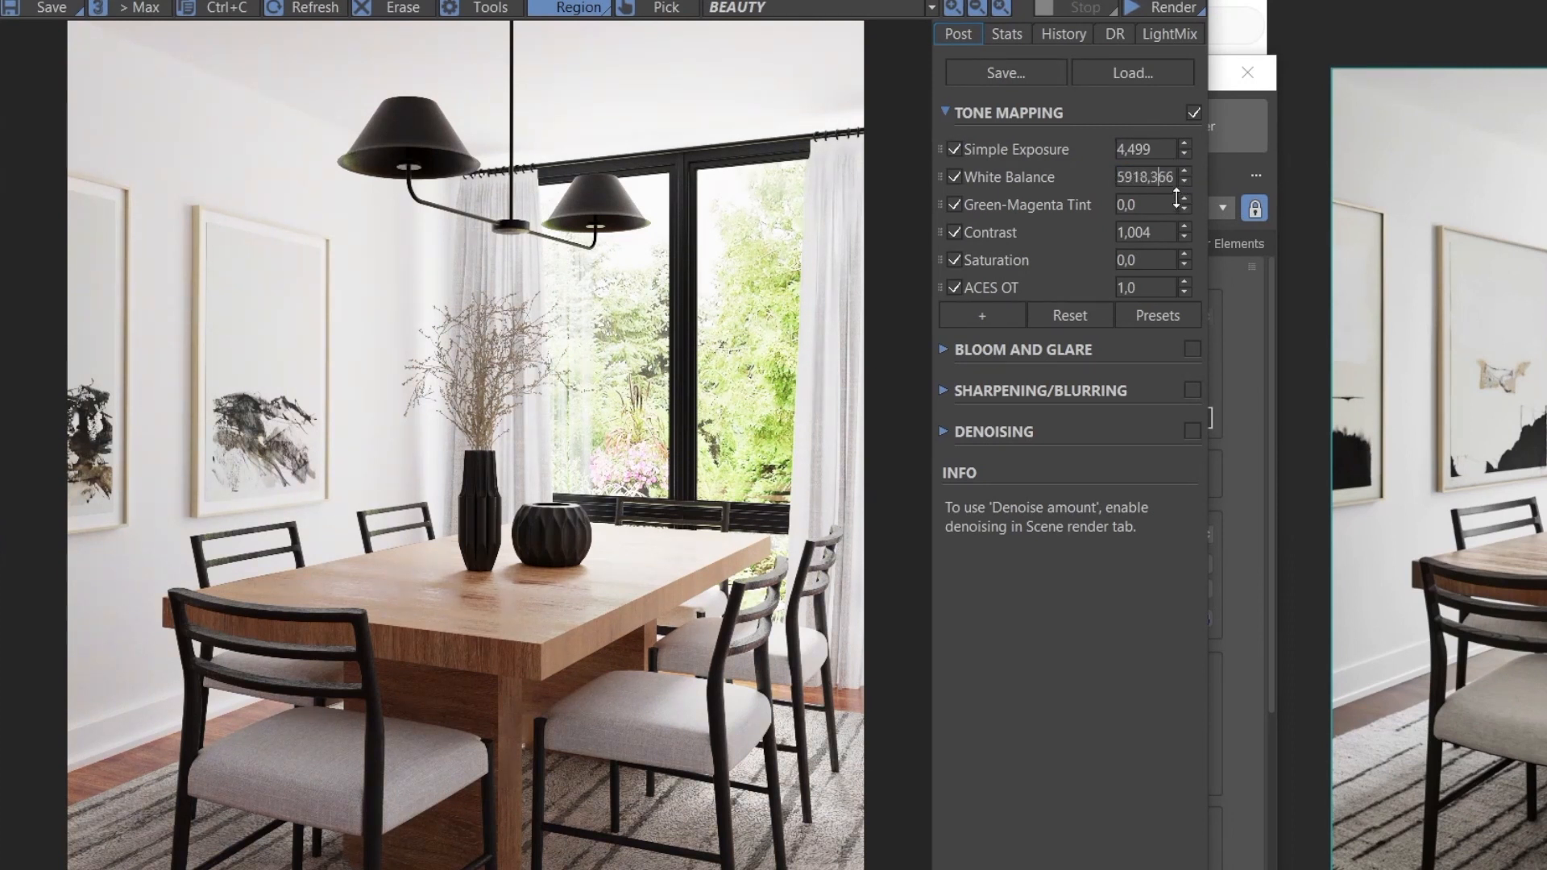
{"action": "left_click_drag", "start_coordinate": [1174, 192], "coordinate": [1174, 200]}
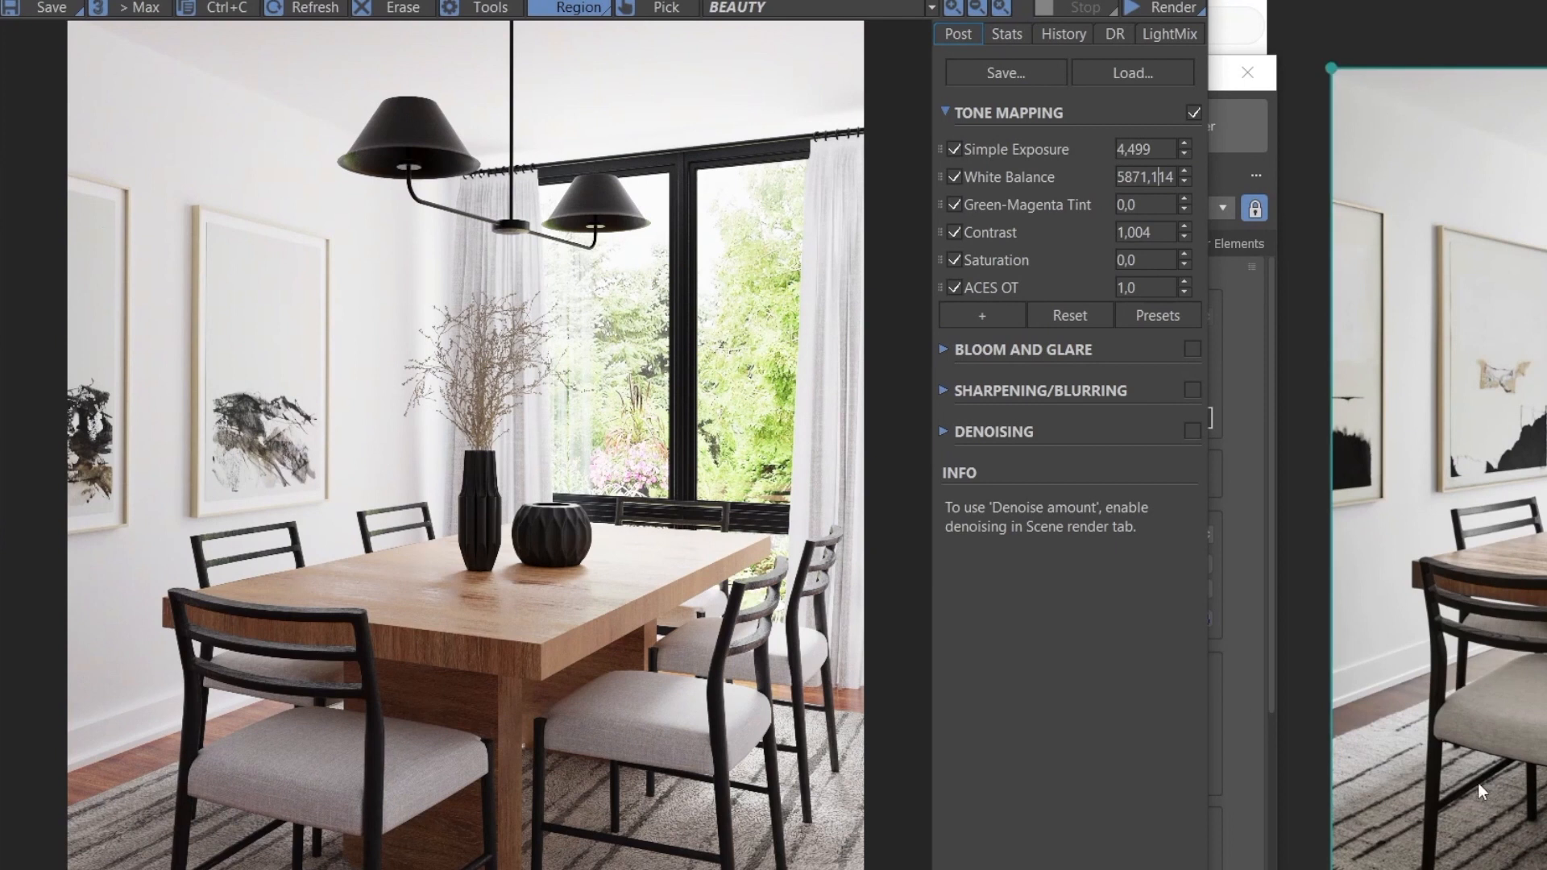
{"action": "mouse_move", "coordinate": [603, 836]}
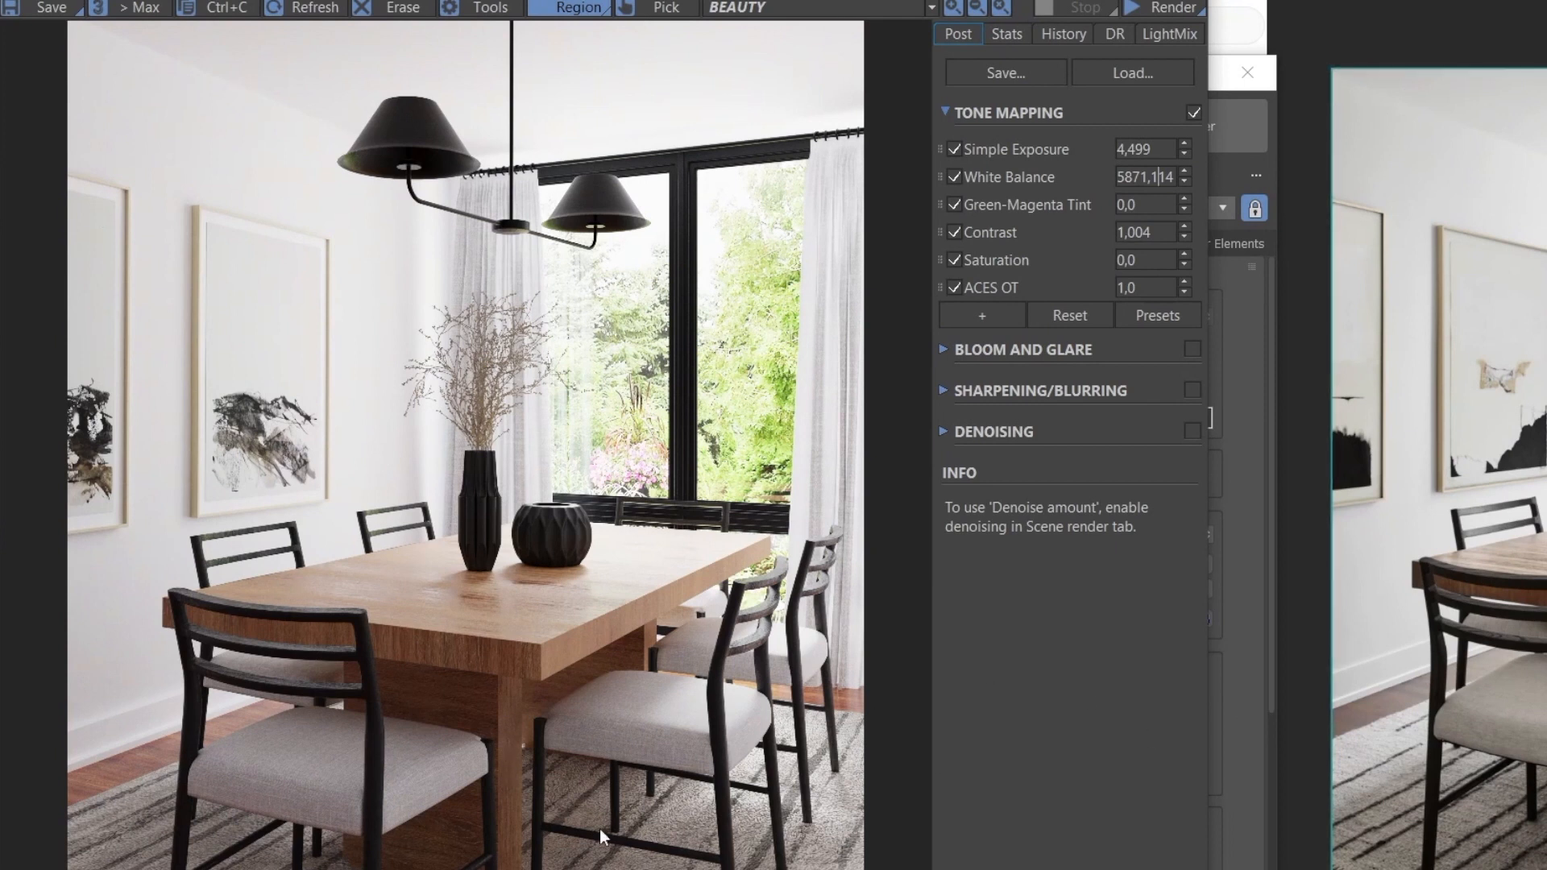
{"action": "mouse_move", "coordinate": [1093, 238]}
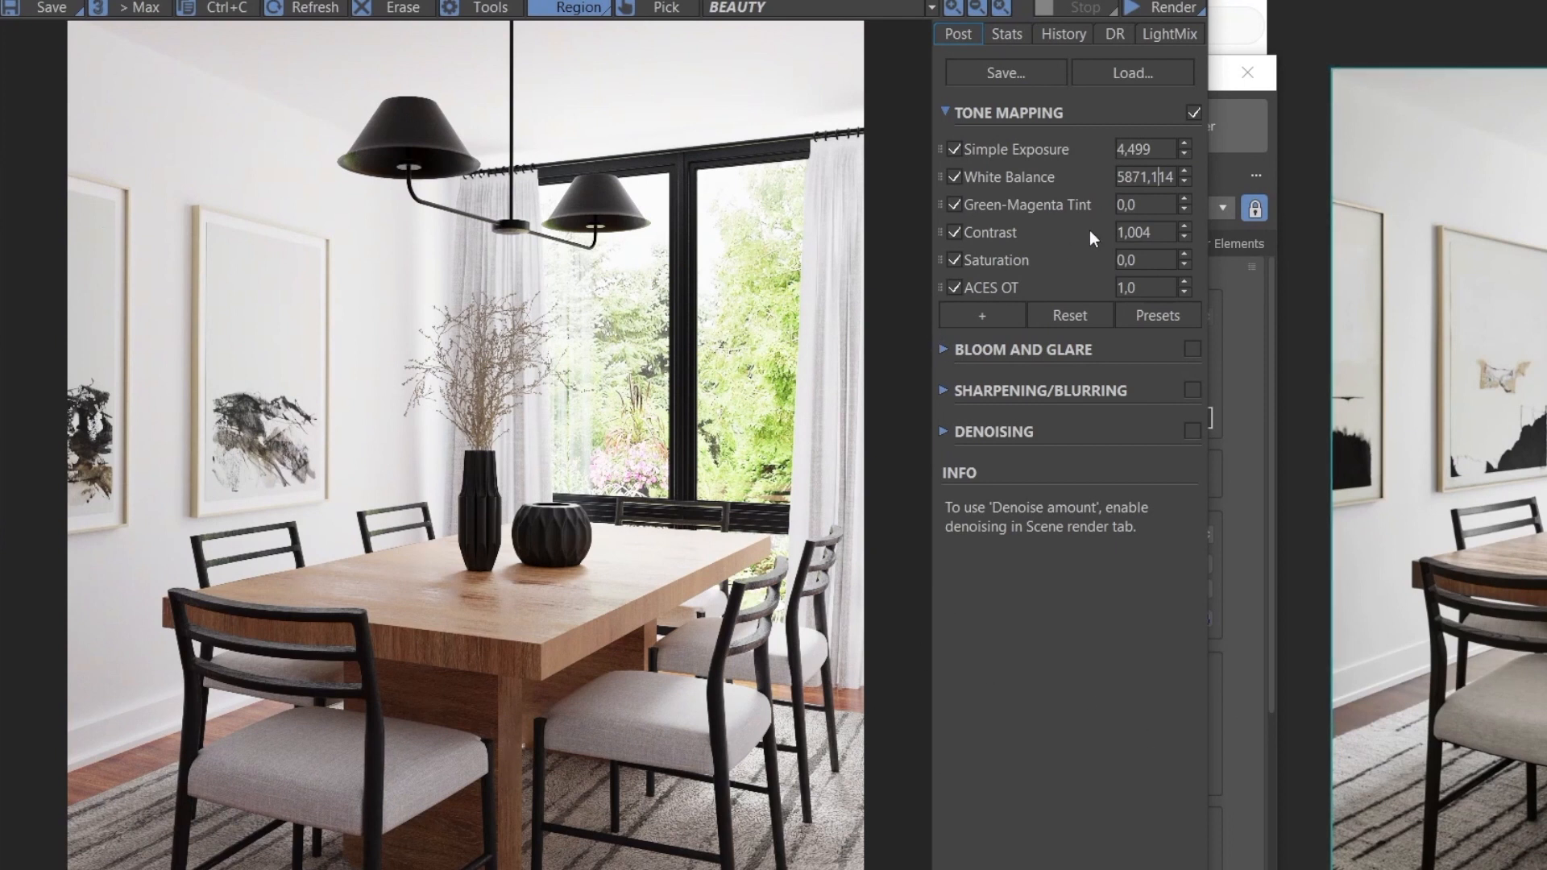
{"action": "left_click", "coordinate": [1144, 232]}
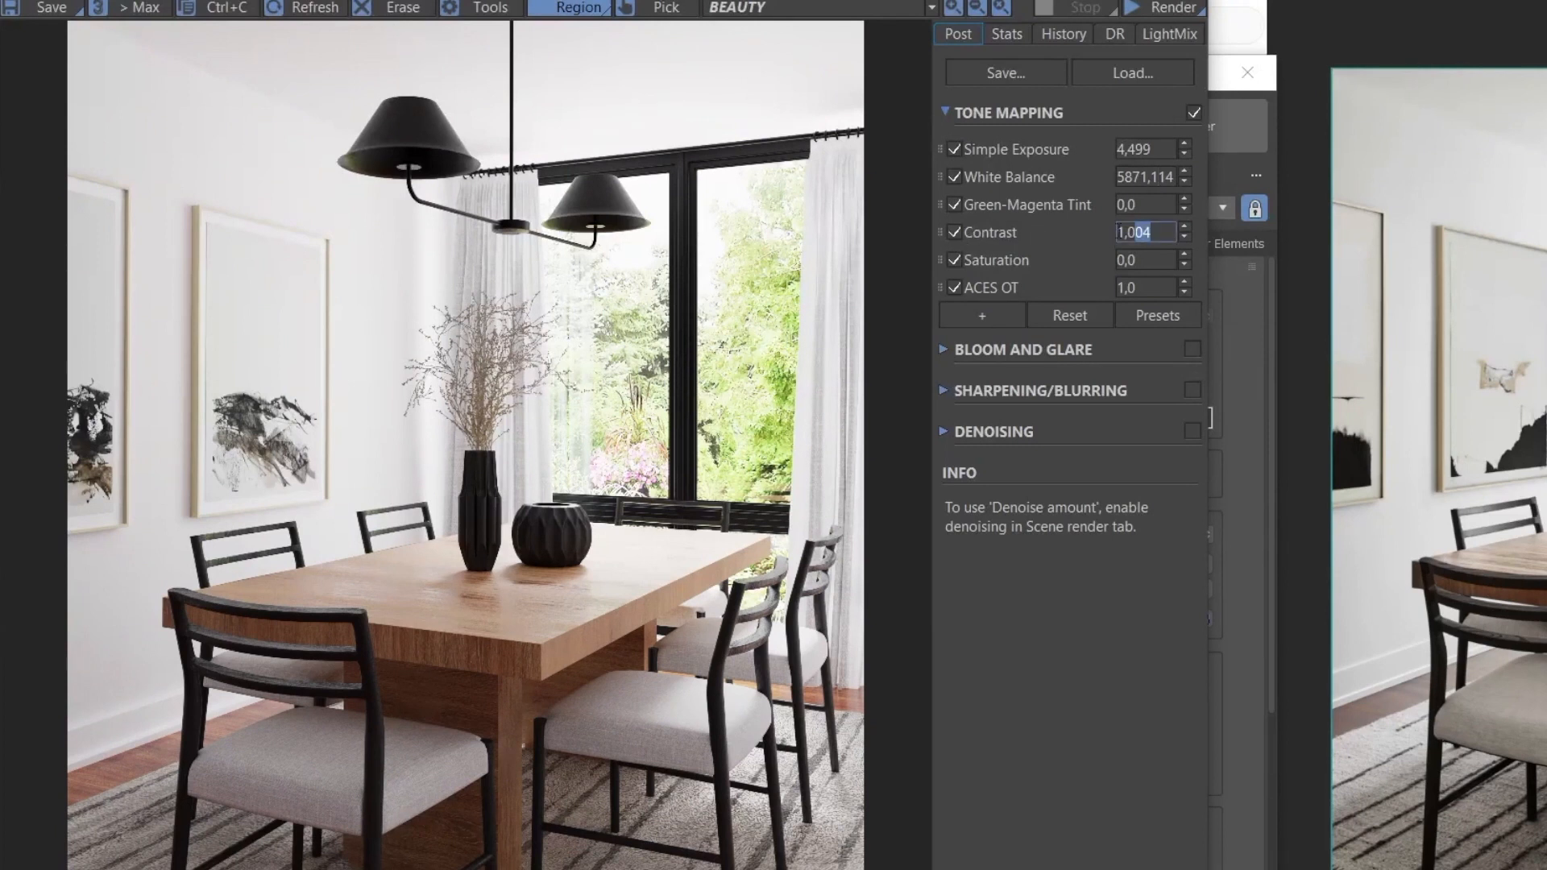
{"action": "type", "text": "1,0"}
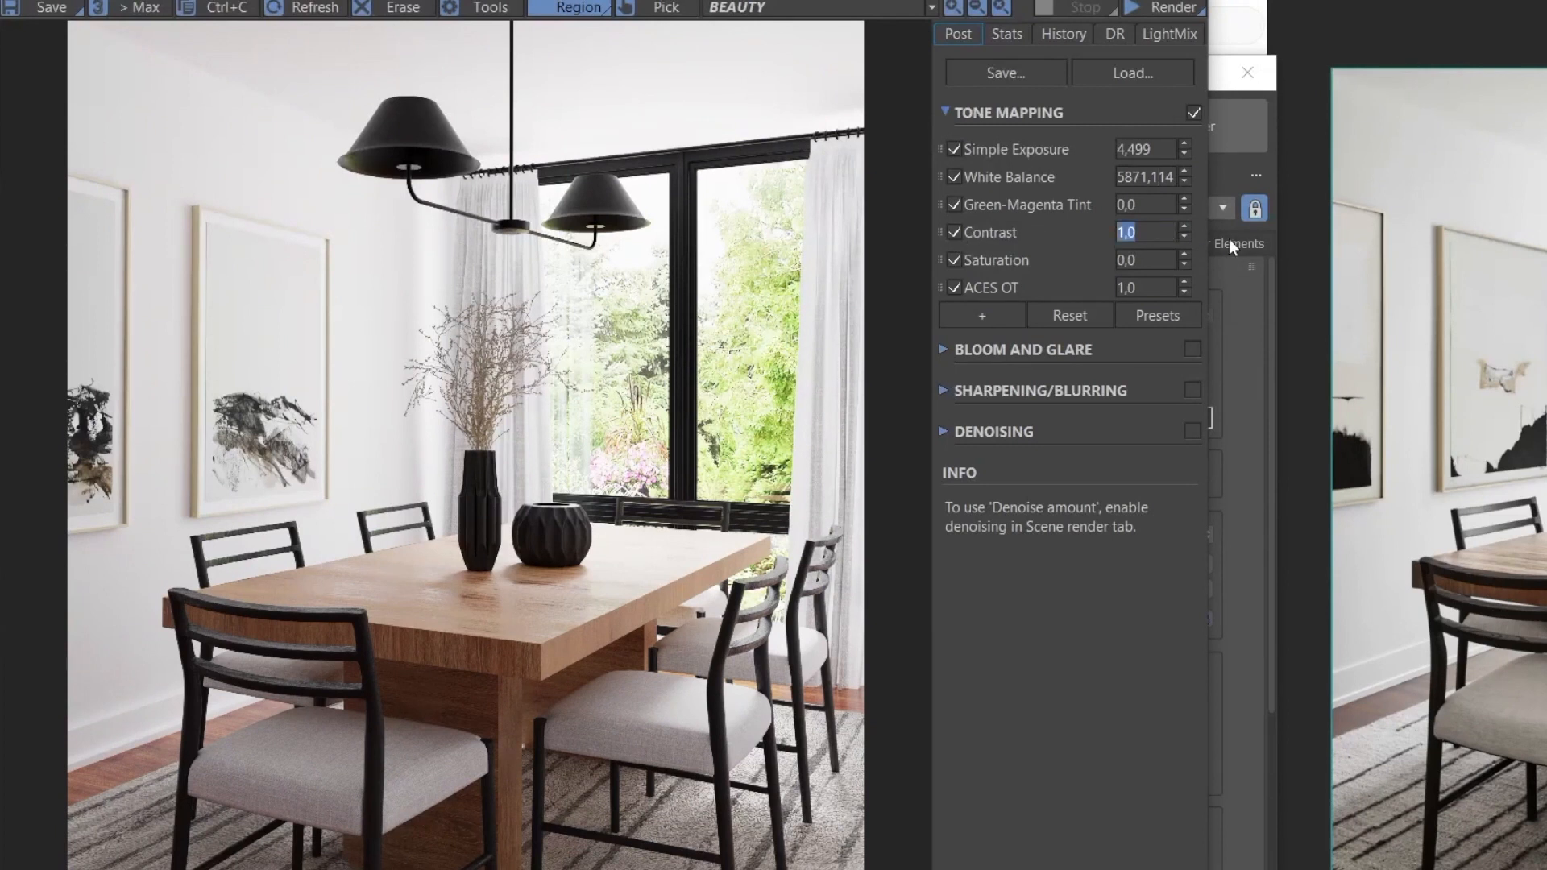
{"action": "mouse_move", "coordinate": [1070, 314]}
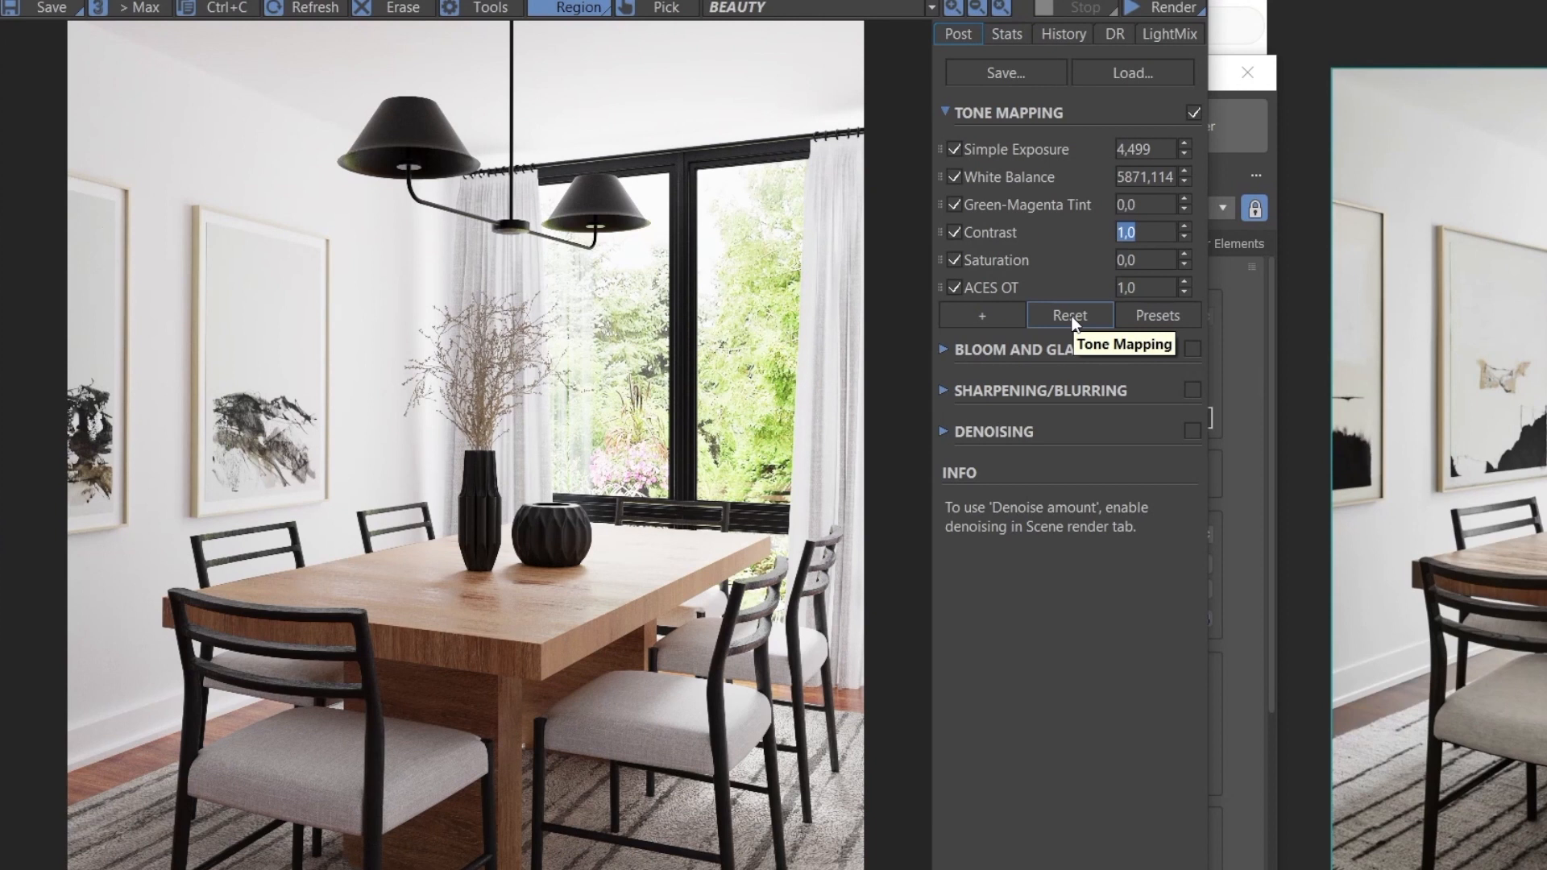
{"action": "left_click", "coordinate": [980, 315]}
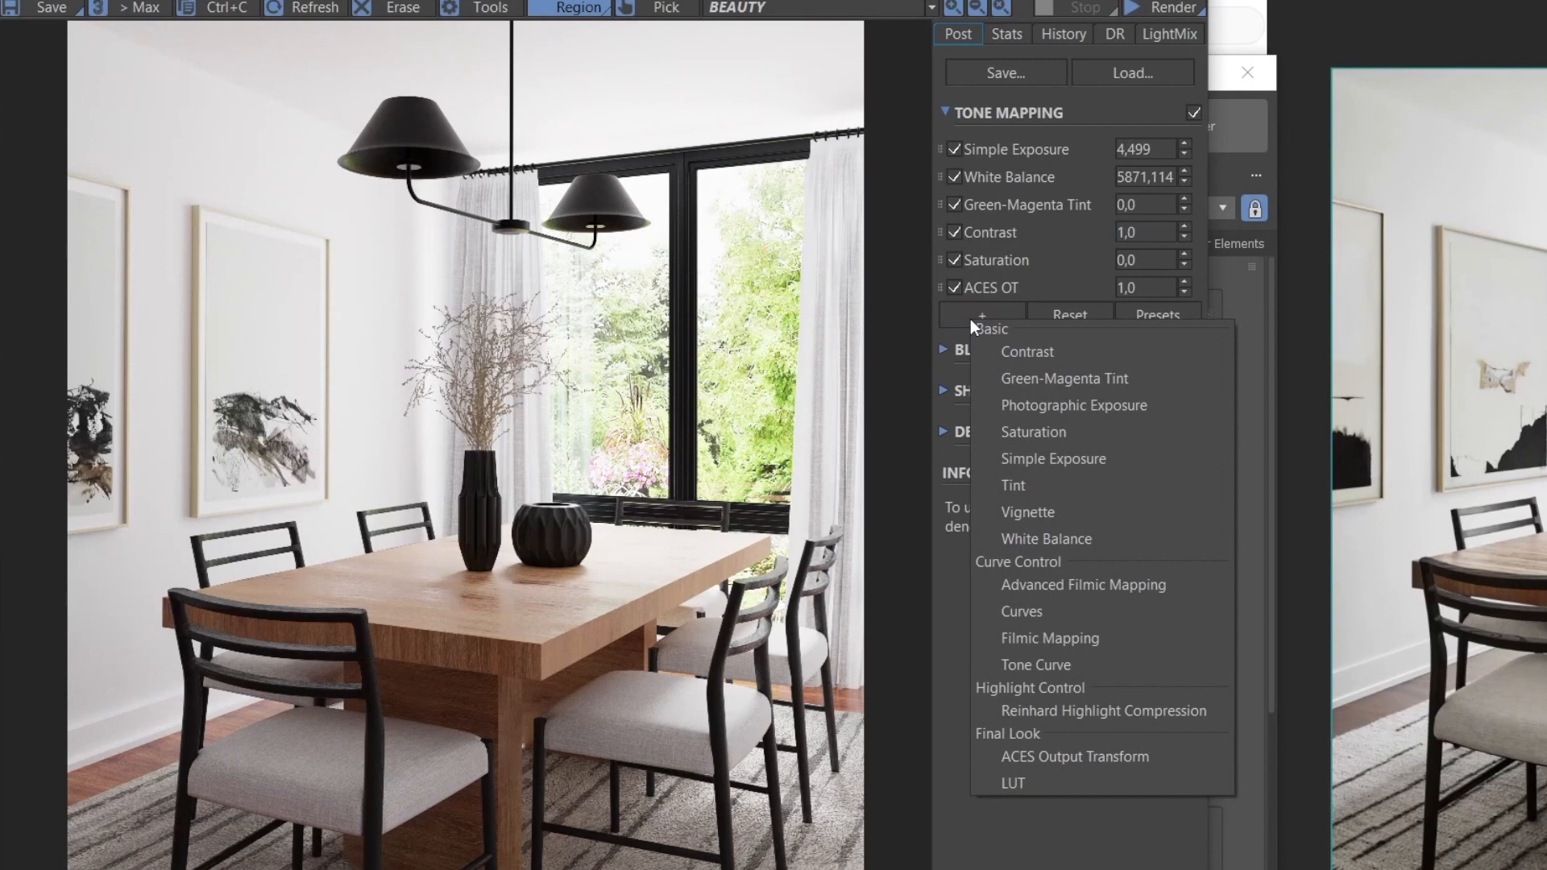
Choose Curves from the Curve Control section to add it below ACES OT.
{"action": "left_click", "coordinate": [1022, 611]}
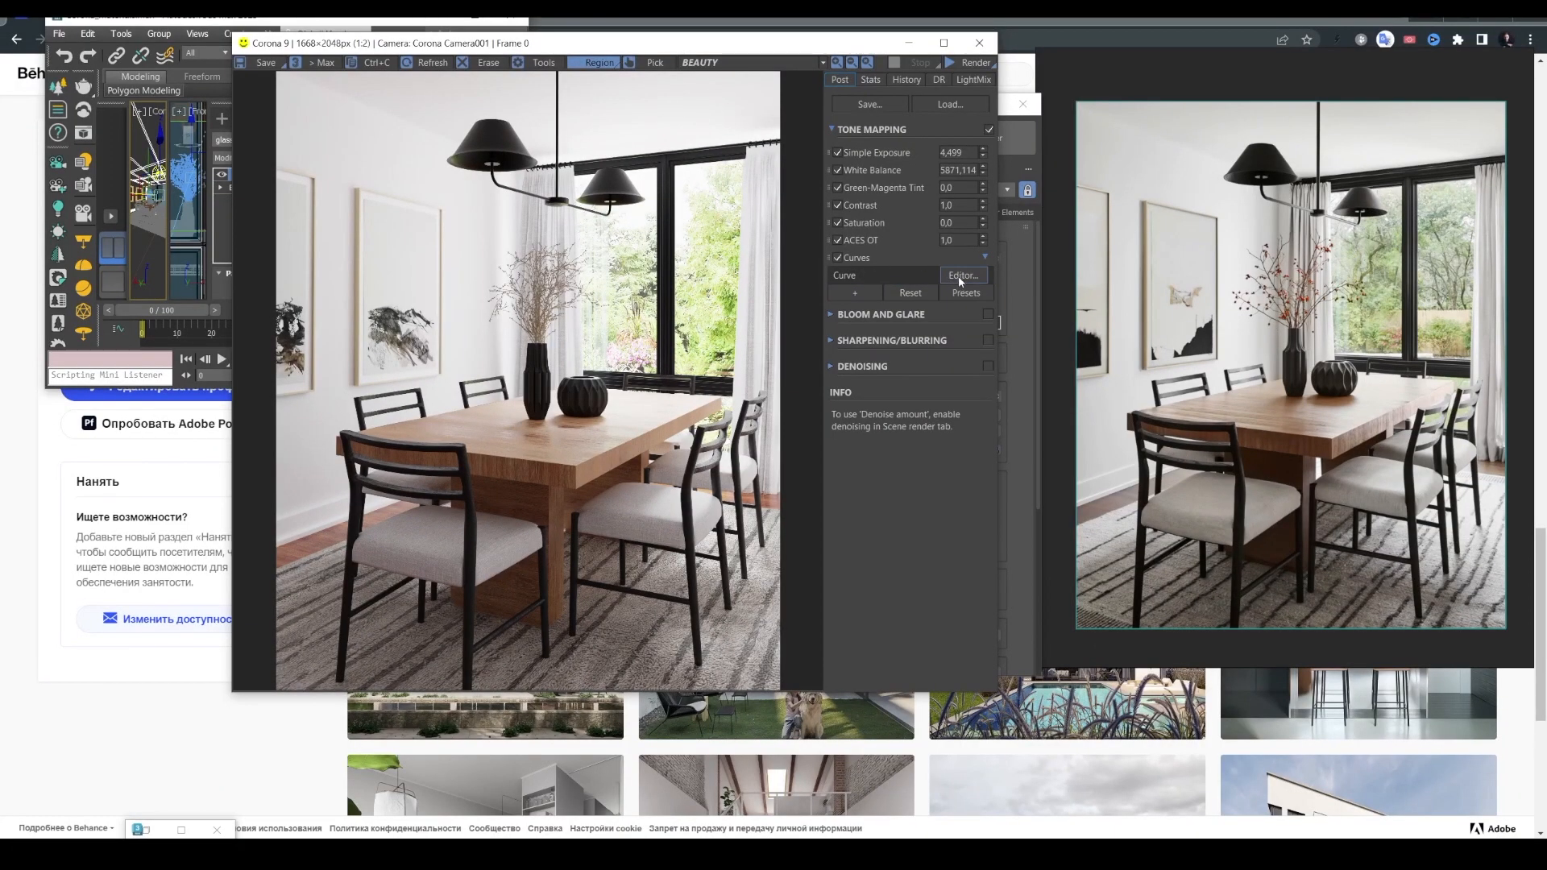
Shape the brightness curve into a gentle S in the Curve Editor and lower exposure slightly.
{"action": "left_click", "coordinate": [962, 276]}
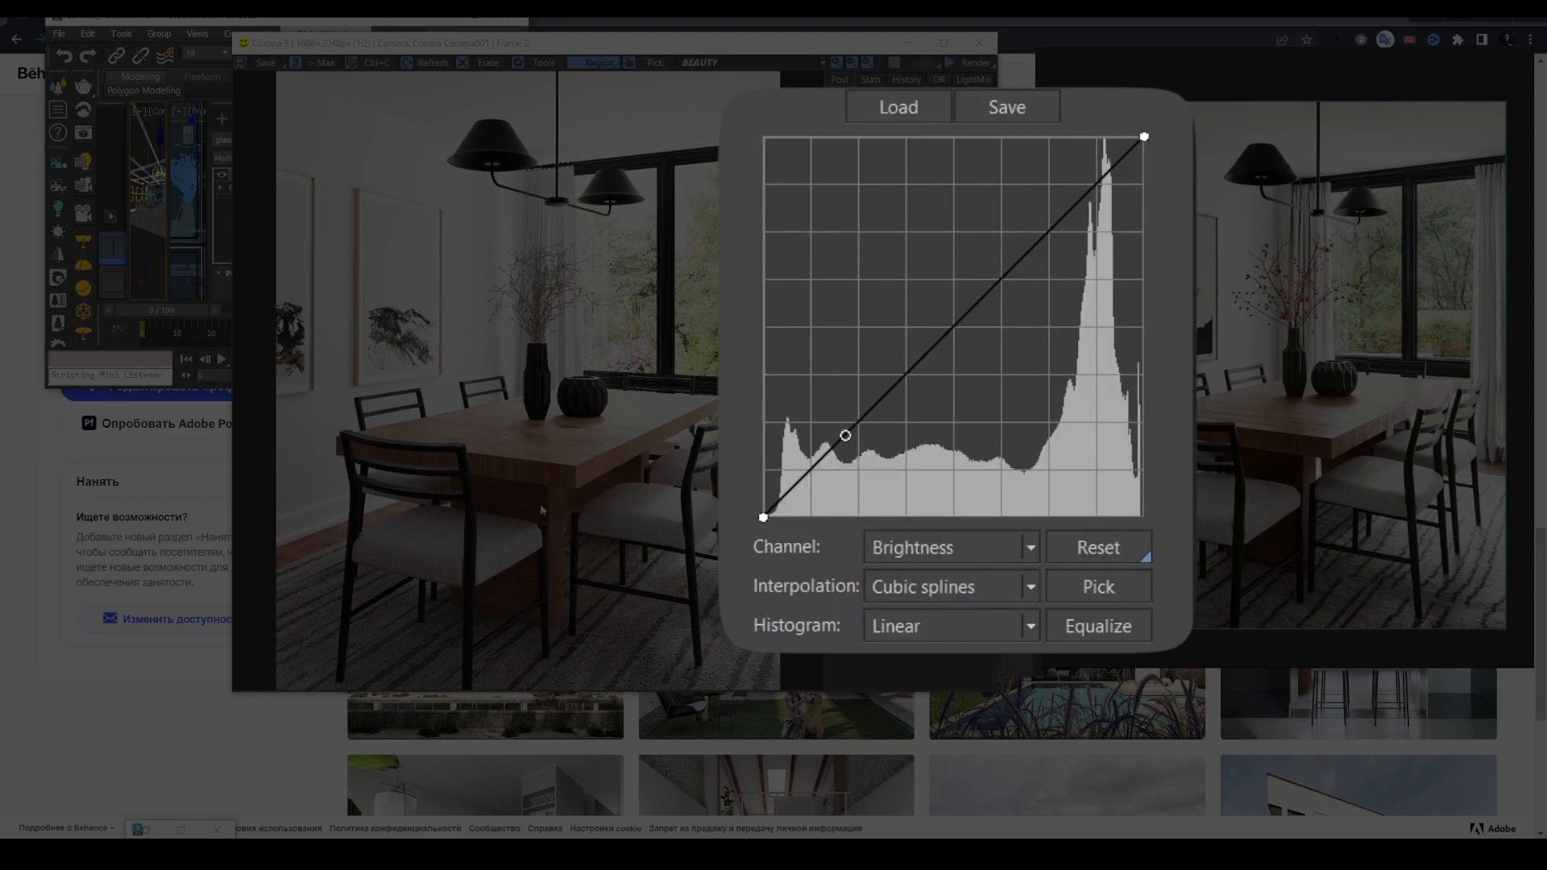
{"action": "mouse_move", "coordinate": [414, 540]}
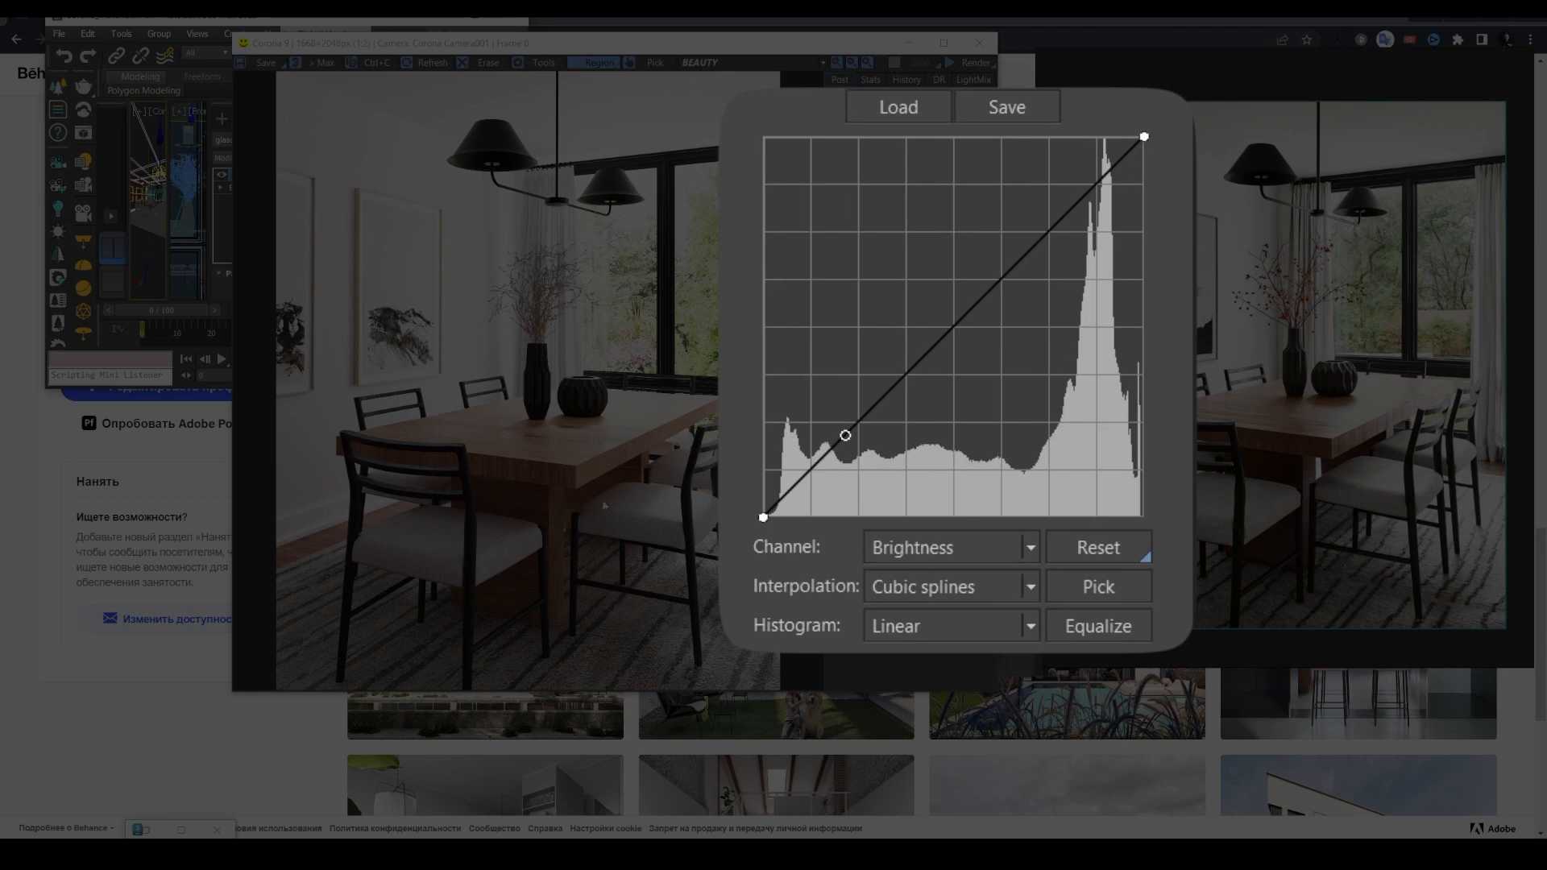
{"action": "left_click_drag", "start_coordinate": [845, 435], "coordinate": [873, 405]}
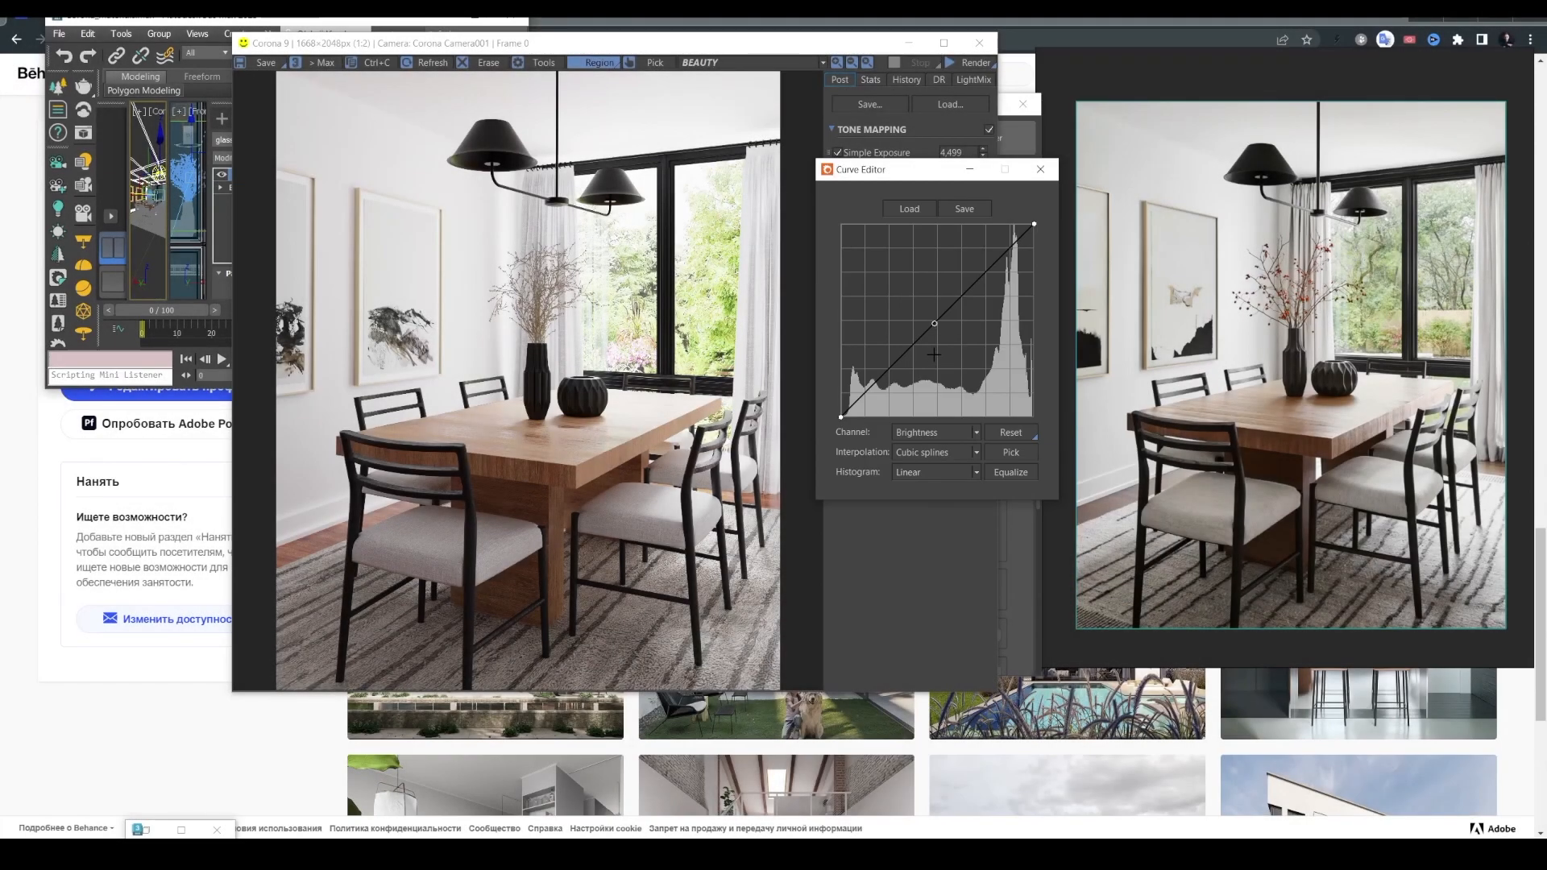
{"action": "left_click_drag", "start_coordinate": [933, 324], "coordinate": [992, 264]}
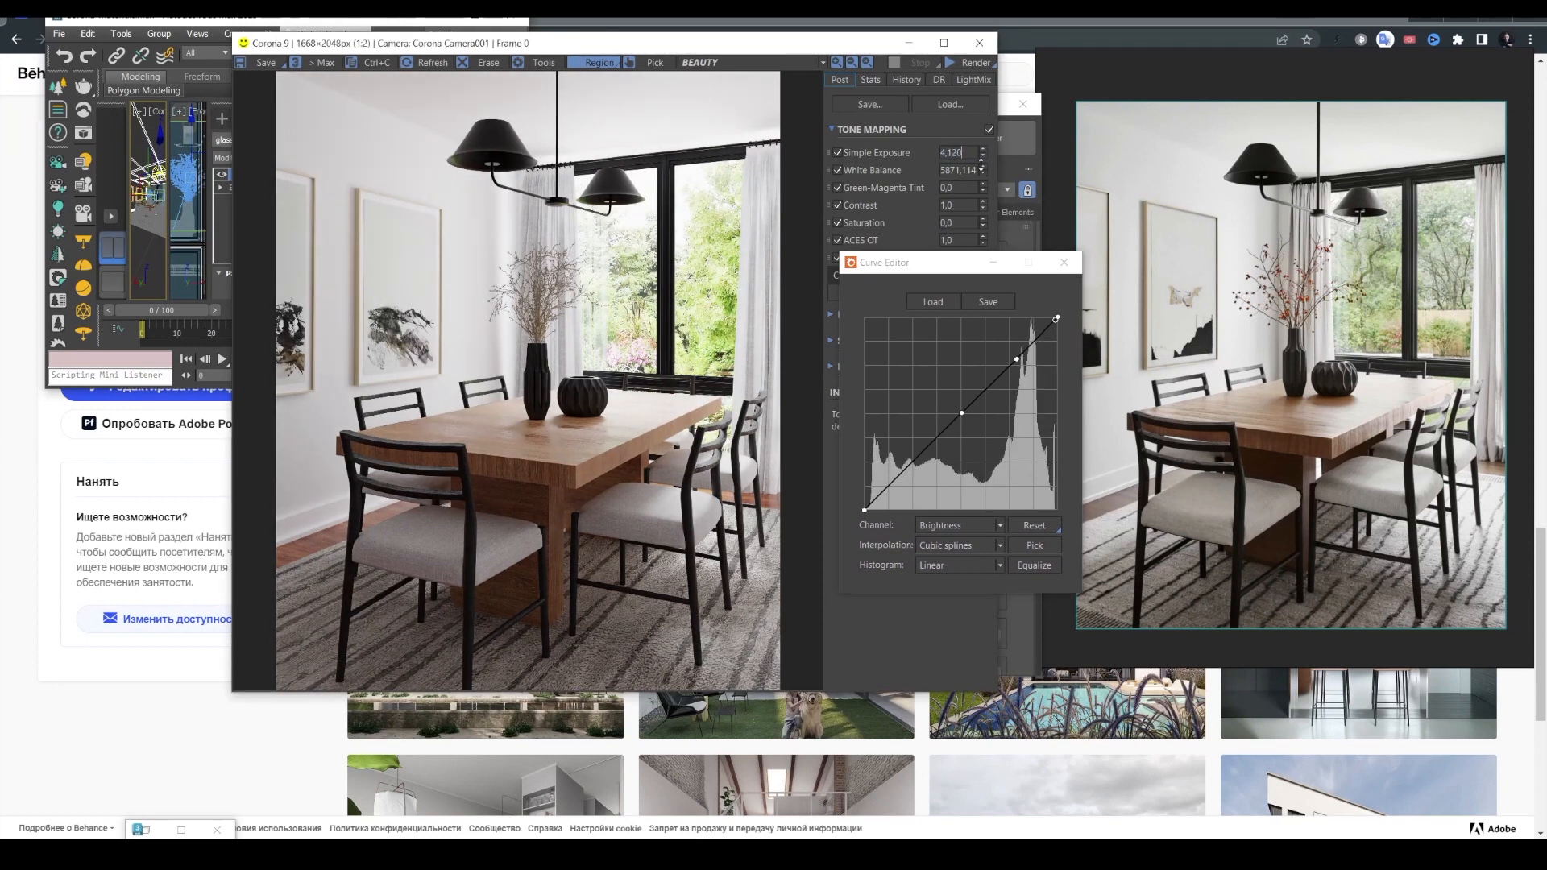
{"action": "left_click", "coordinate": [982, 153]}
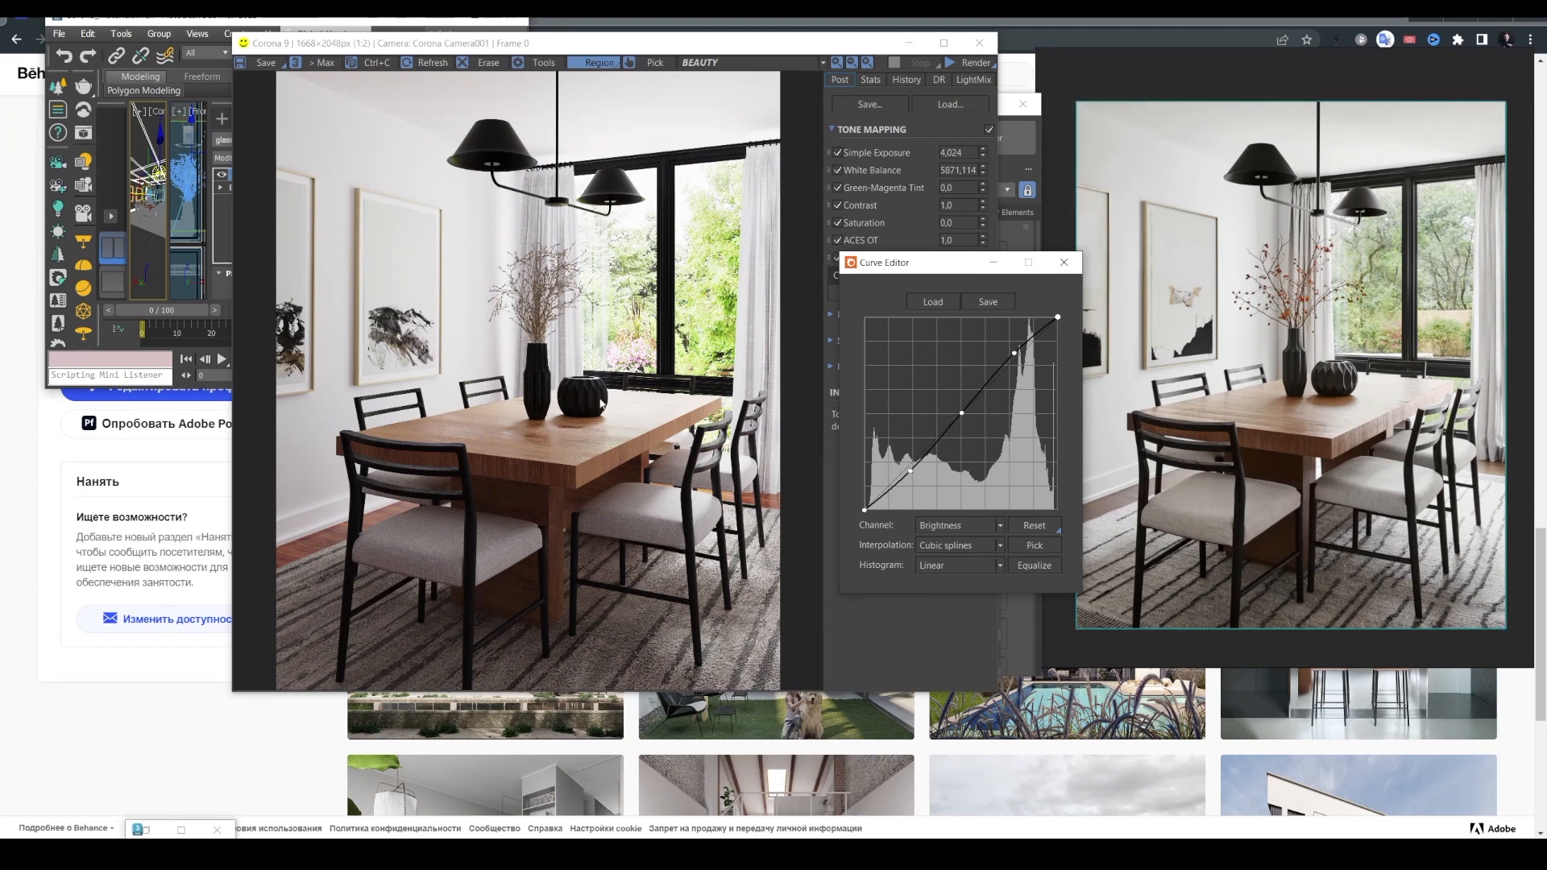
{"action": "mouse_move", "coordinate": [538, 368]}
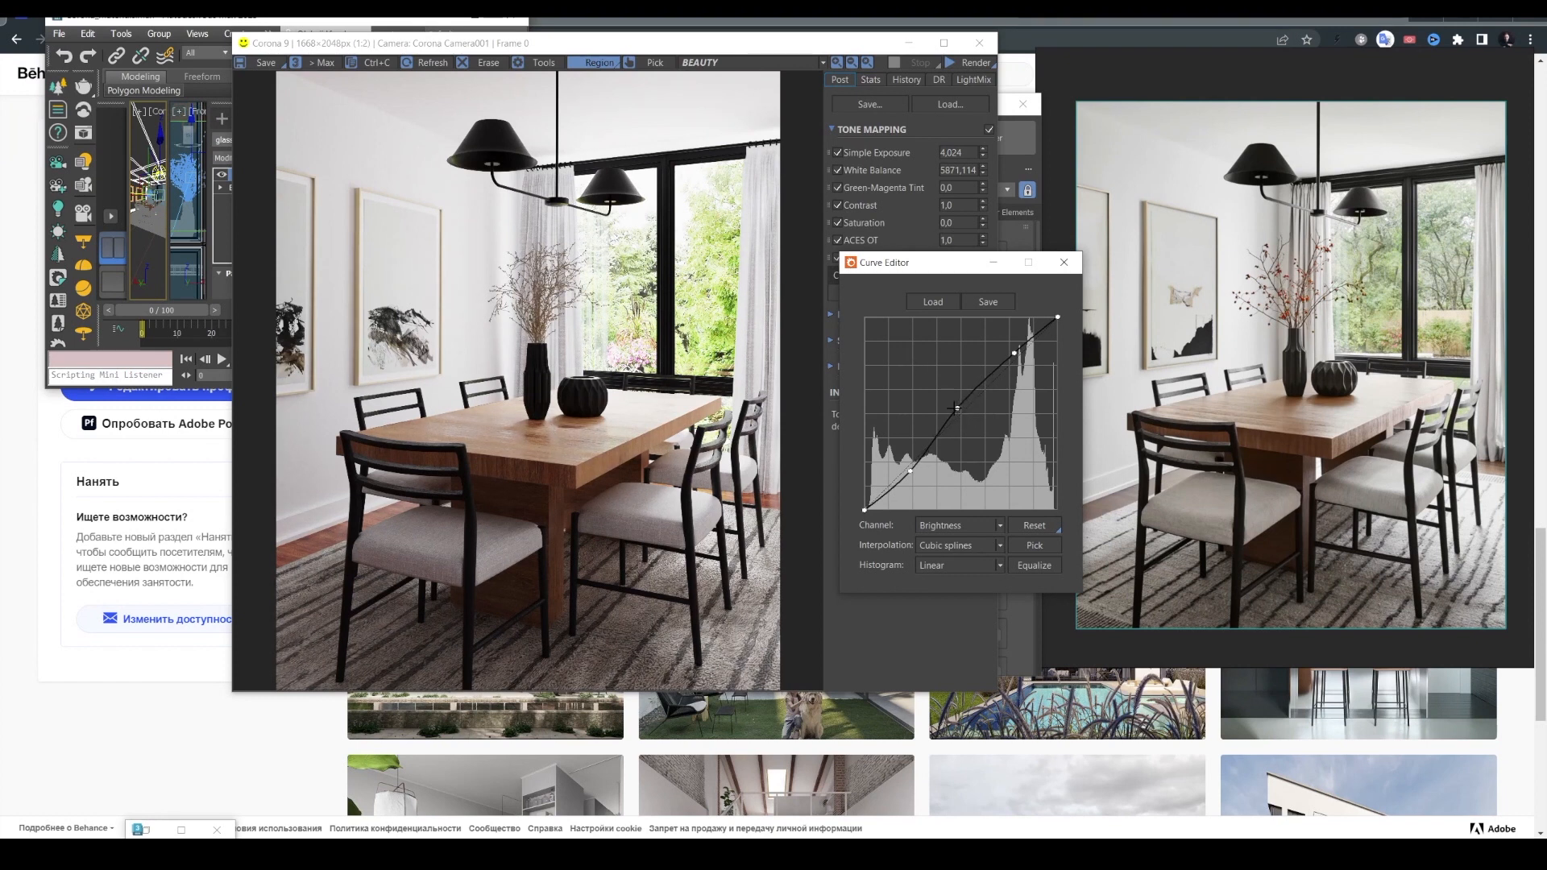
Add and position extra control points in the curve's shadows and lower midtones.
{"action": "left_click_drag", "start_coordinate": [955, 408], "coordinate": [932, 472]}
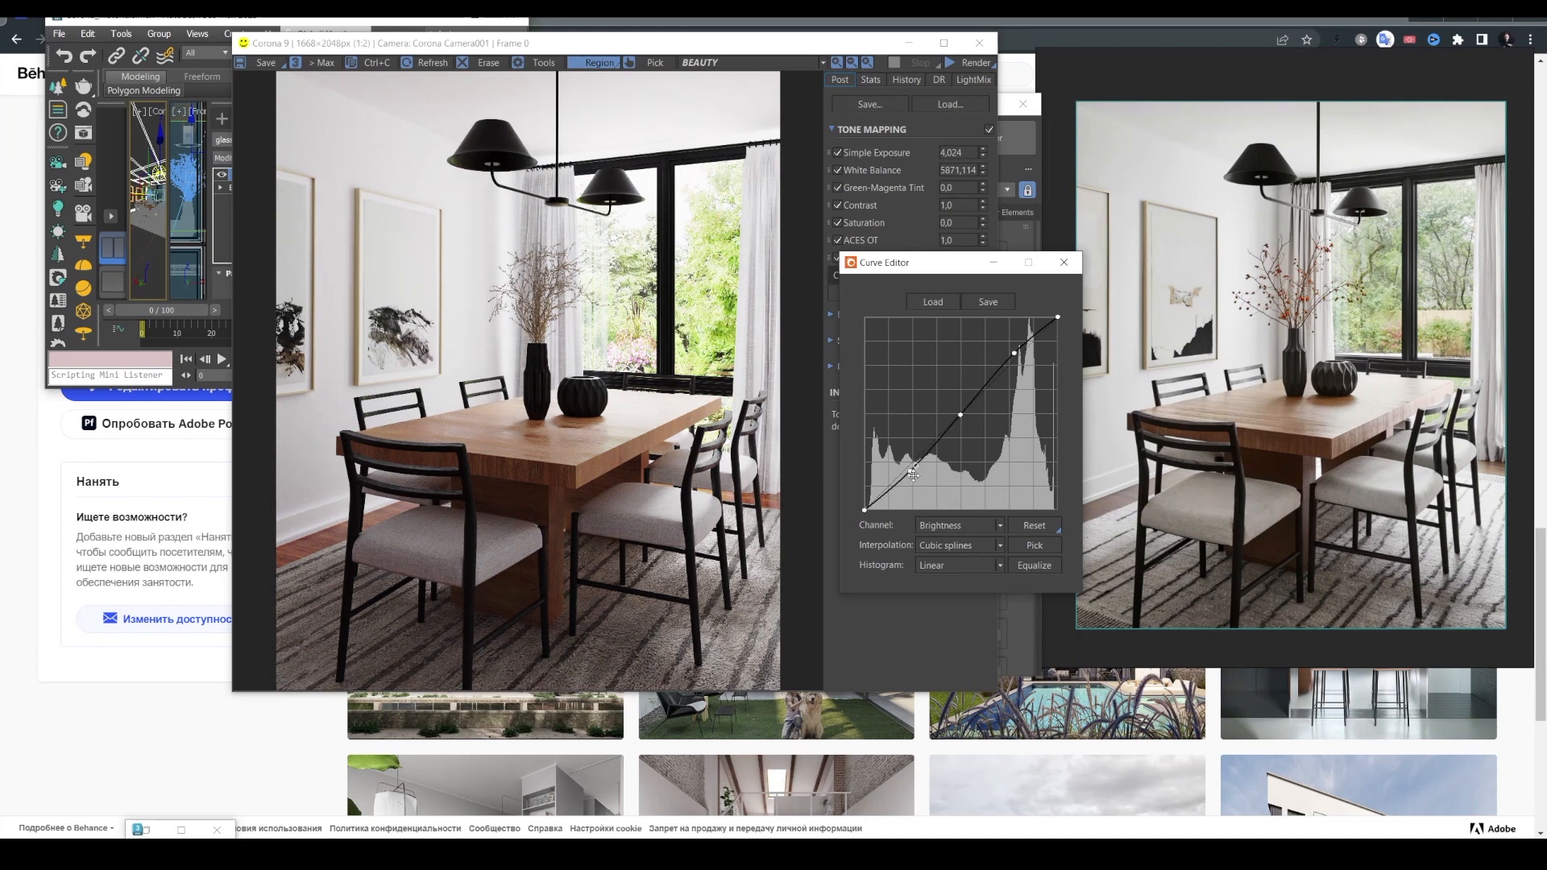
{"action": "left_click_drag", "start_coordinate": [913, 474], "coordinate": [904, 469]}
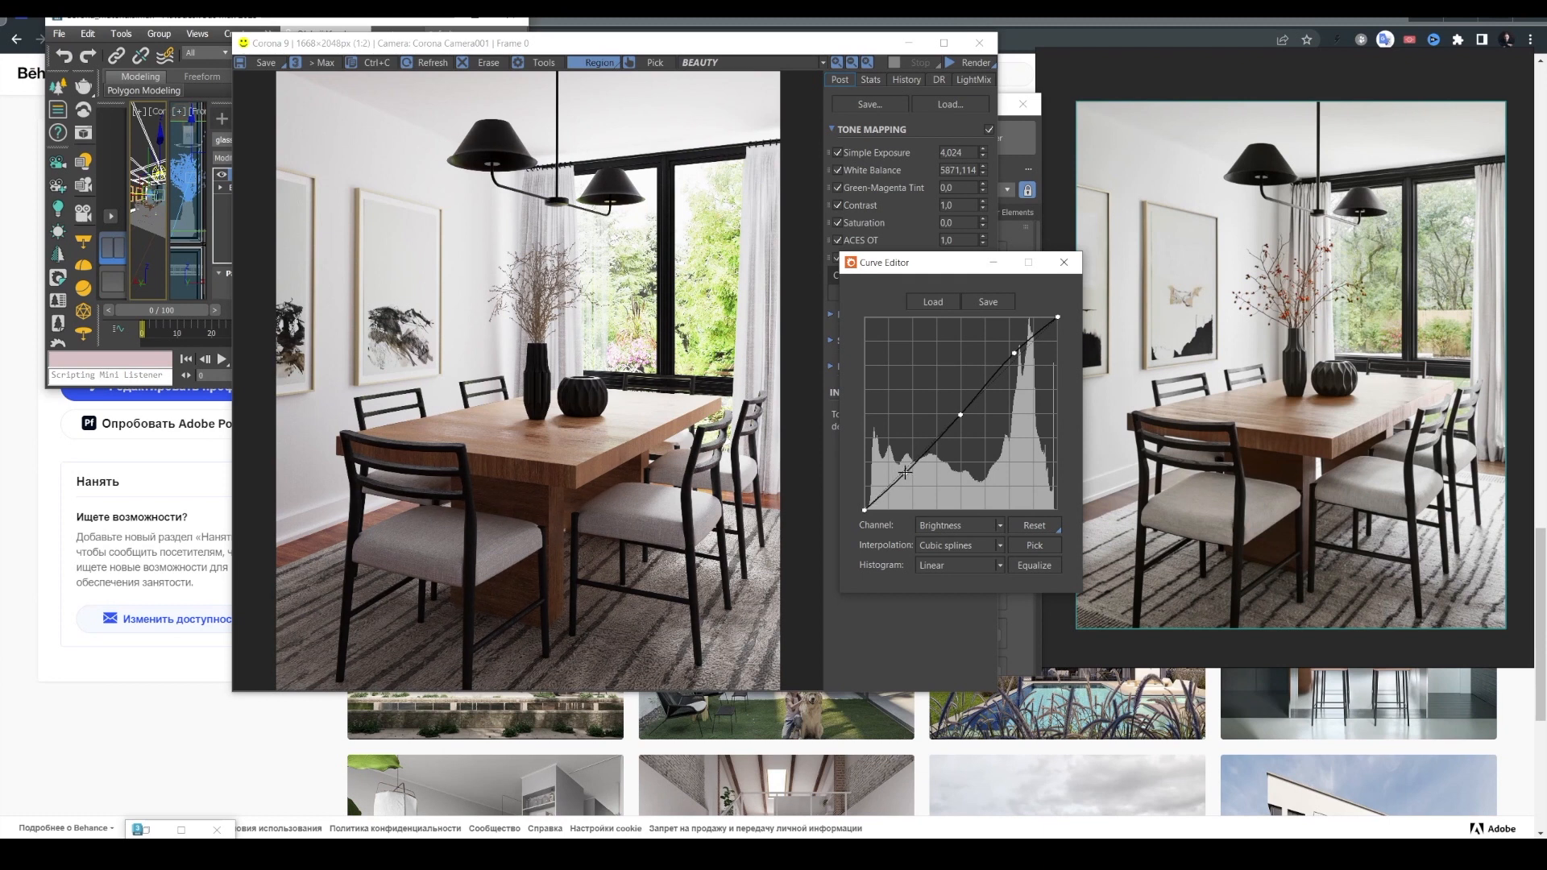
{"action": "left_click_drag", "start_coordinate": [904, 473], "coordinate": [860, 499]}
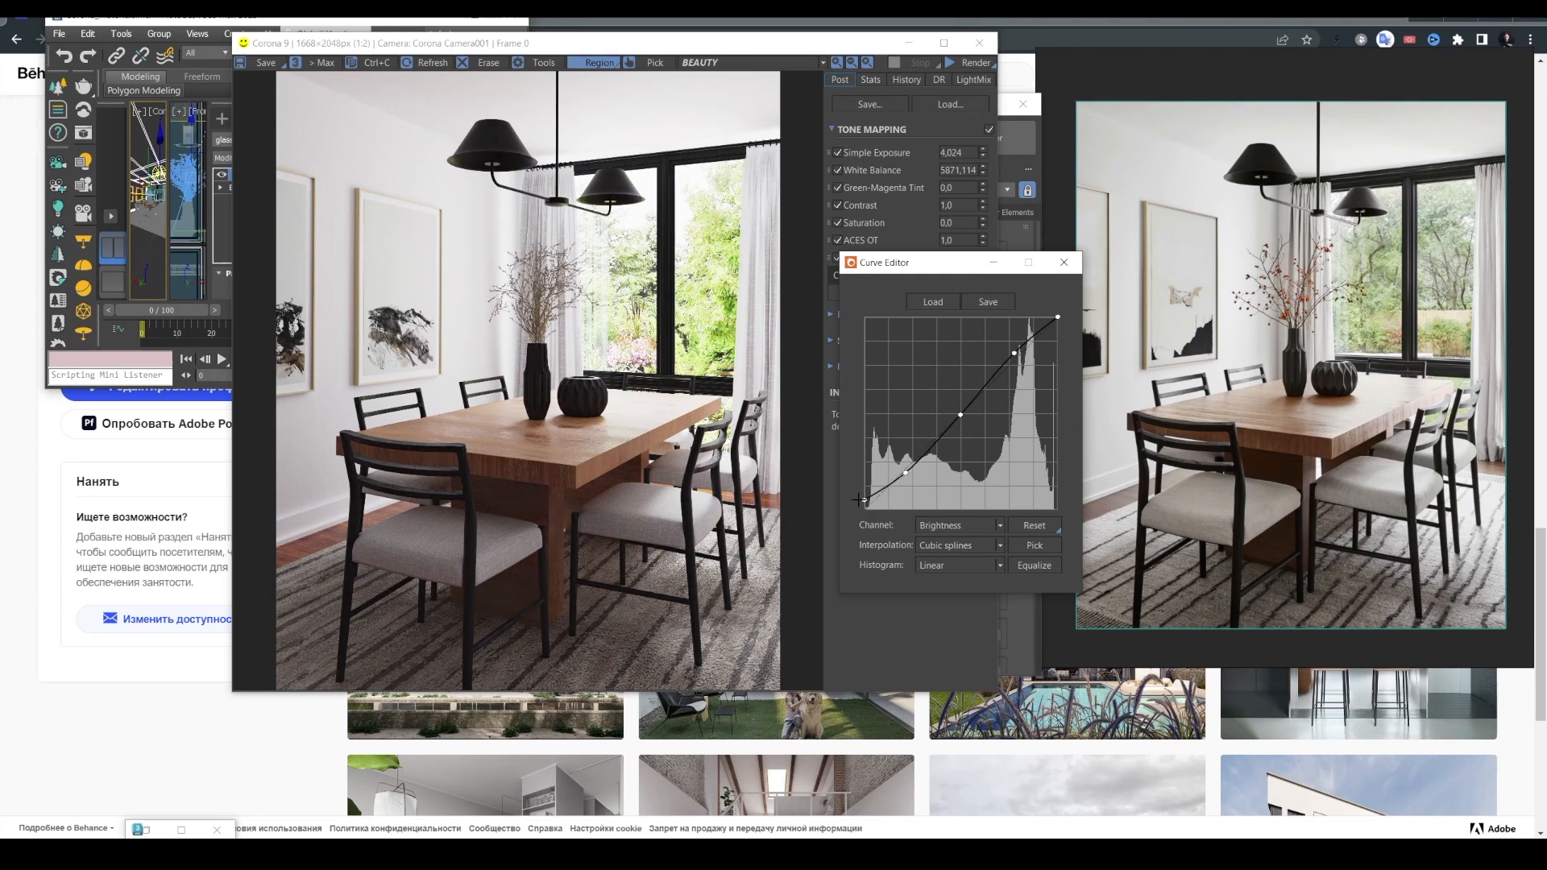
{"action": "left_click_drag", "start_coordinate": [860, 498], "coordinate": [903, 470]}
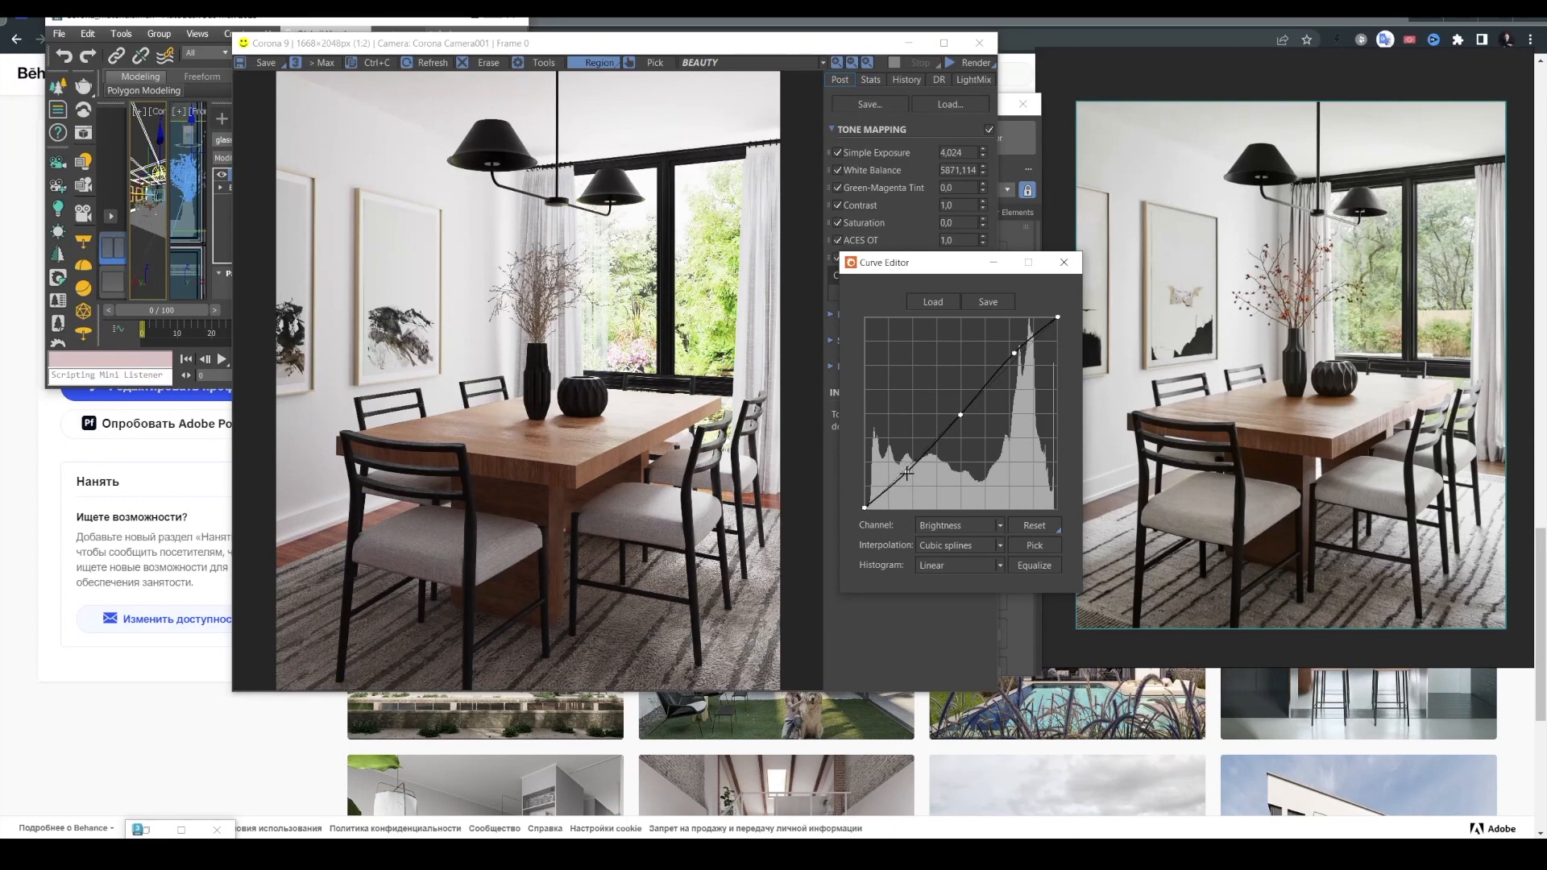
{"action": "left_click_drag", "start_coordinate": [907, 473], "coordinate": [940, 436]}
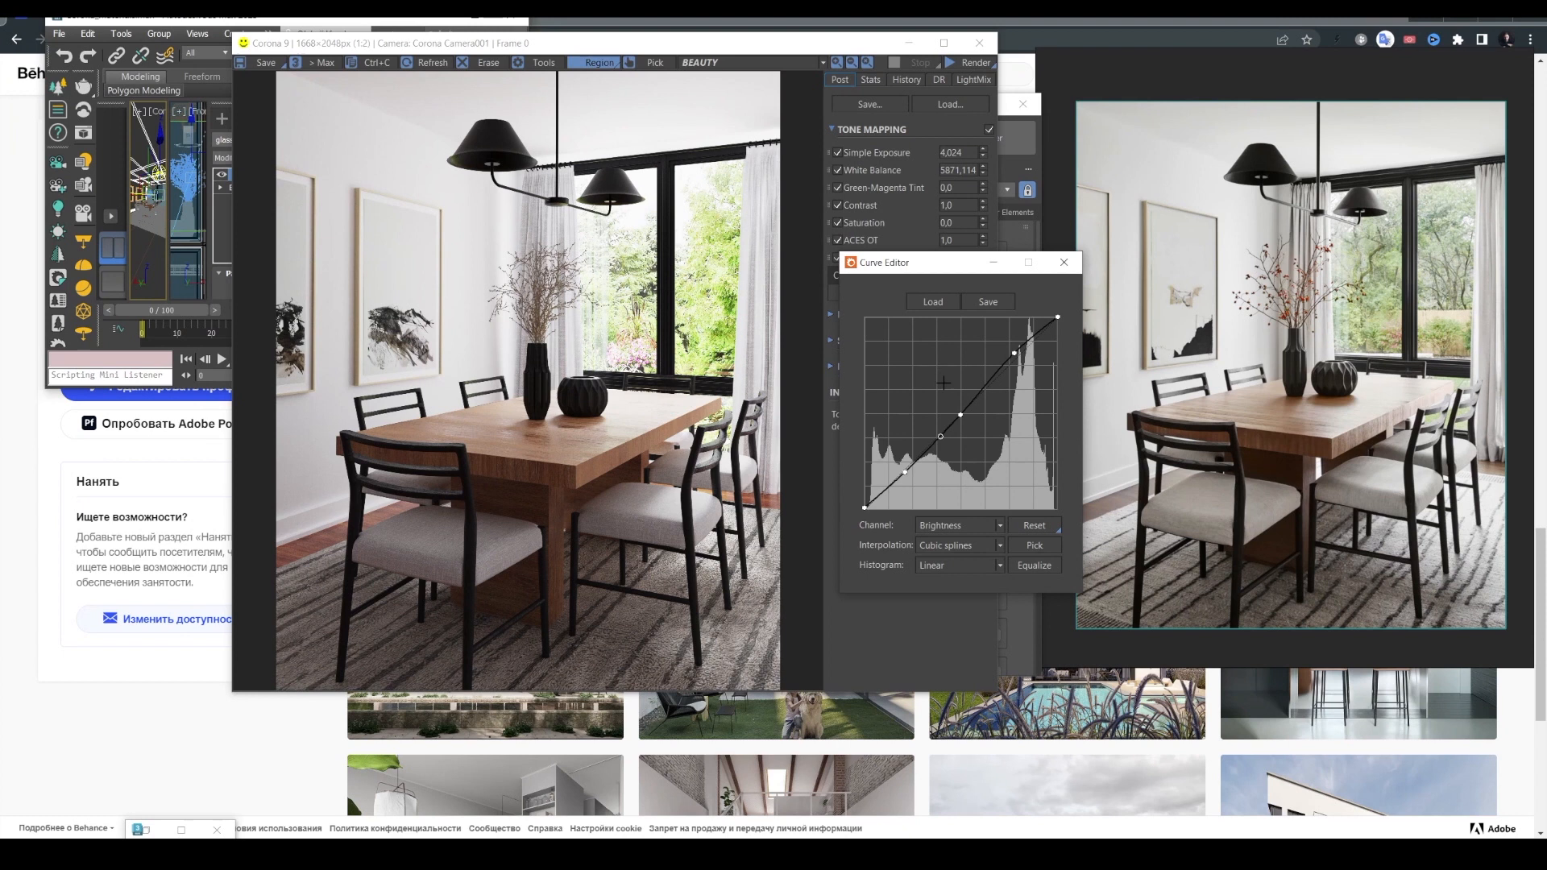
{"action": "left_click_drag", "start_coordinate": [940, 437], "coordinate": [957, 410]}
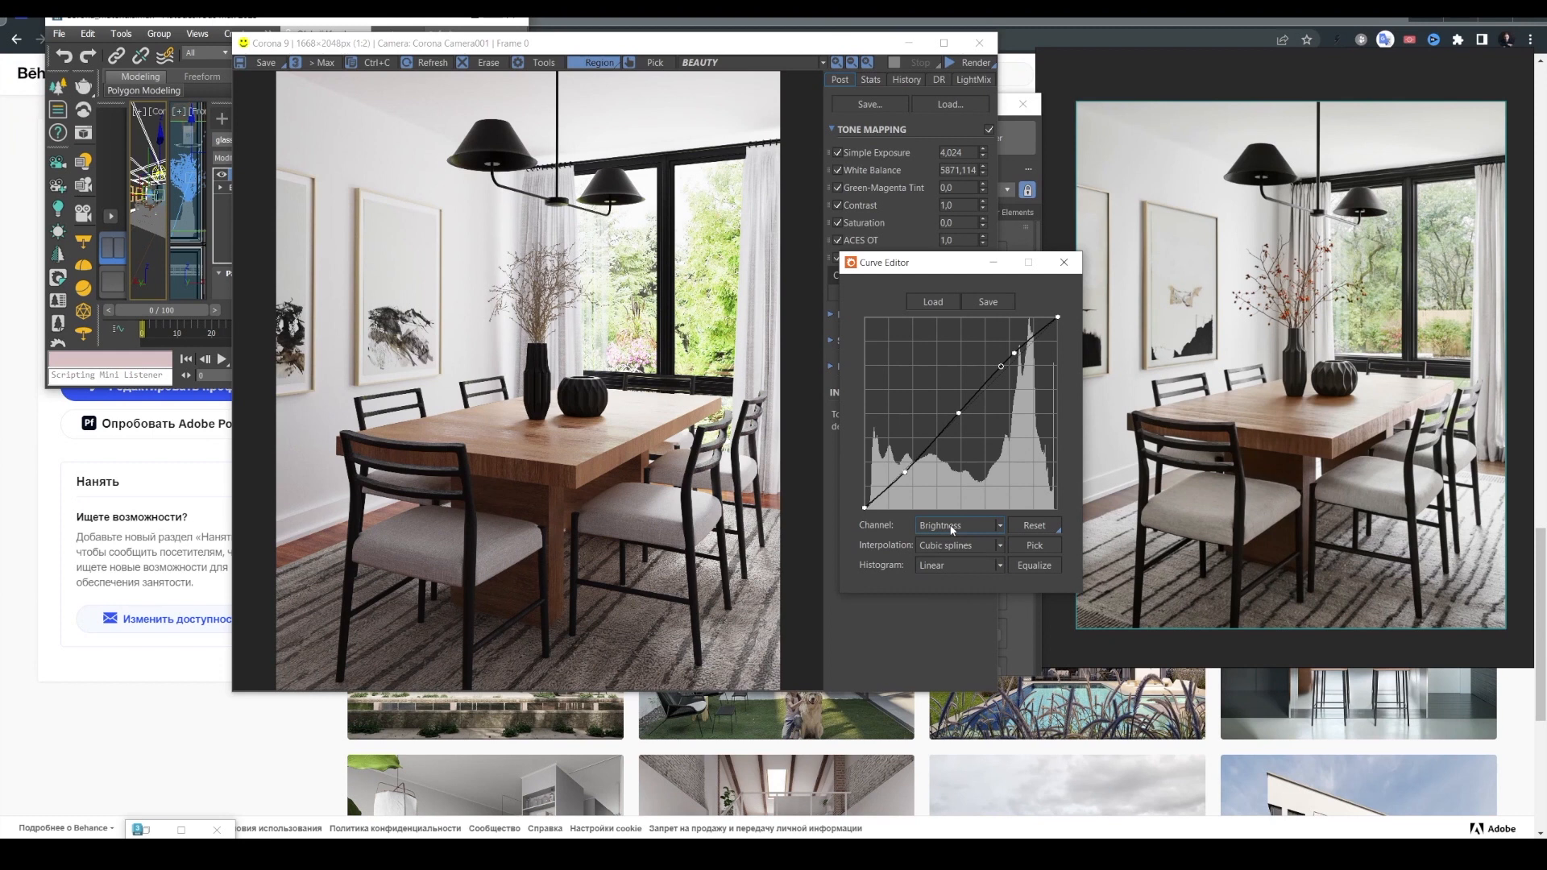
Shape the red channel curve with its own highlight point, then leave the editor.
{"action": "left_click", "coordinate": [957, 525]}
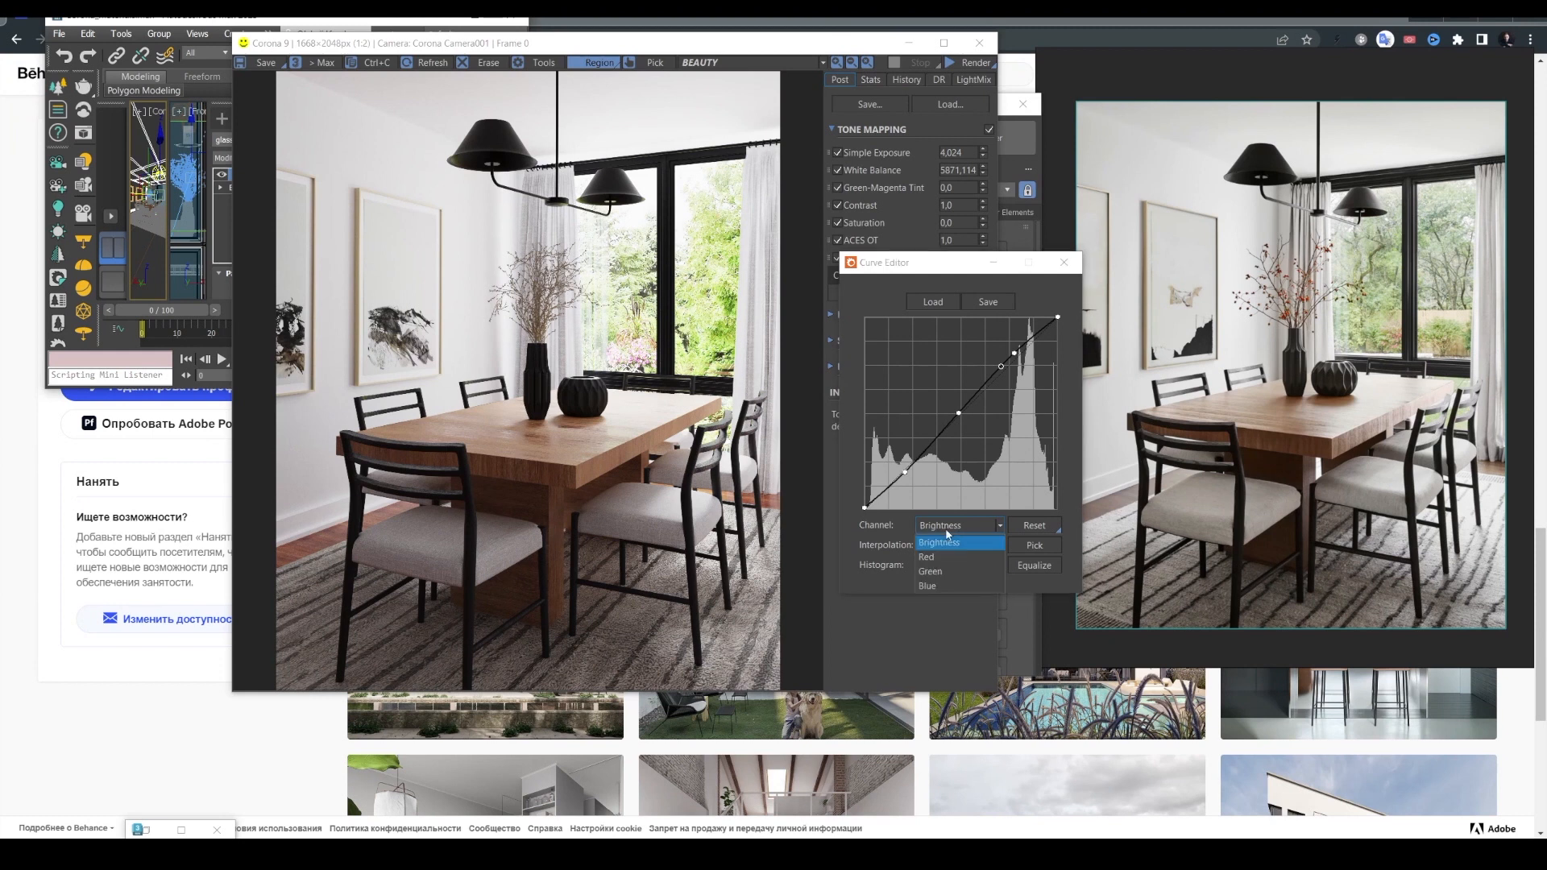
{"action": "left_click", "coordinate": [925, 558]}
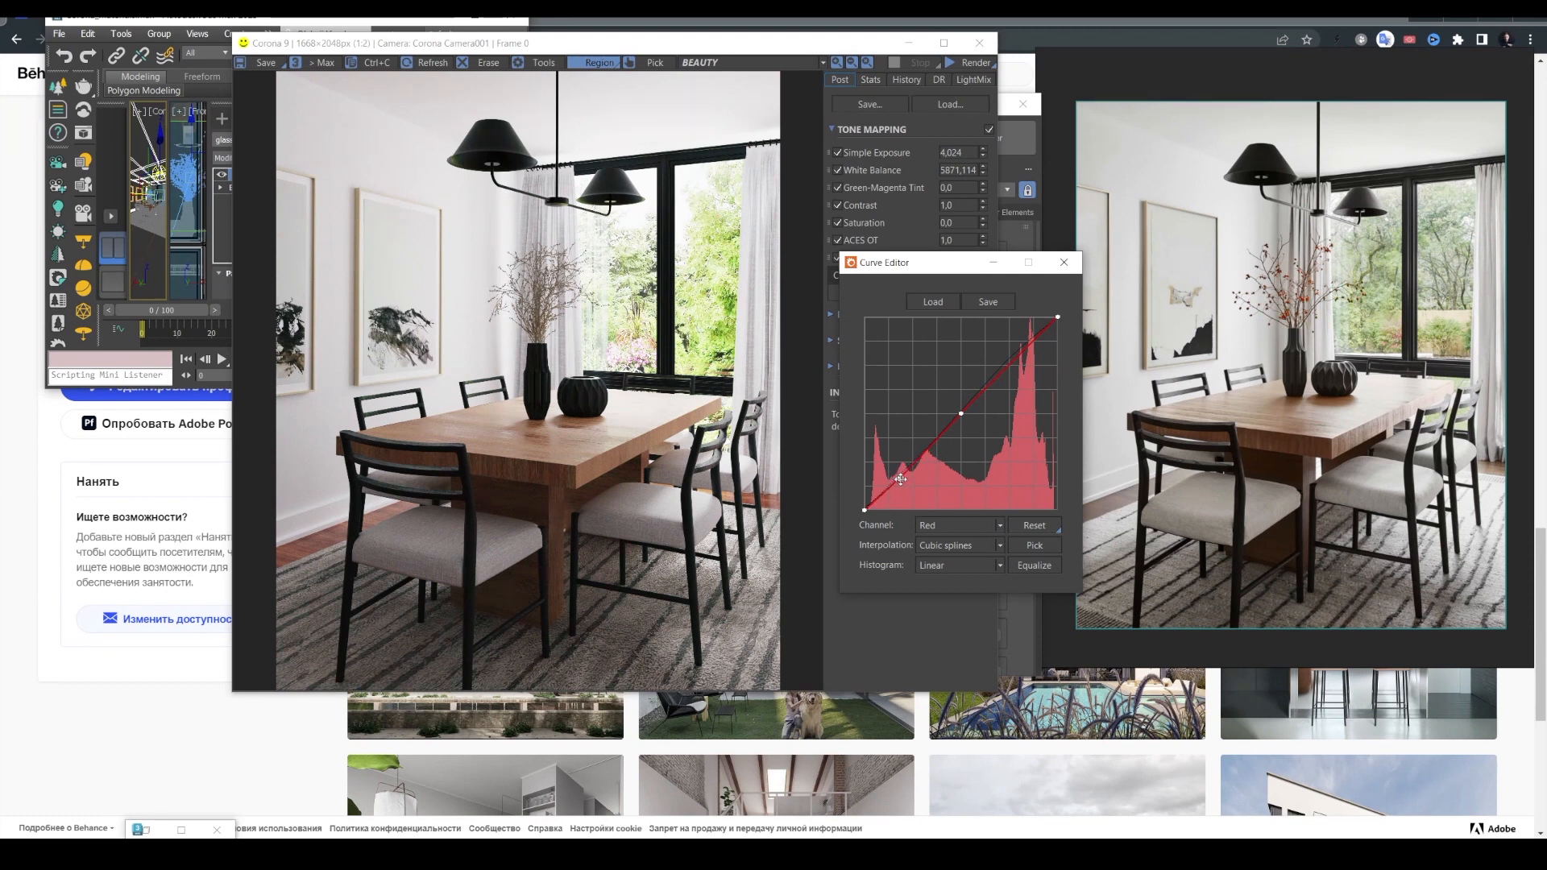
{"action": "left_click_drag", "start_coordinate": [898, 478], "coordinate": [1019, 354]}
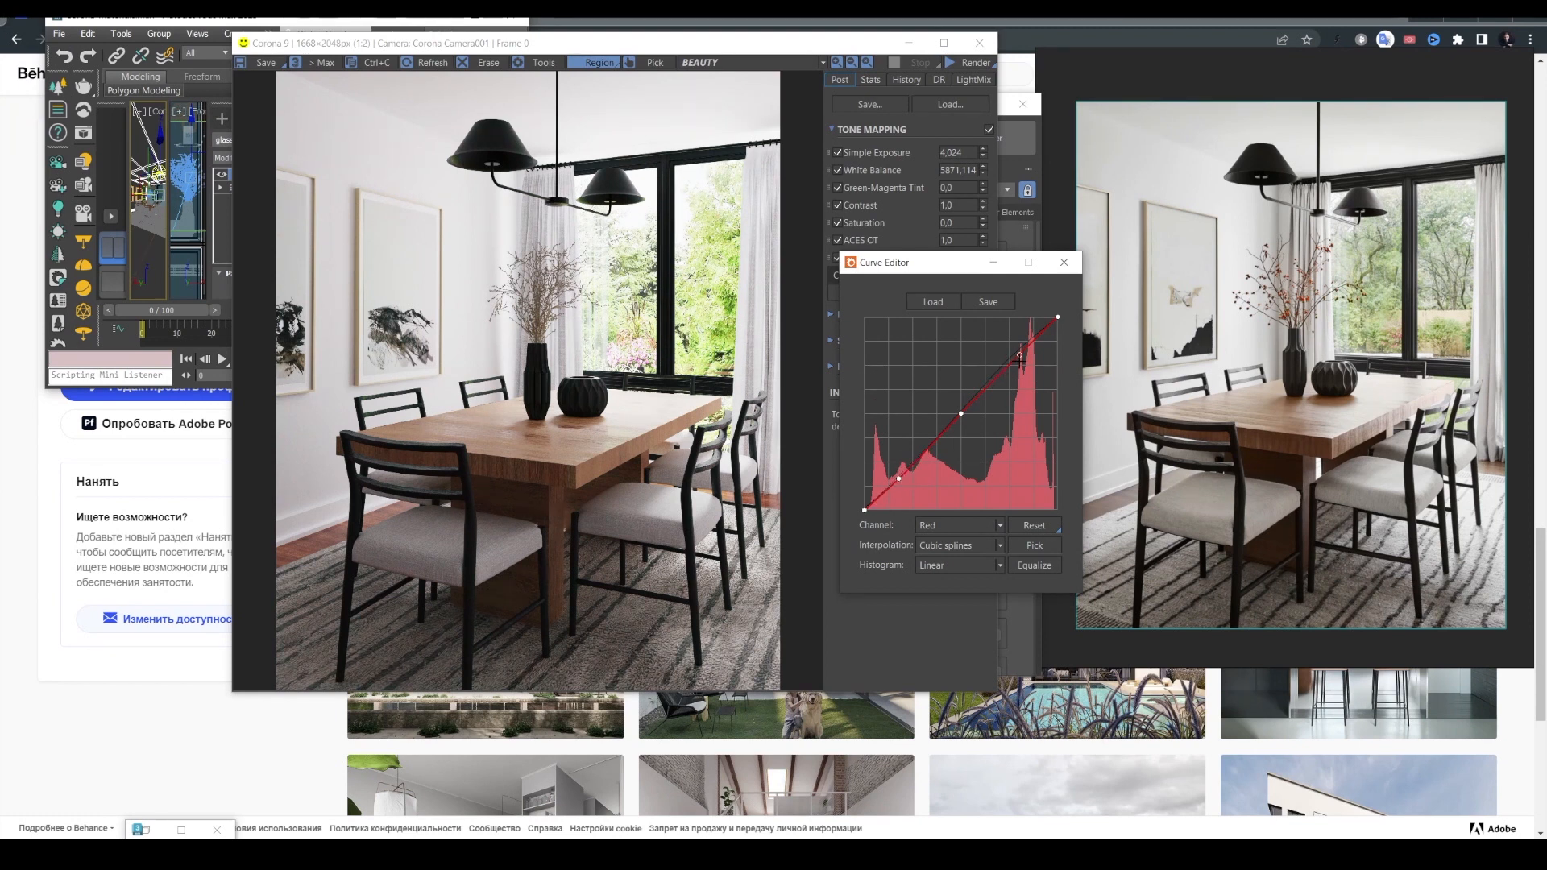
{"action": "left_click_drag", "start_coordinate": [1018, 355], "coordinate": [1014, 358]}
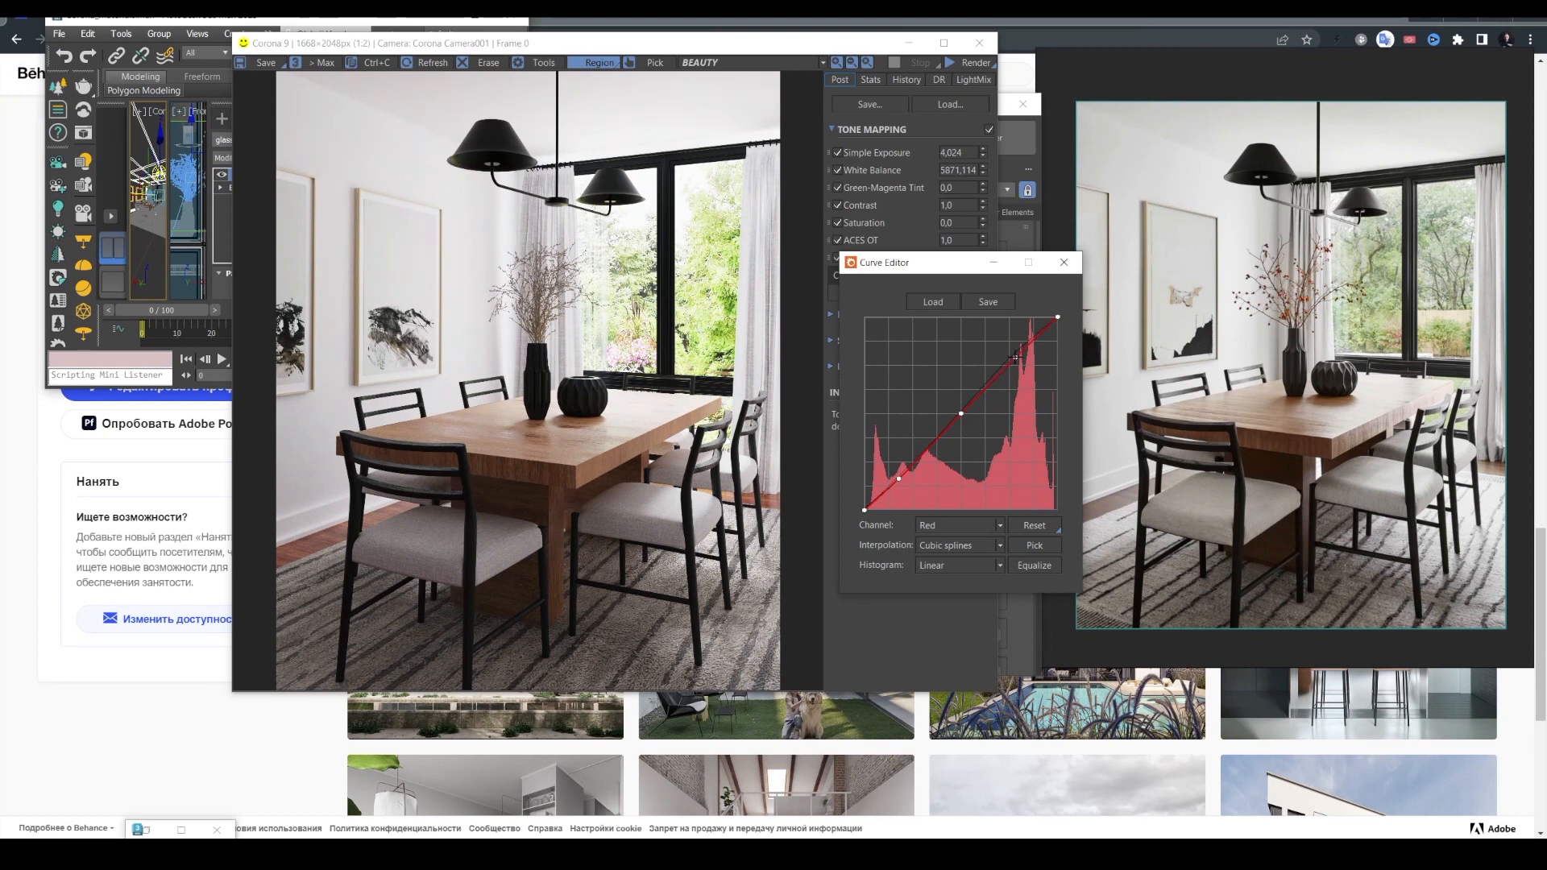
{"action": "left_click_drag", "start_coordinate": [1014, 357], "coordinate": [959, 414]}
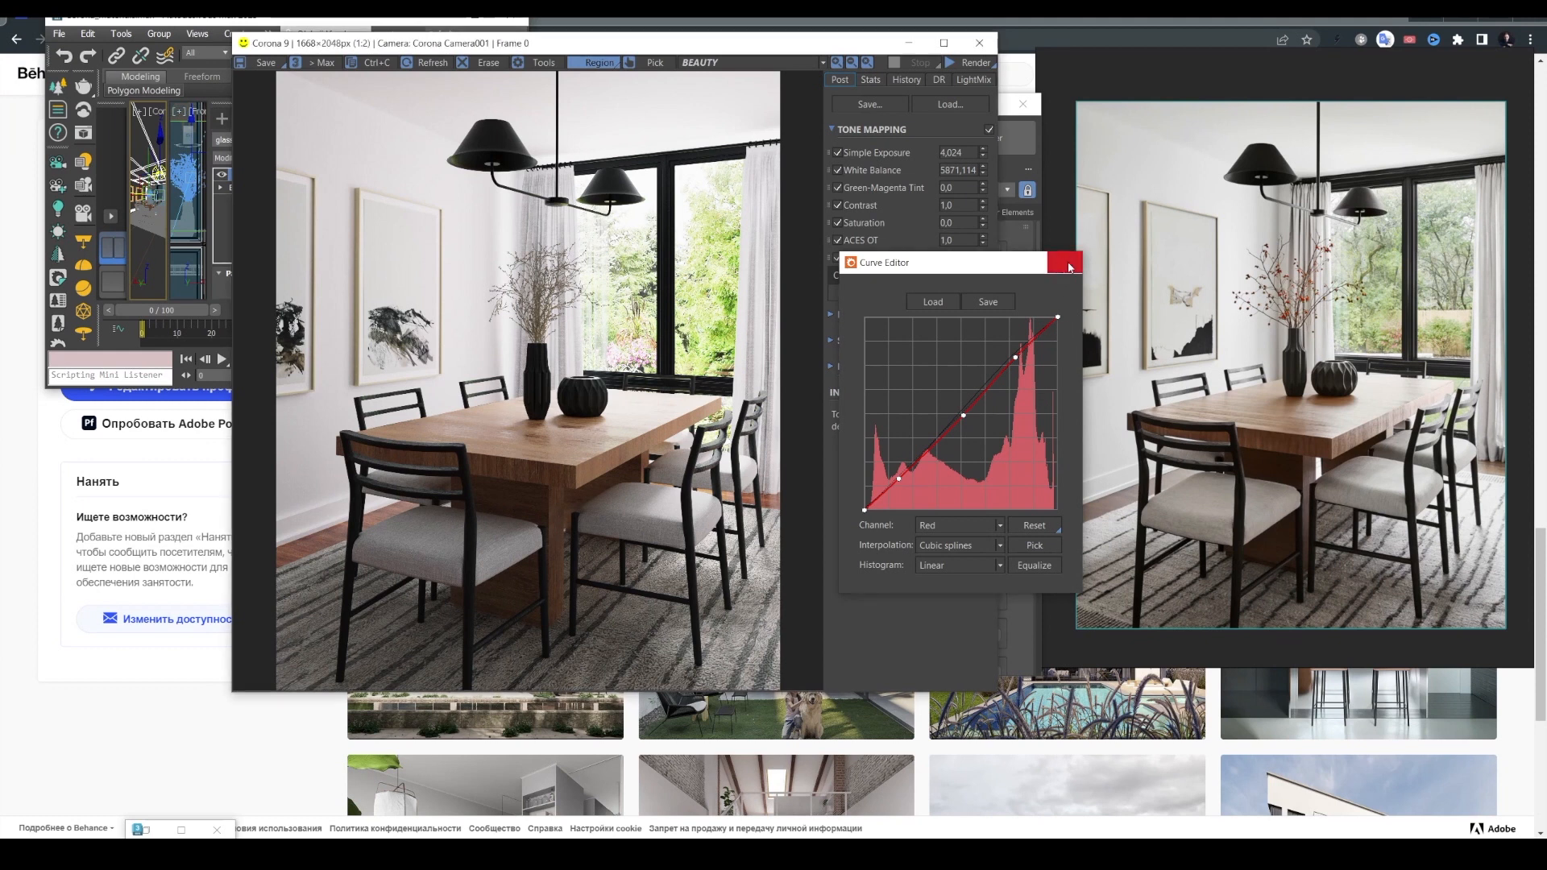
{"action": "left_click", "coordinate": [1065, 266]}
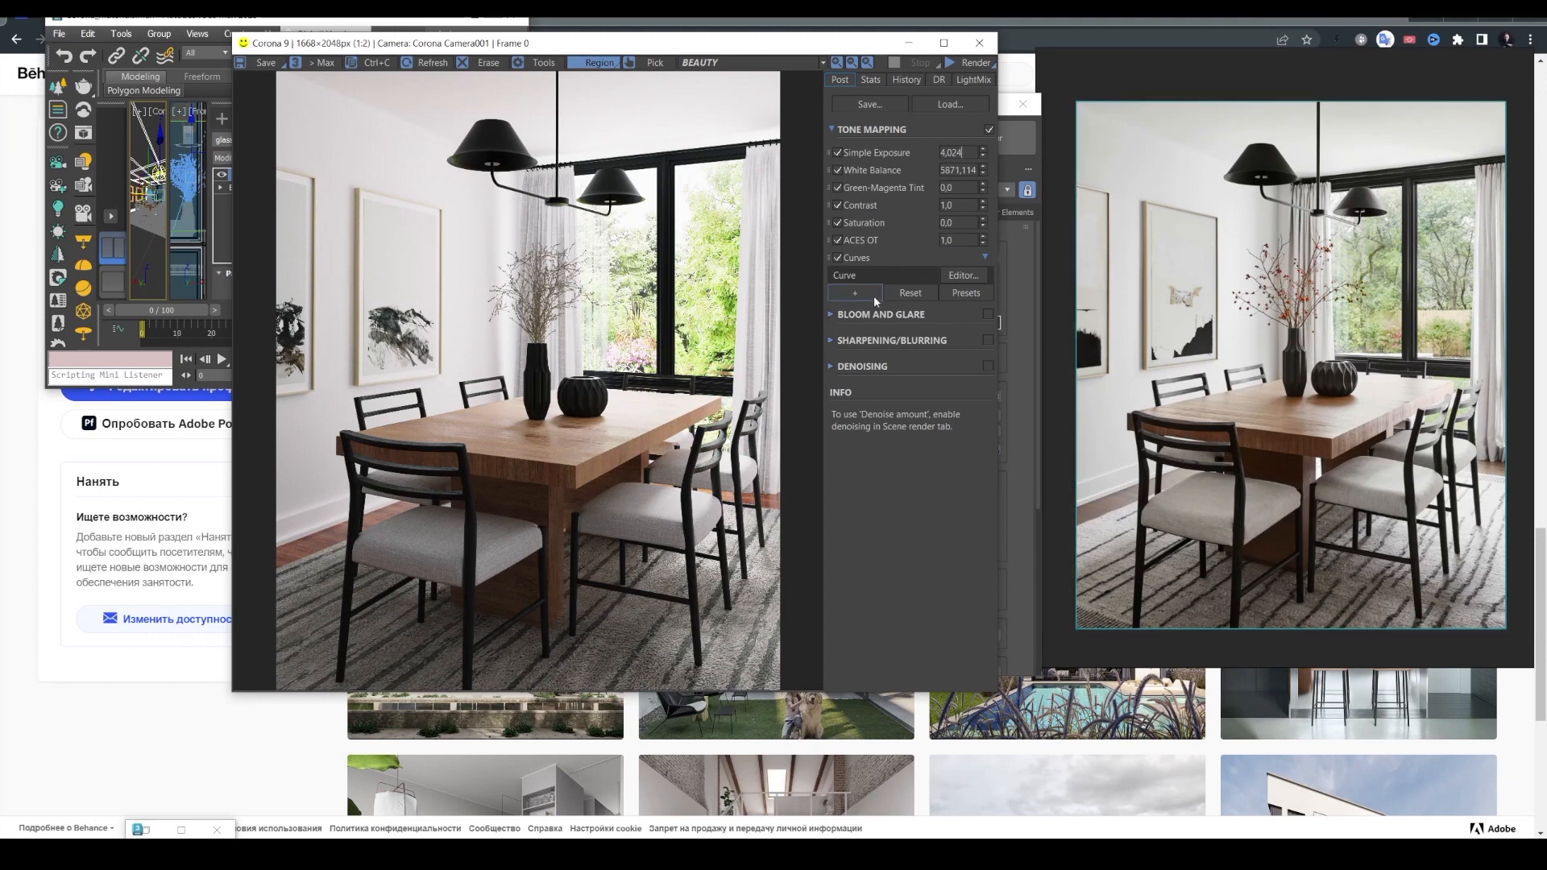
Add a Vignette operator at 0.648 and enable Sharpening/Blurring with amount 2.0, radius 1.0.
{"action": "left_click", "coordinate": [854, 293]}
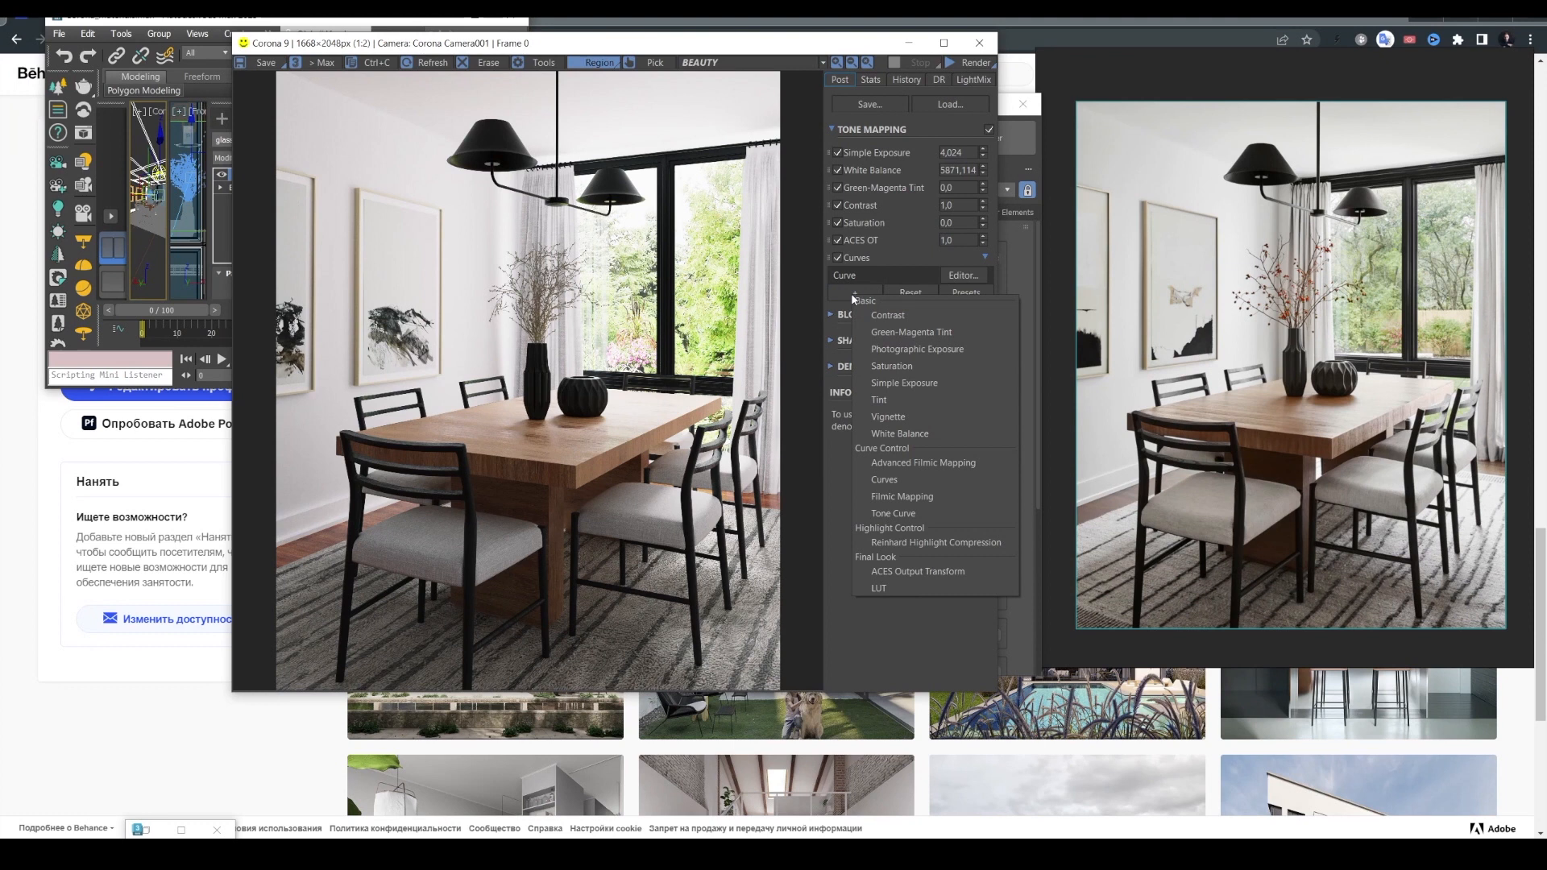
{"action": "left_click", "coordinate": [886, 416]}
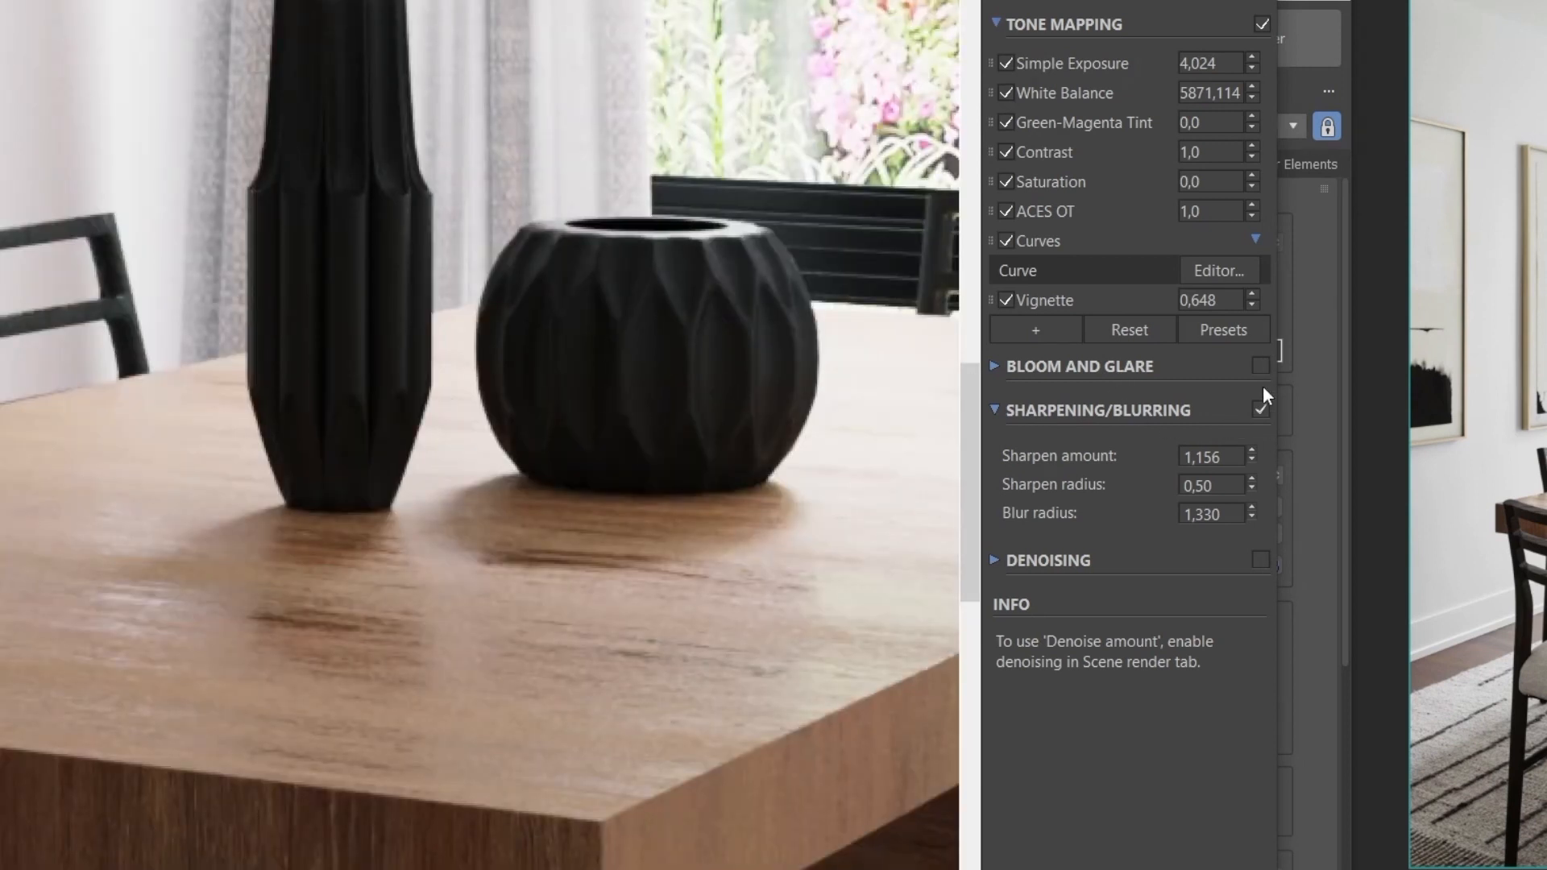
{"action": "left_click", "coordinate": [1249, 451]}
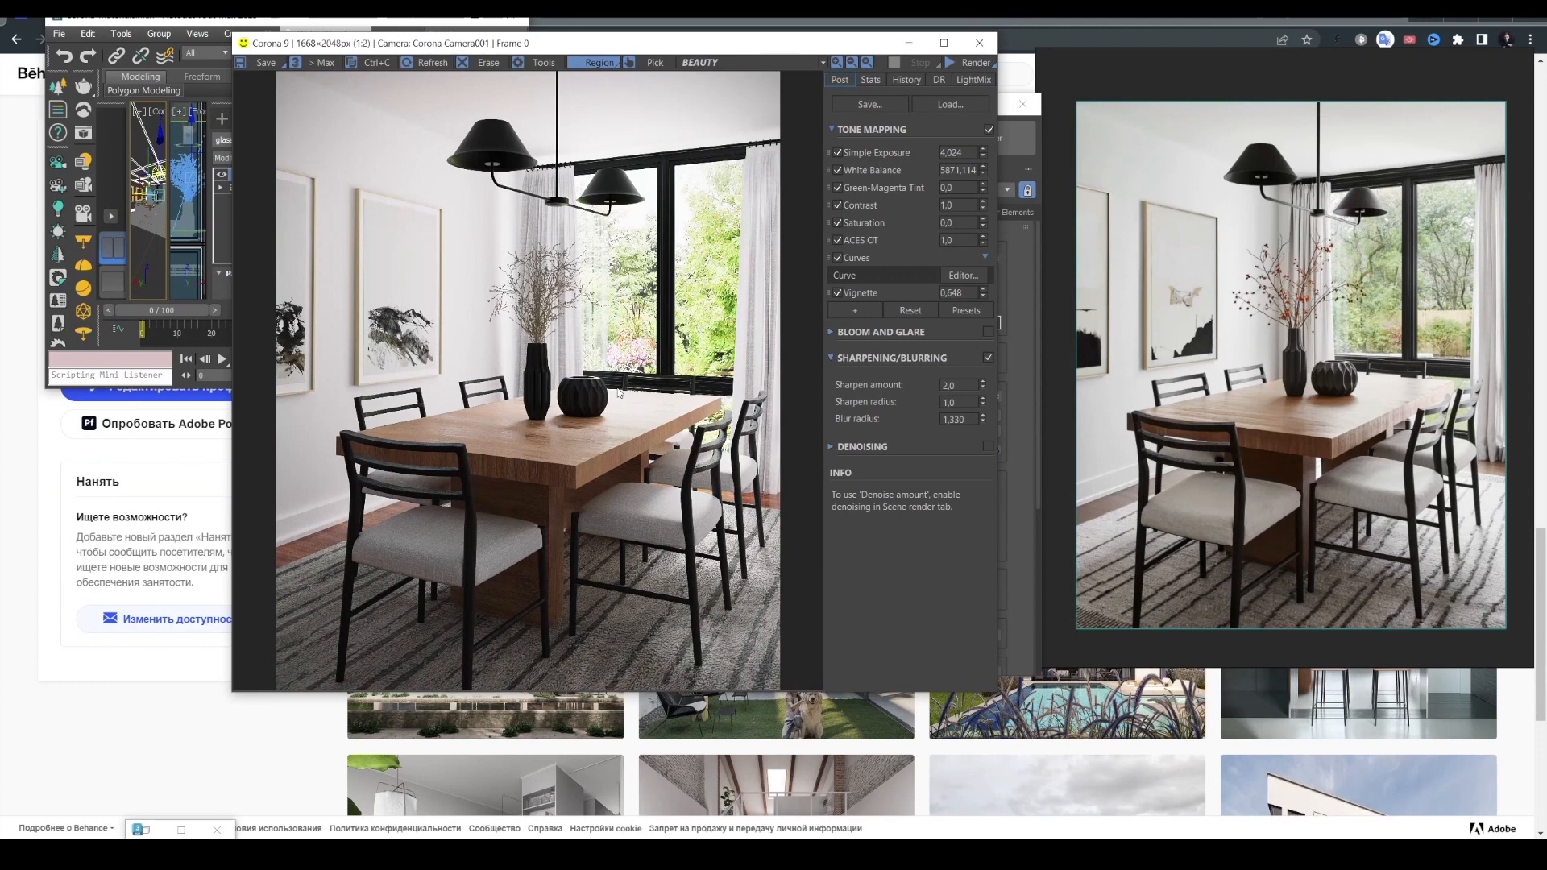
{"action": "mouse_move", "coordinate": [825, 243]}
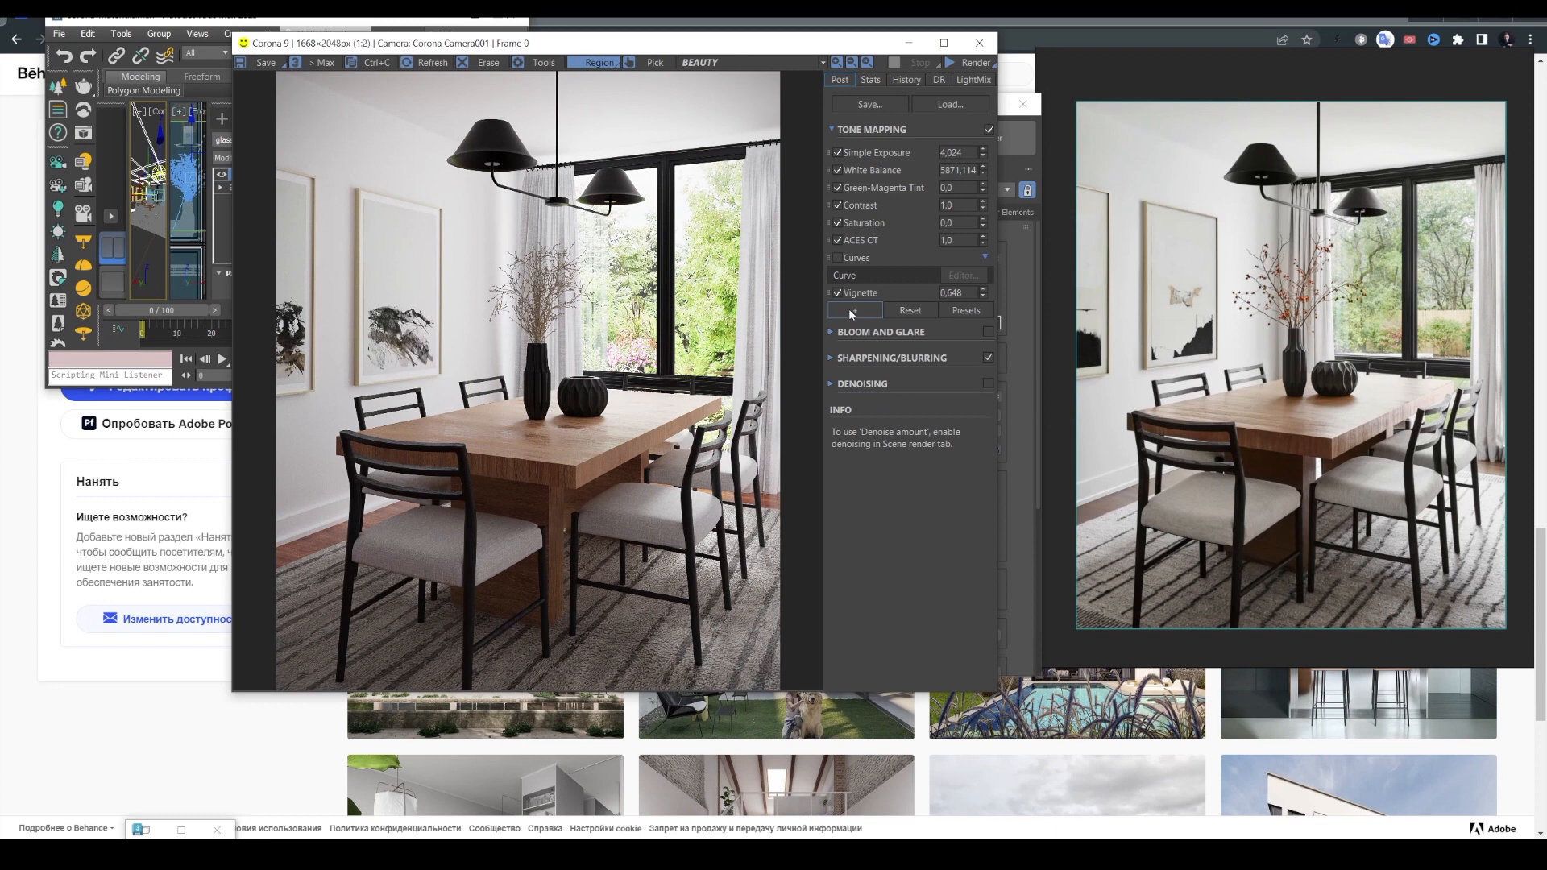
Add an enabled LUT operator using Adanmq_Gold_200 at 0.30 opacity.
{"action": "left_click", "coordinate": [854, 309]}
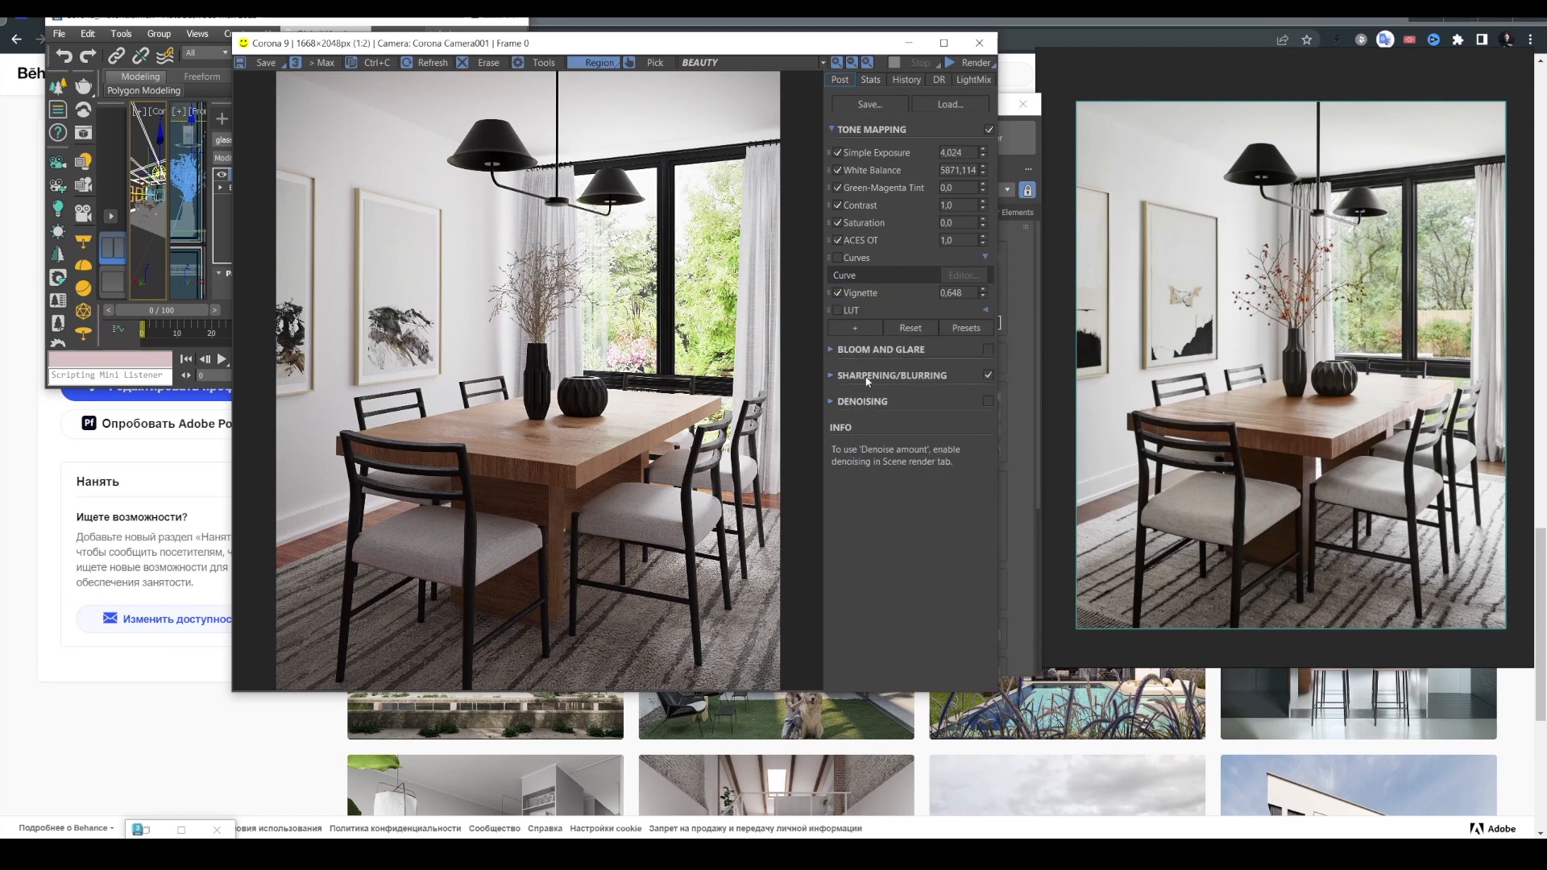
{"action": "left_click", "coordinate": [838, 310]}
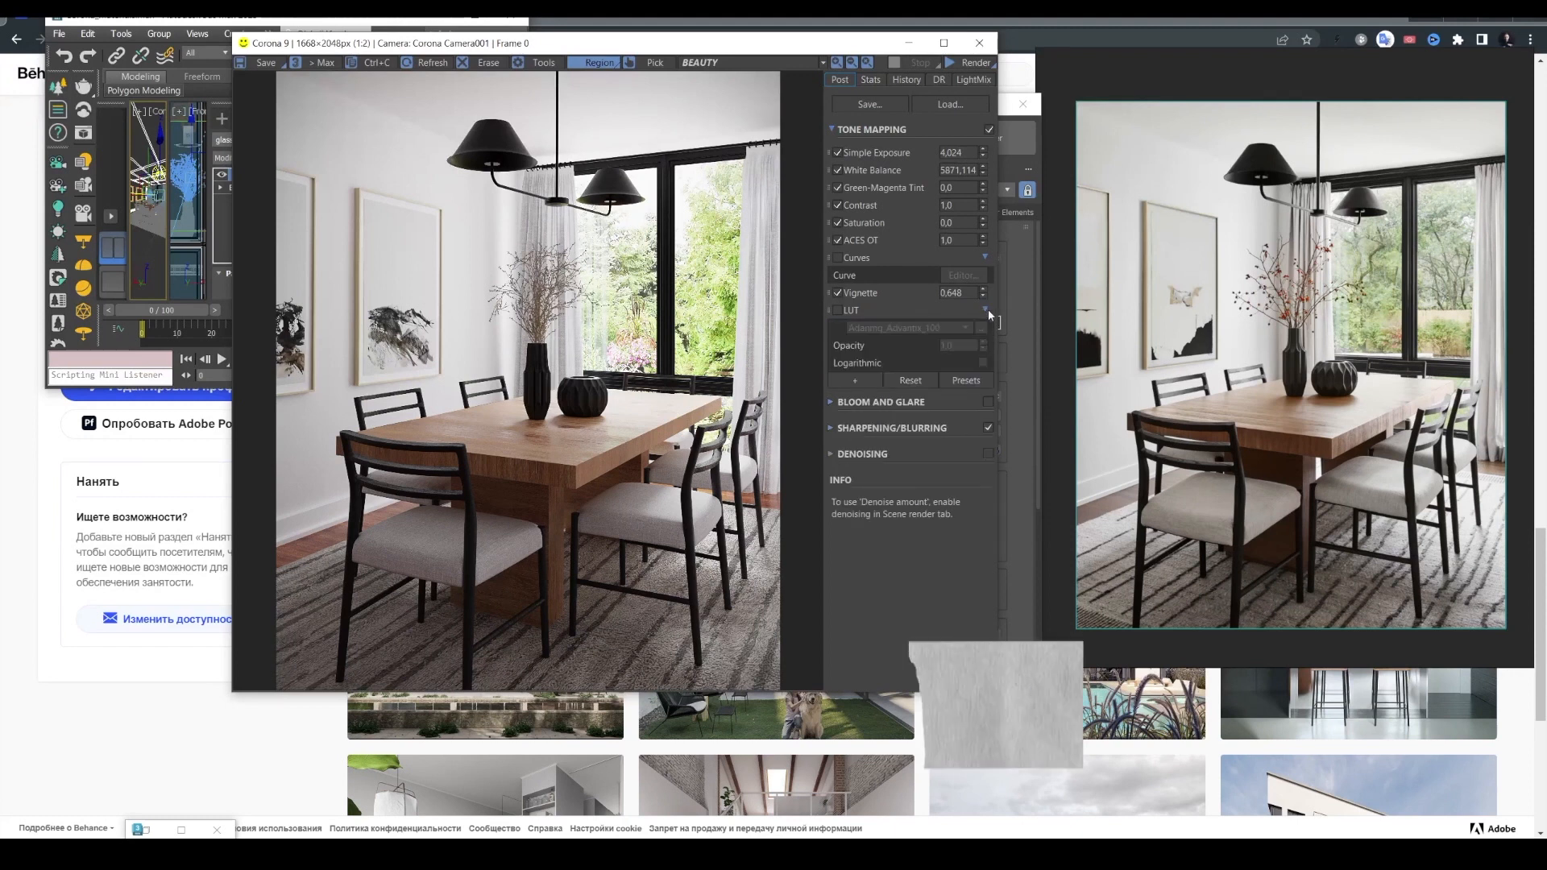
{"action": "left_click", "coordinate": [838, 309]}
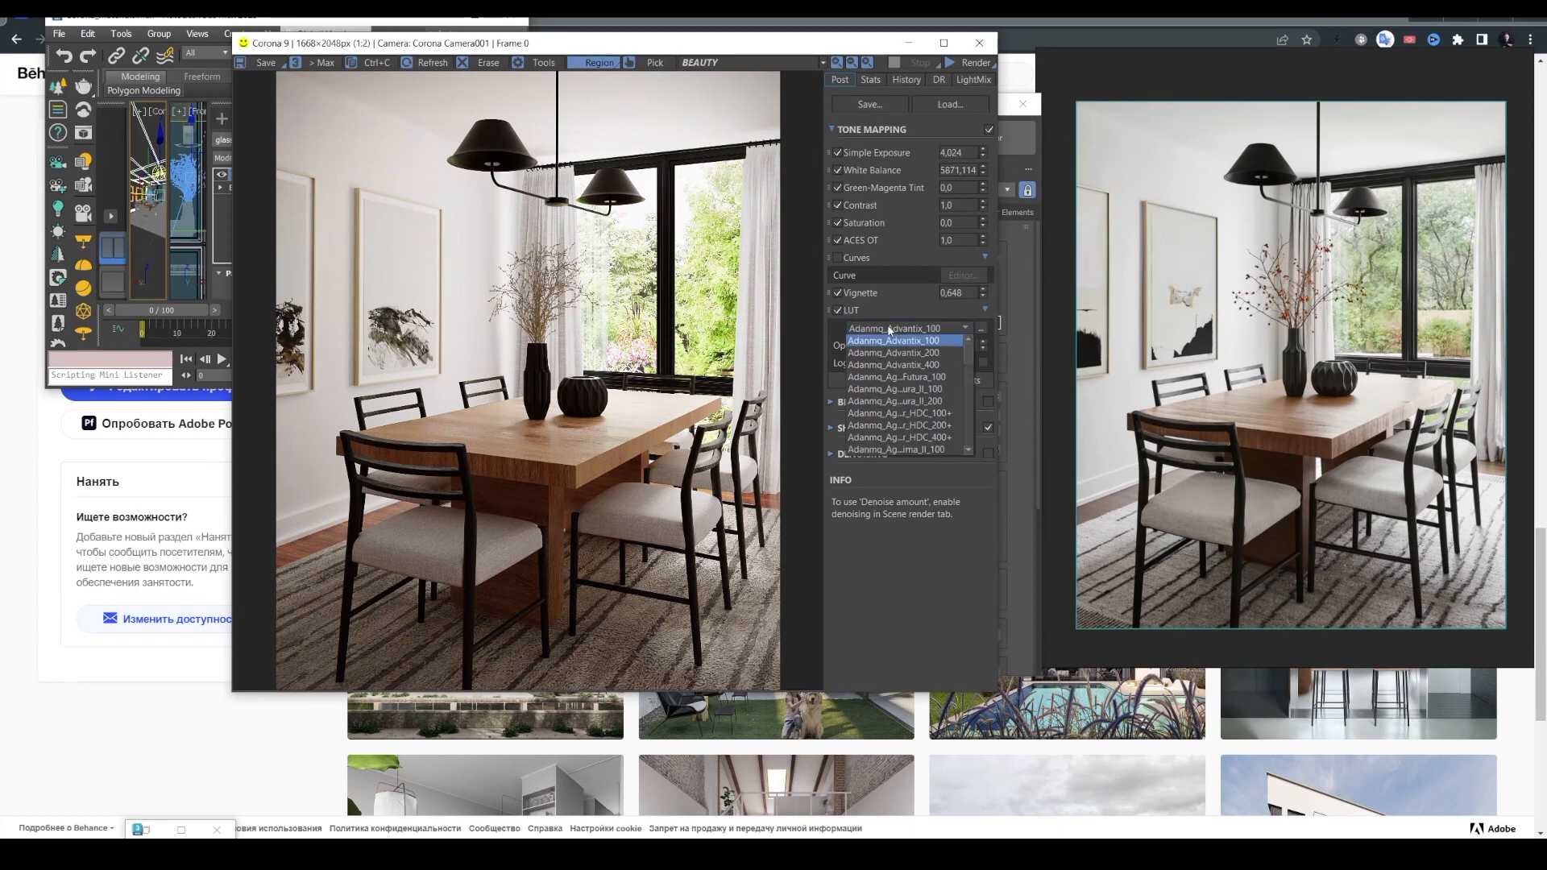
{"action": "left_click", "coordinate": [894, 377]}
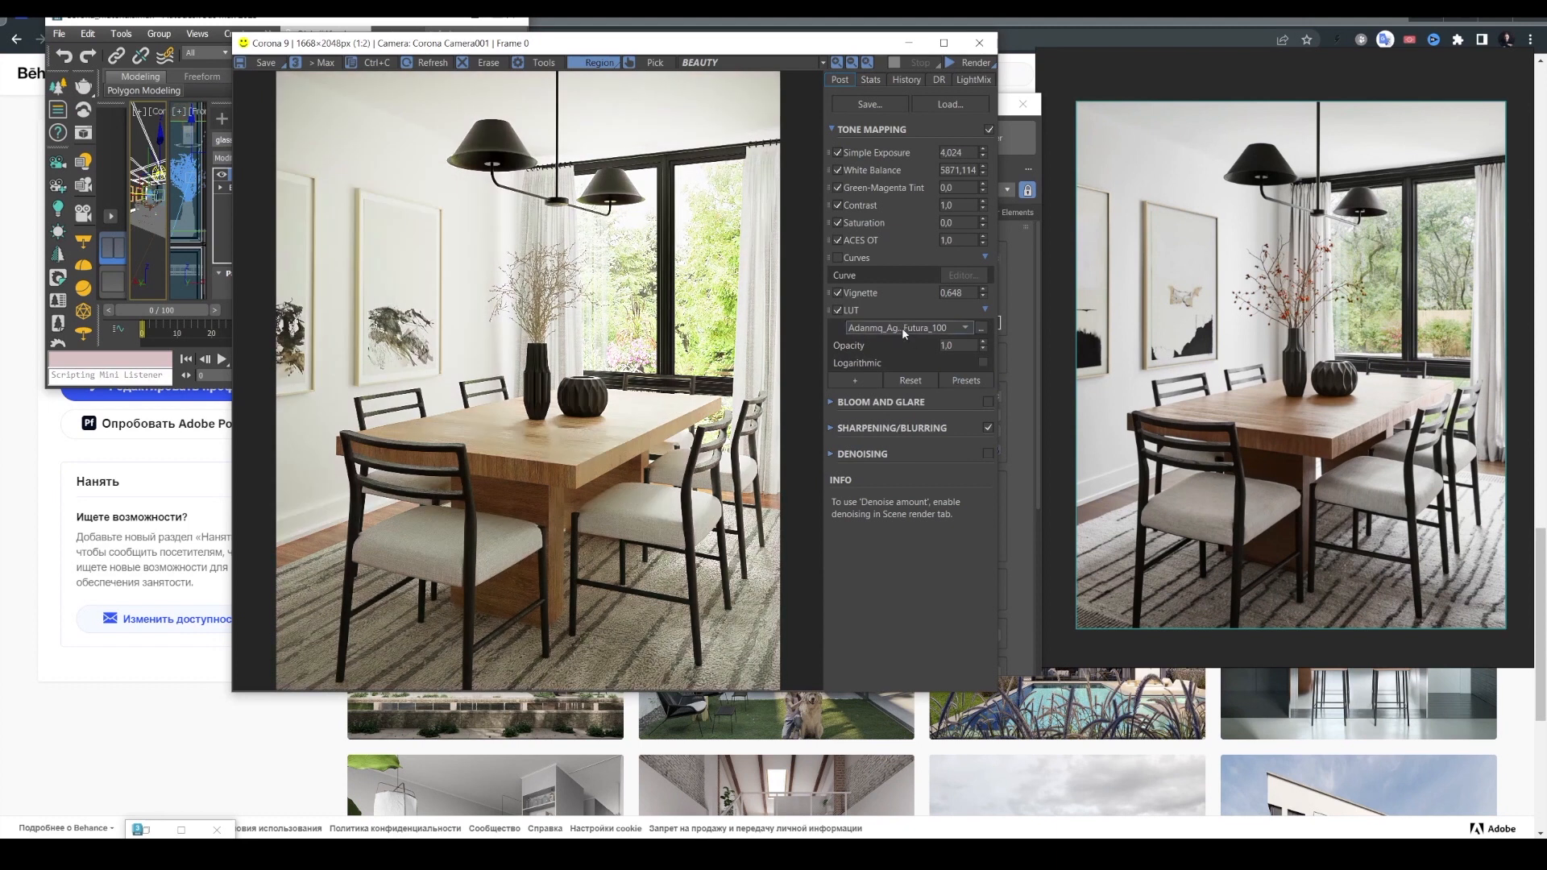
{"action": "left_click", "coordinate": [964, 327]}
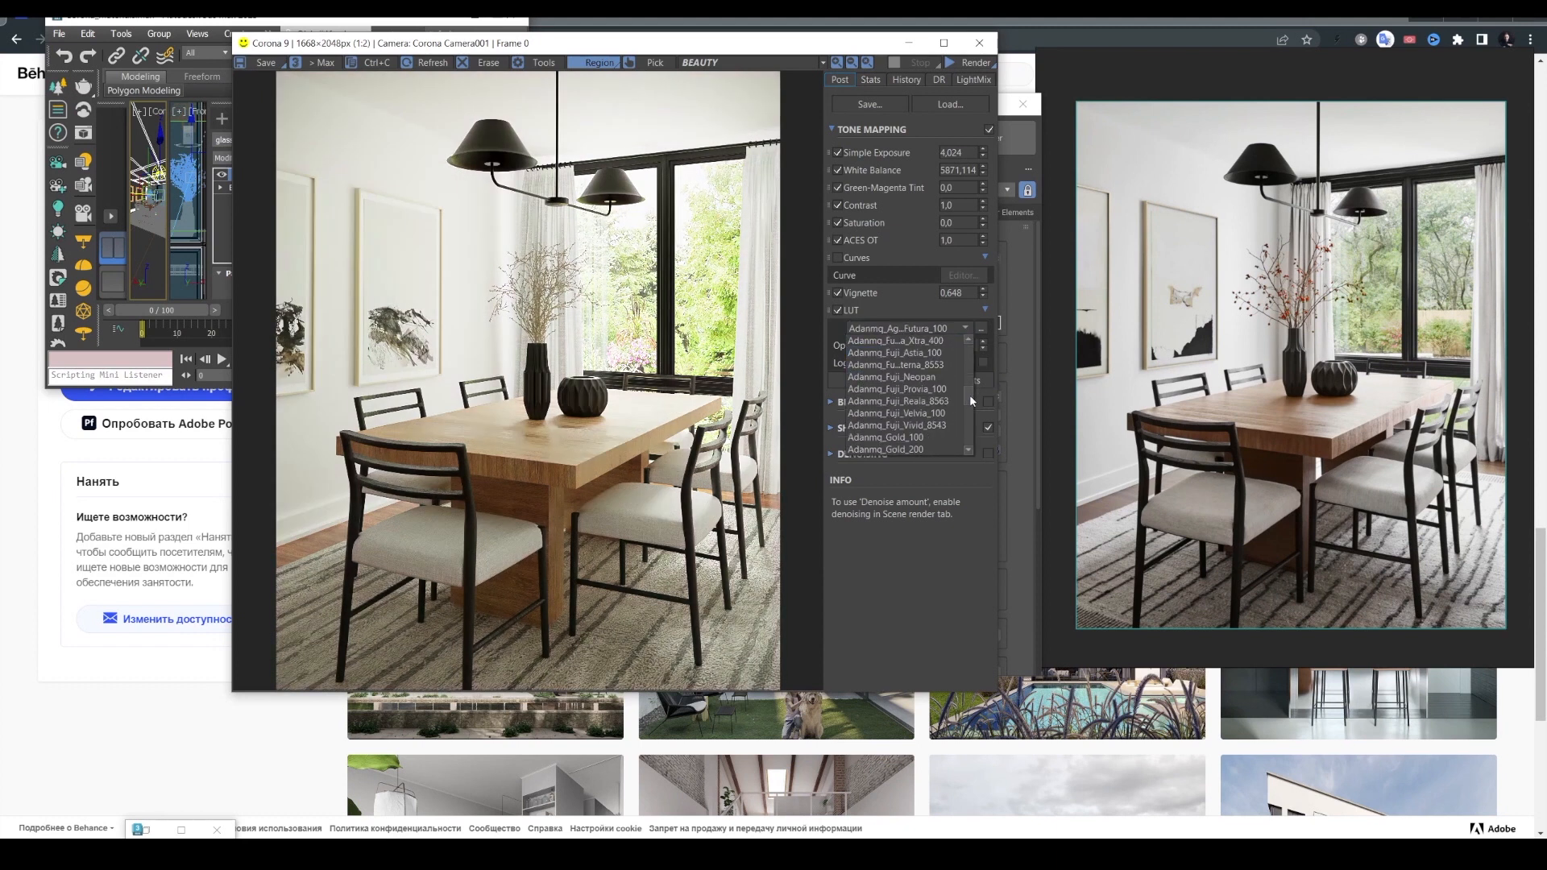
{"action": "left_click", "coordinate": [891, 377]}
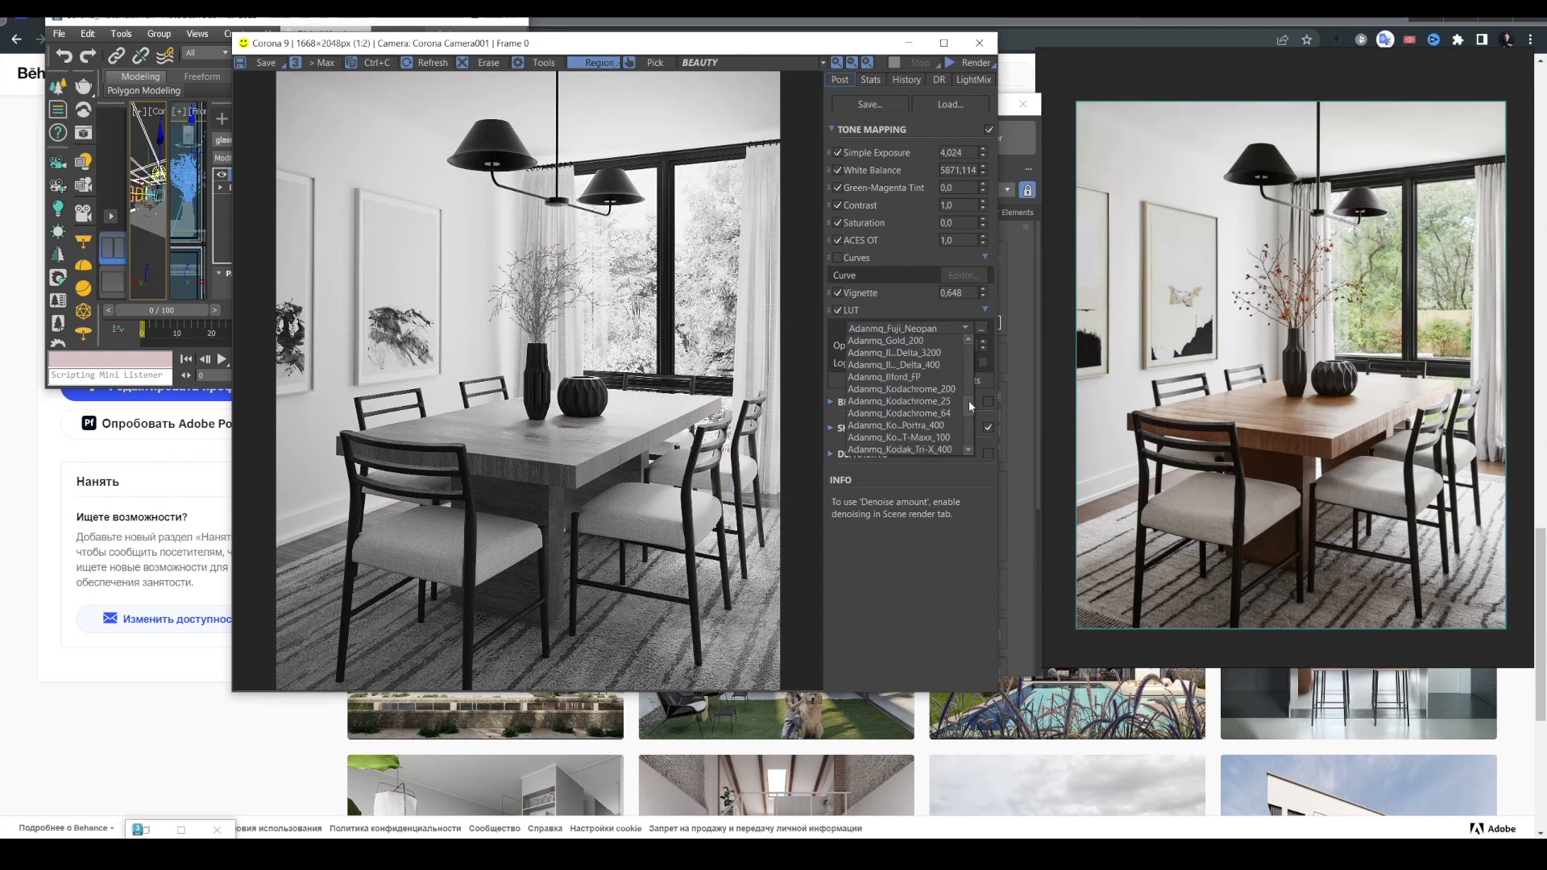
{"action": "left_click", "coordinate": [892, 340]}
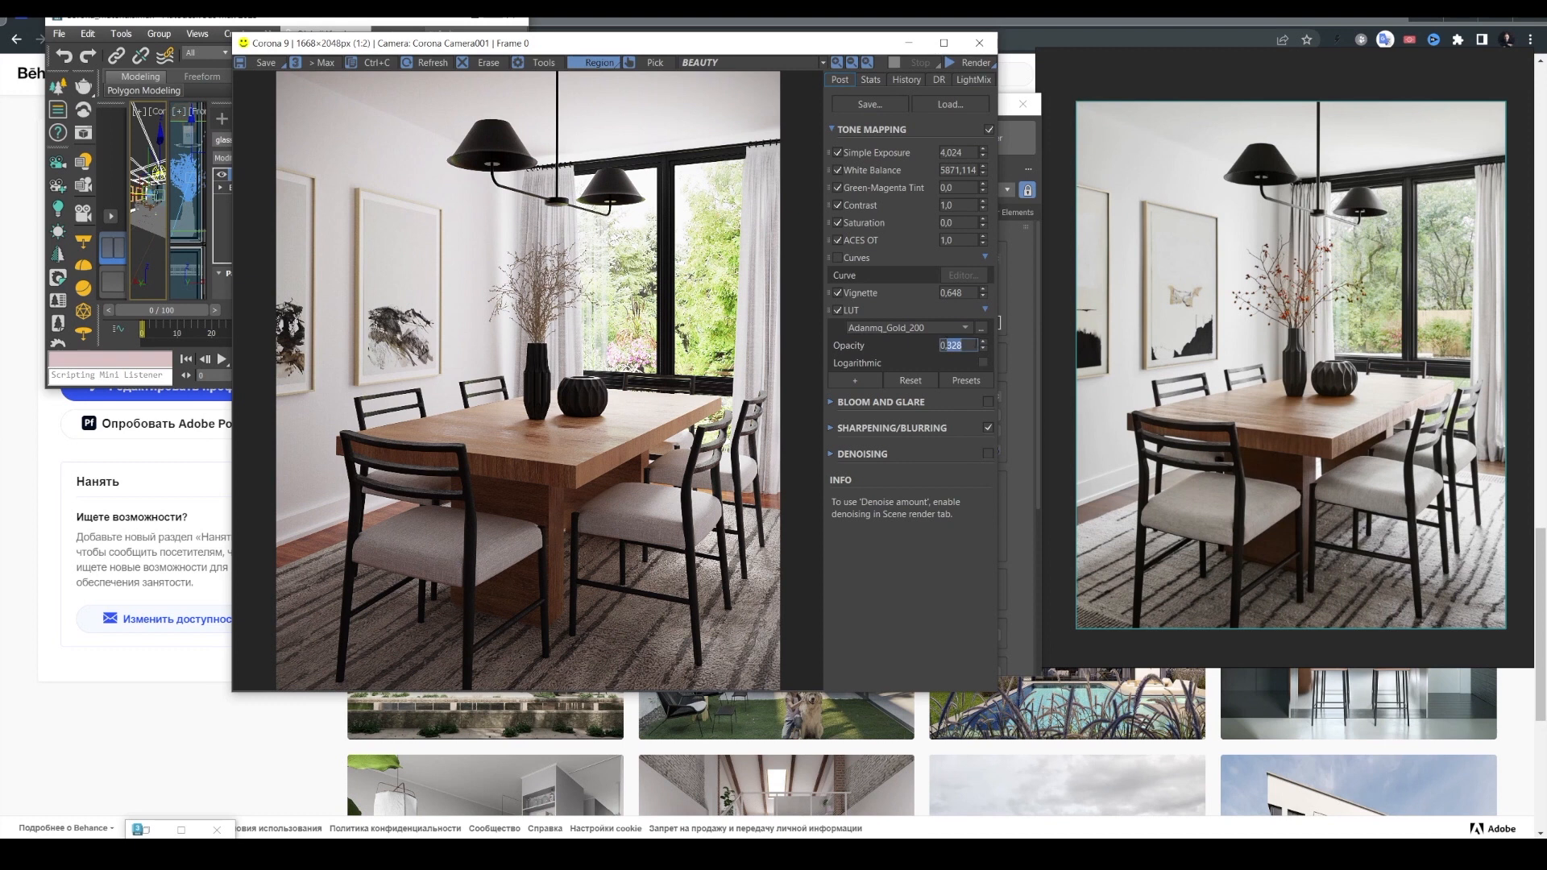
{"action": "type", "text": "0.30"}
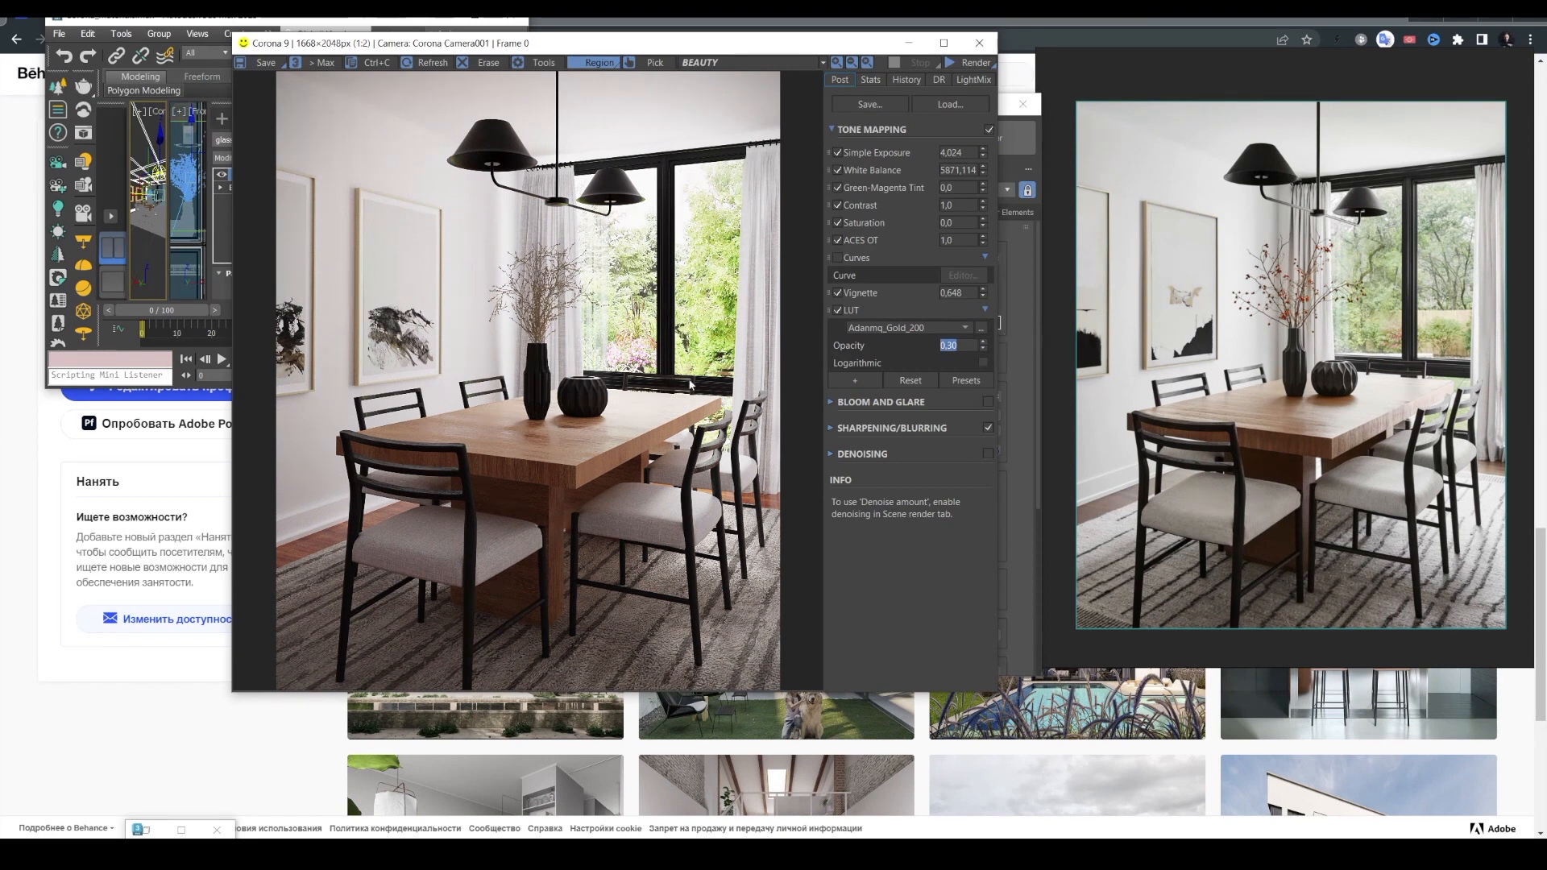